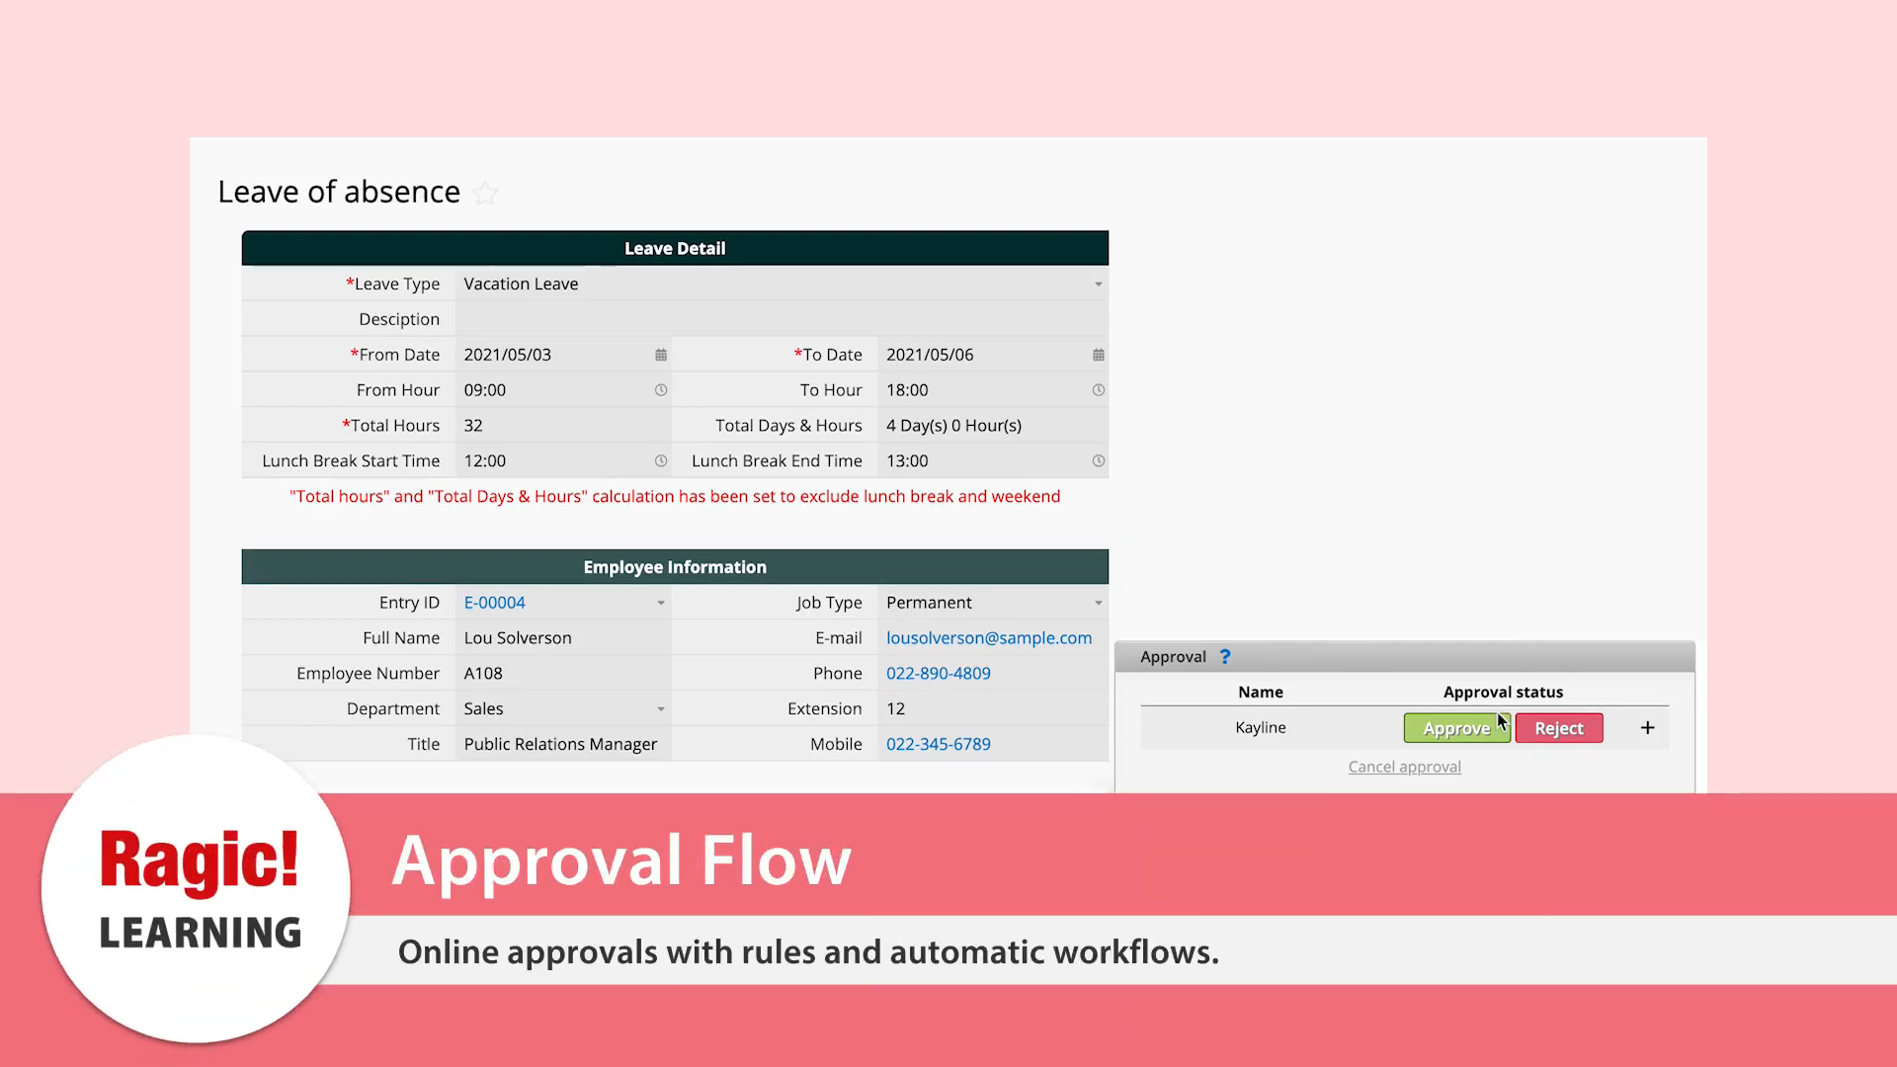
Approve the leave request and confirm it without giving a reason
click(1456, 727)
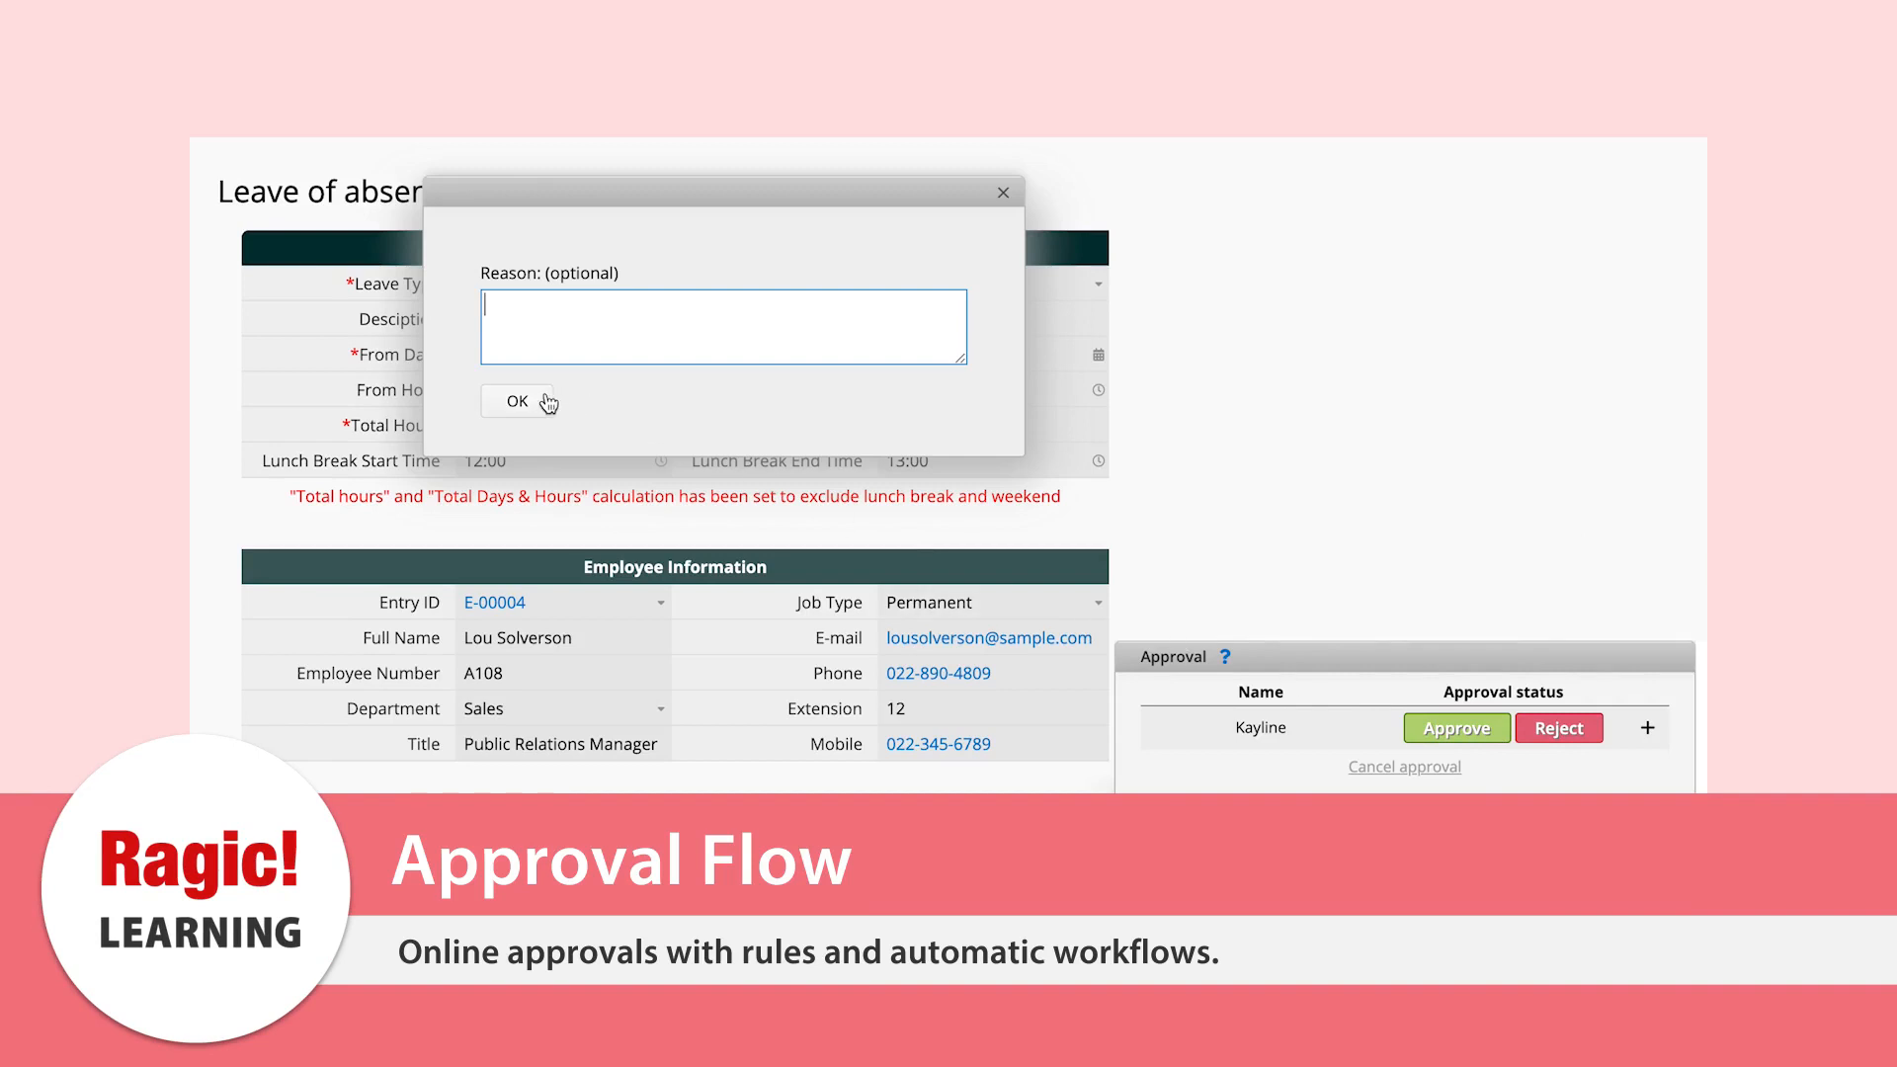
click(1456, 727)
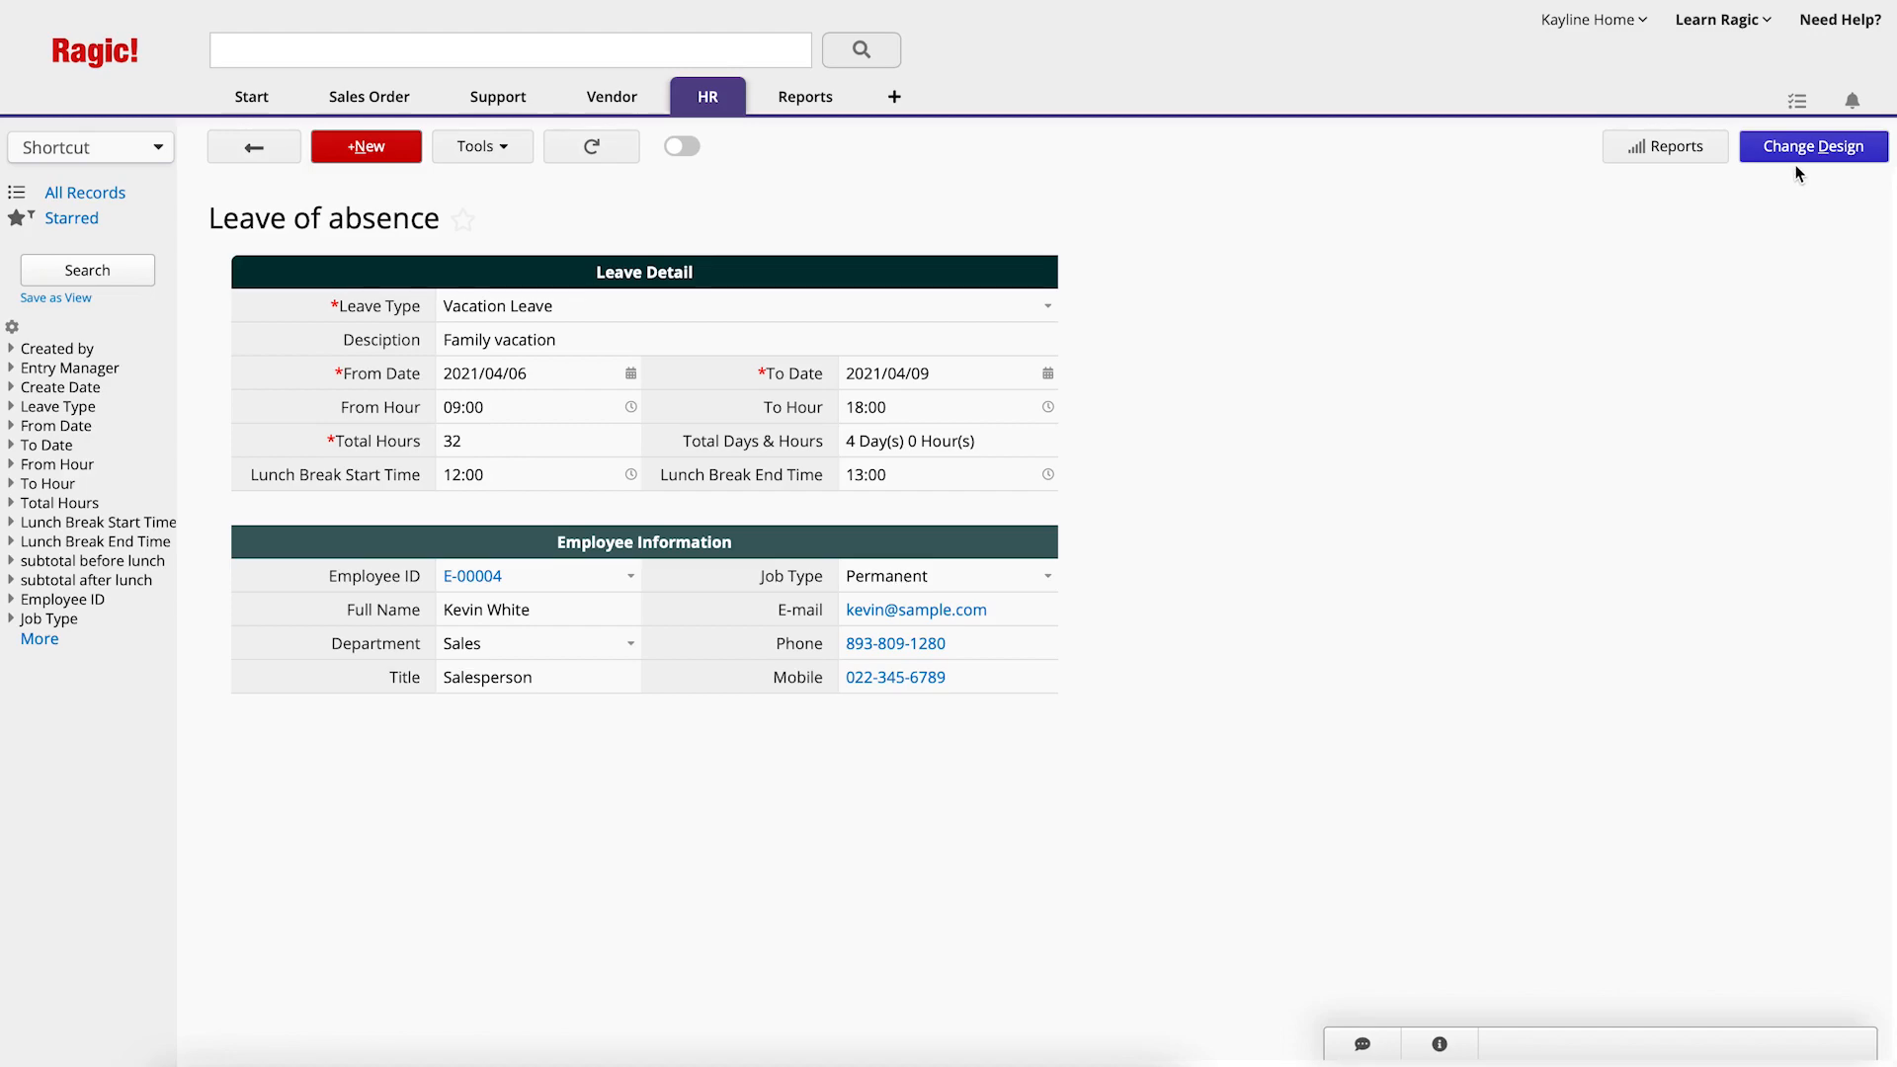
Enter design mode on the Leave form and start a new approval flow with one blank step
click(1812, 146)
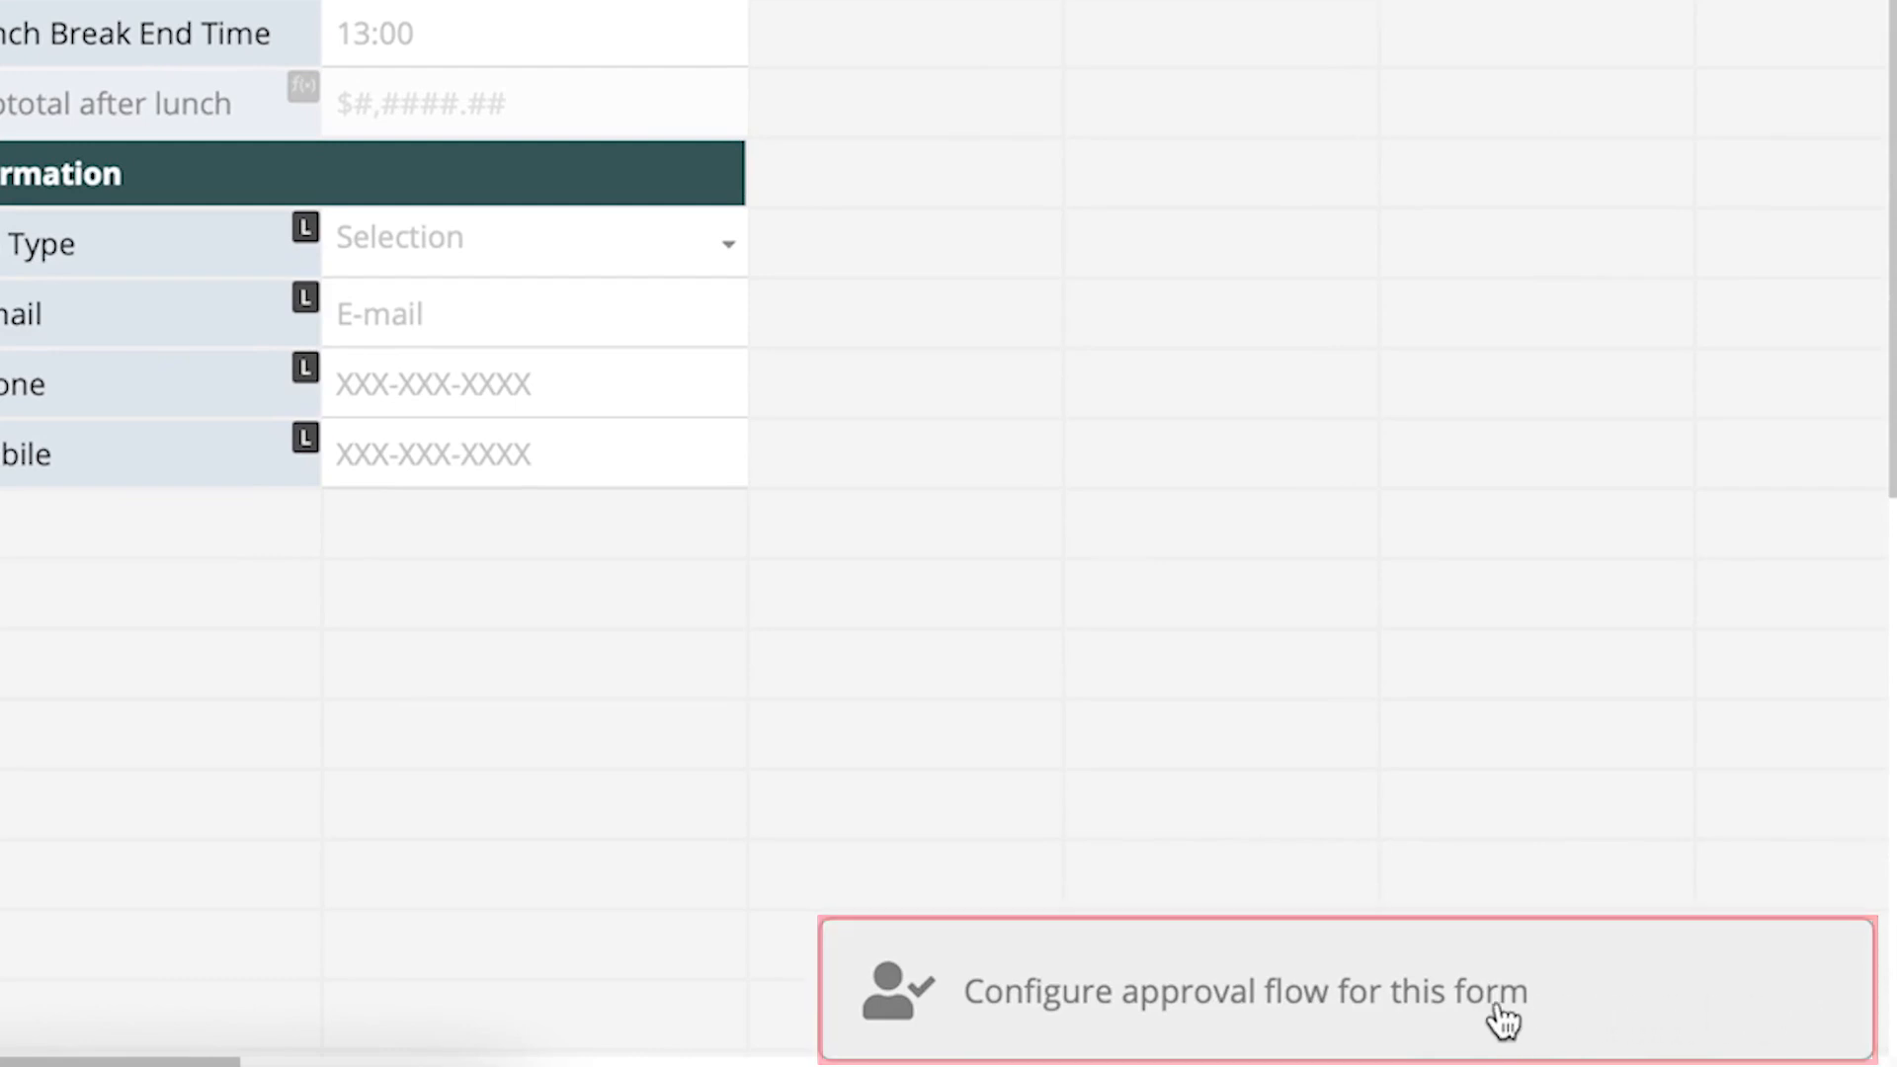
click(1240, 990)
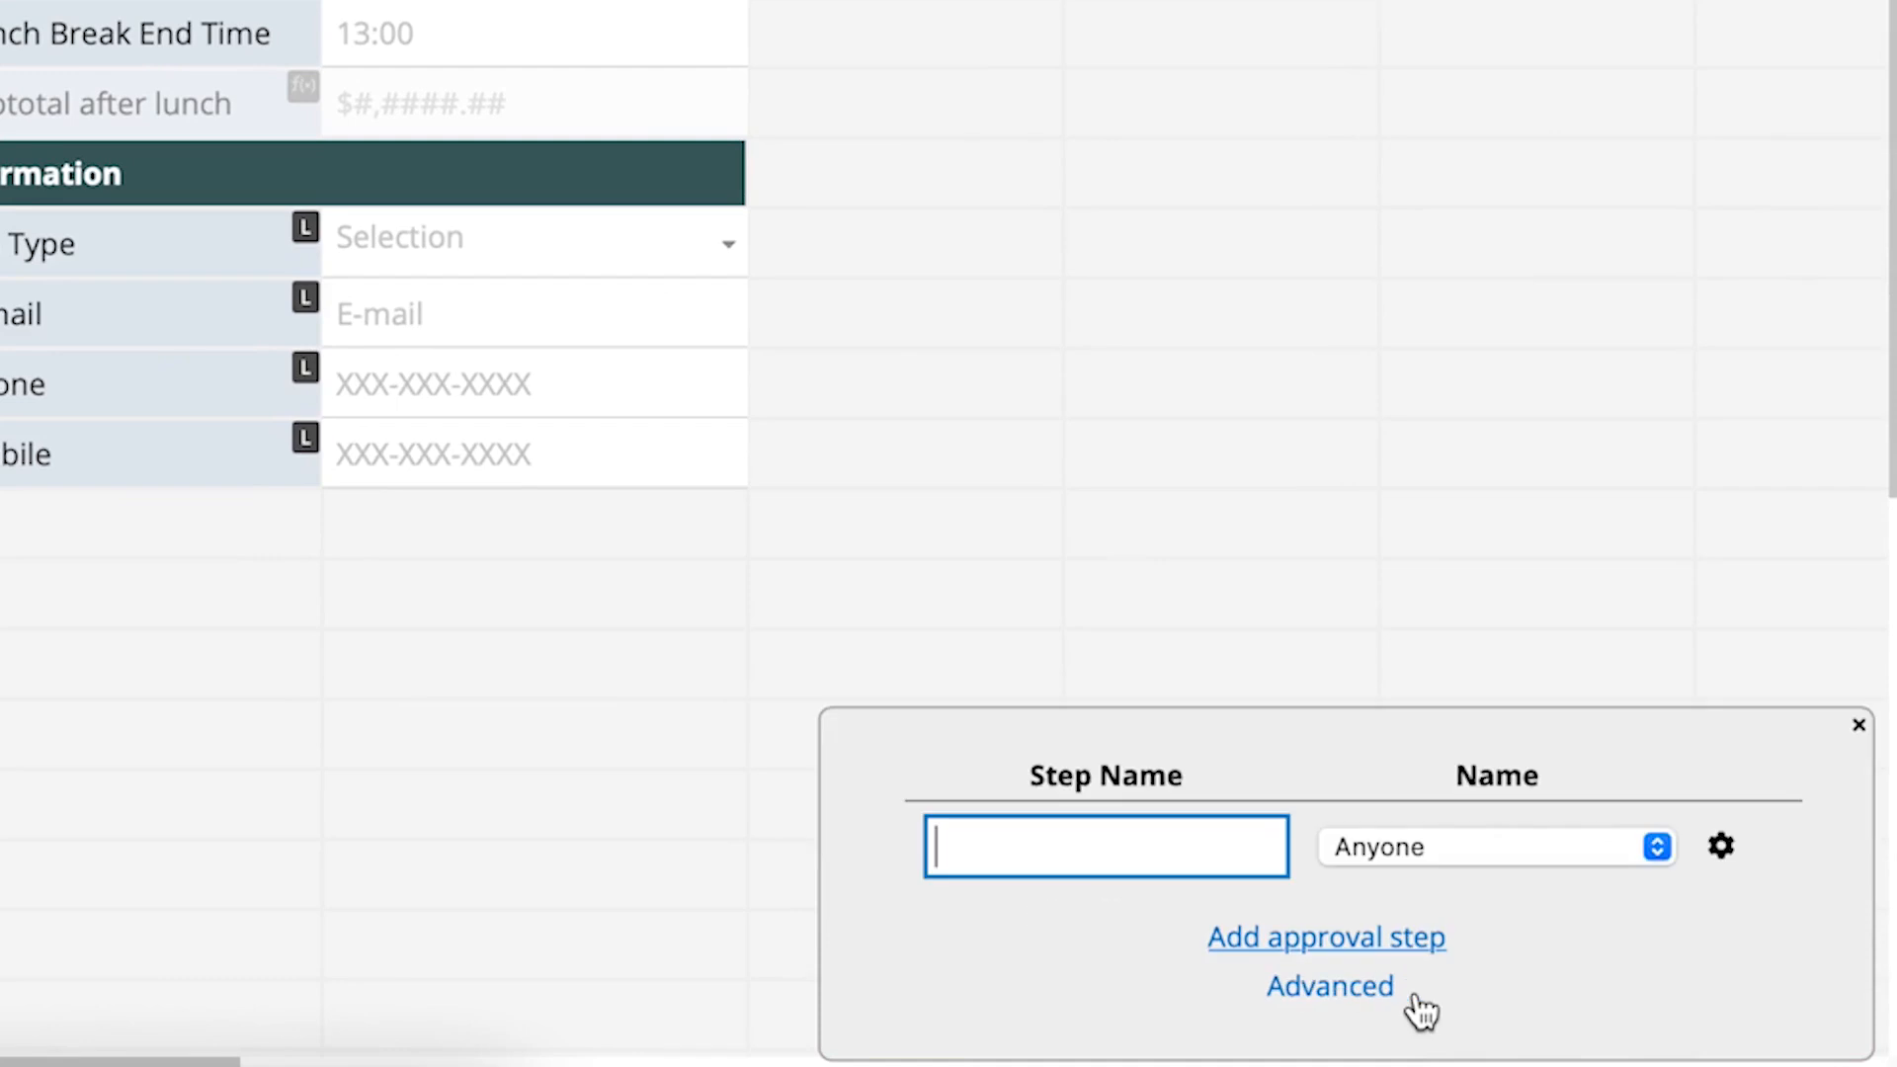
click(1102, 846)
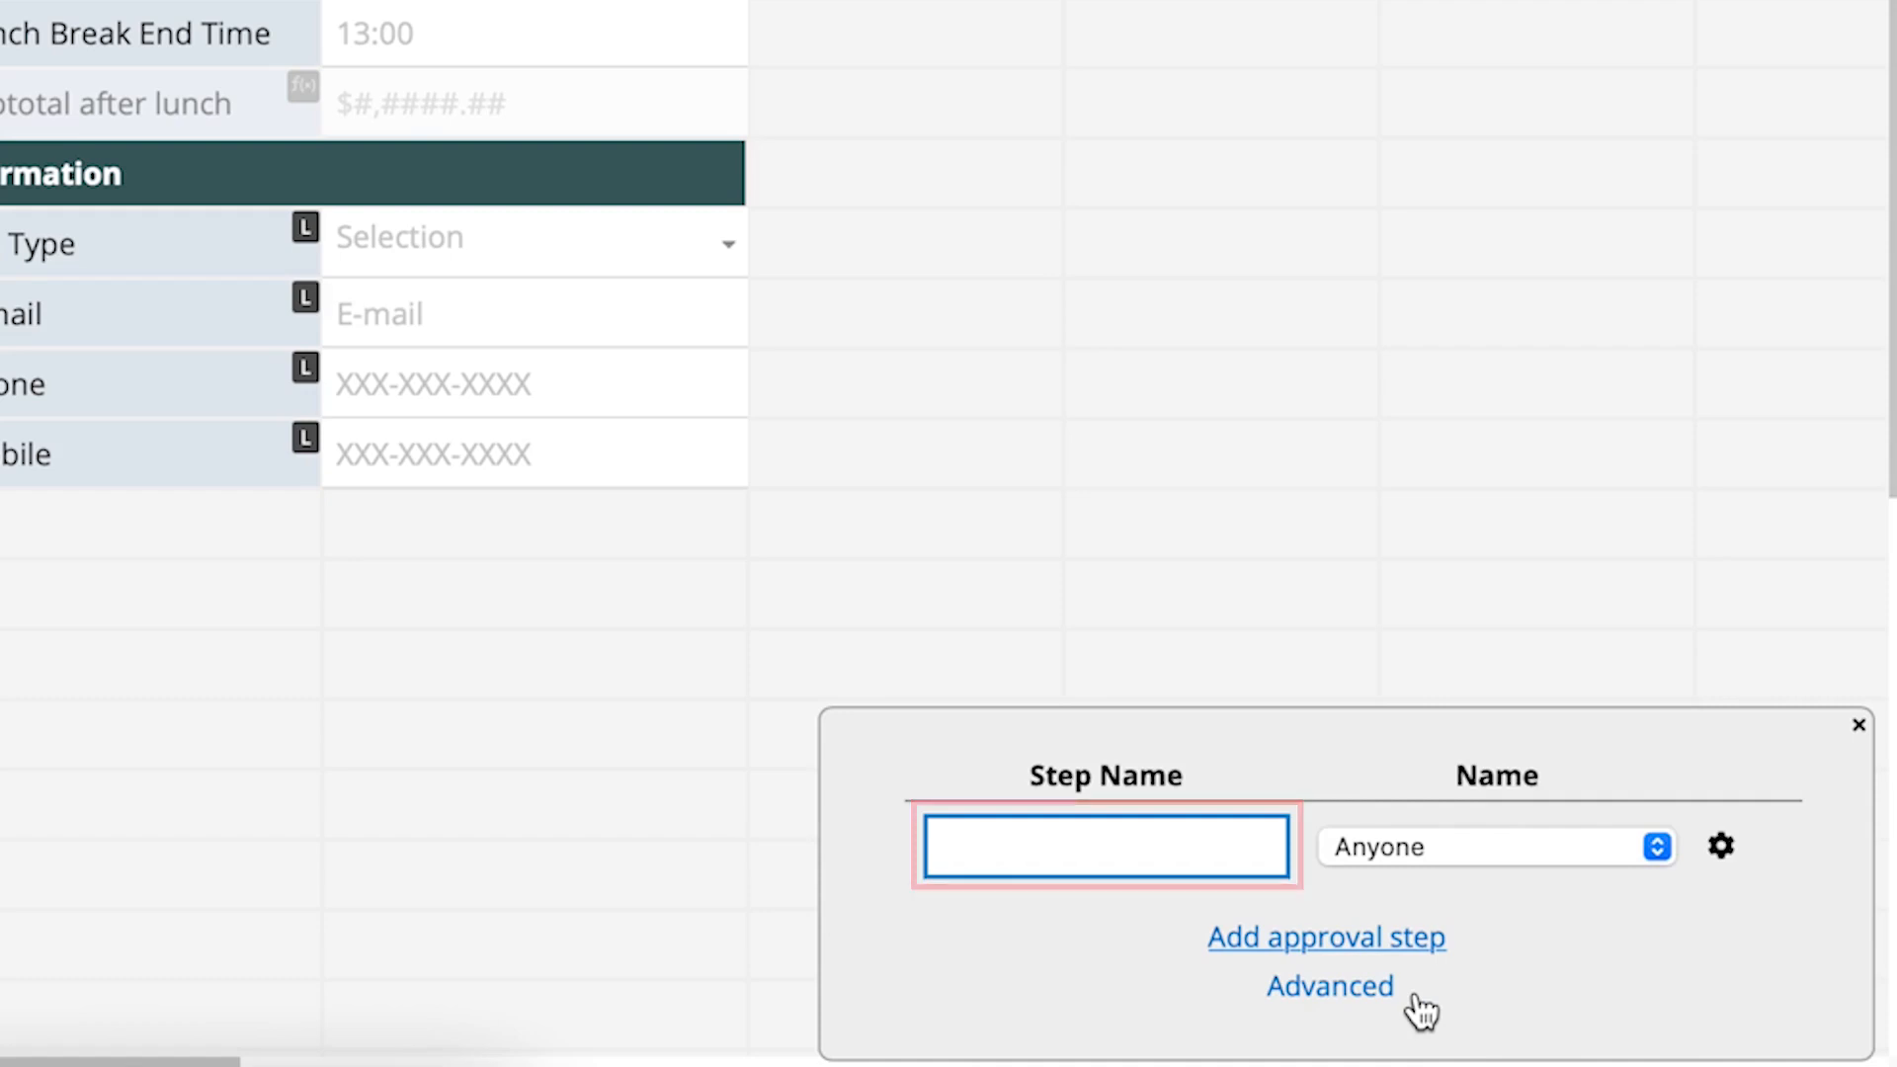
click(1496, 846)
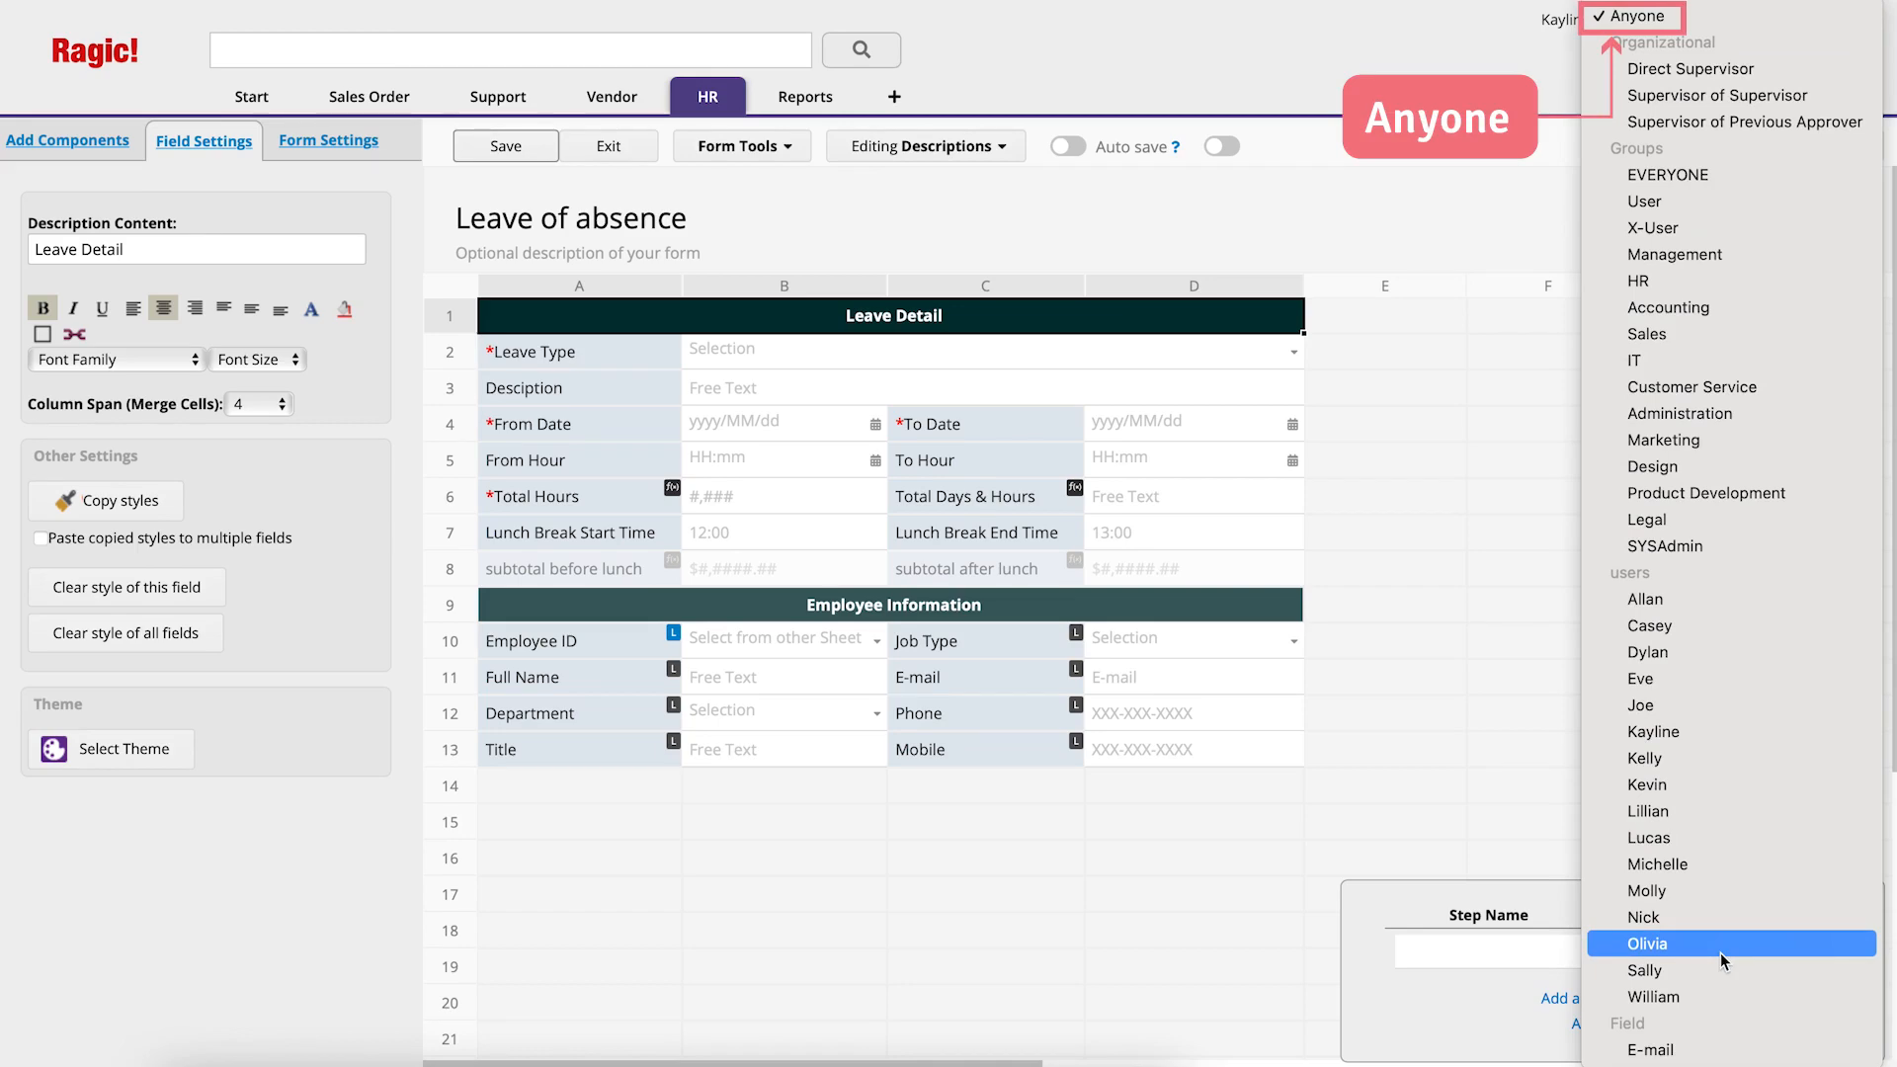
click(1684, 67)
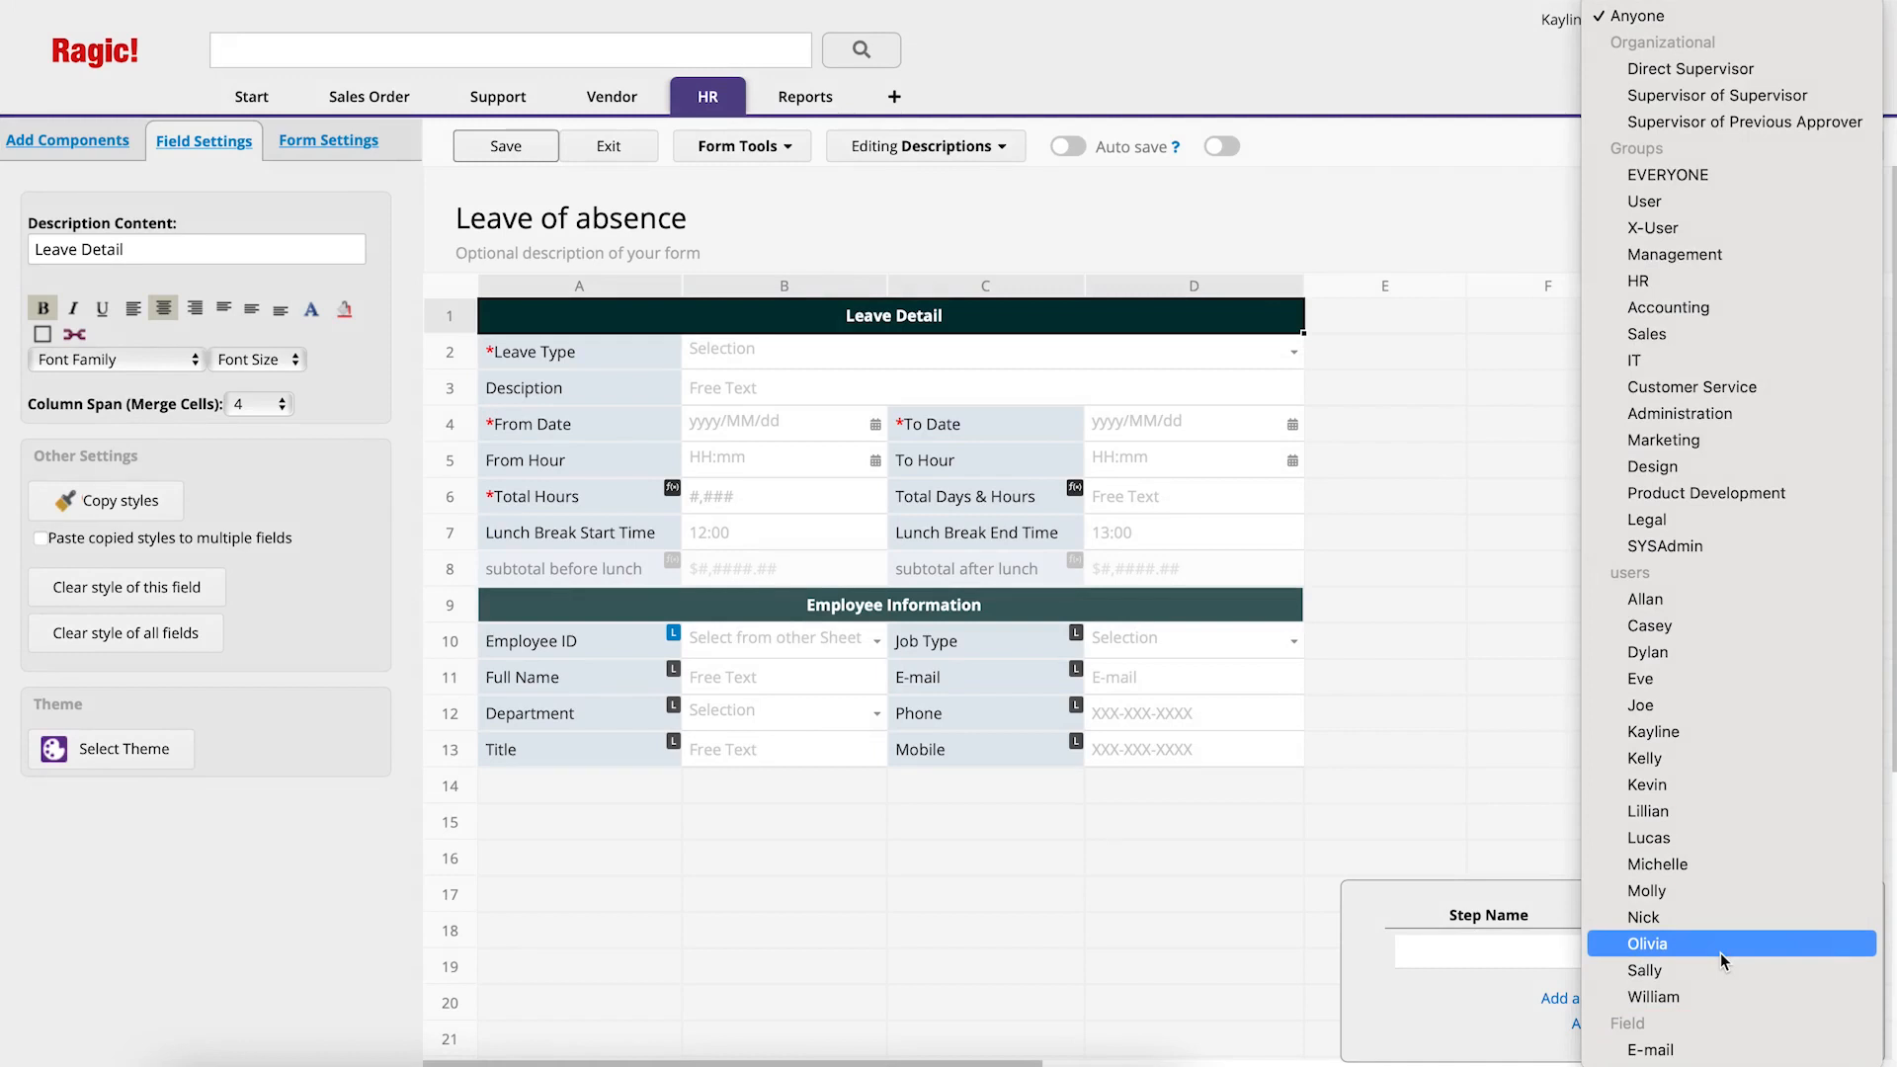
mouse_move(1642, 968)
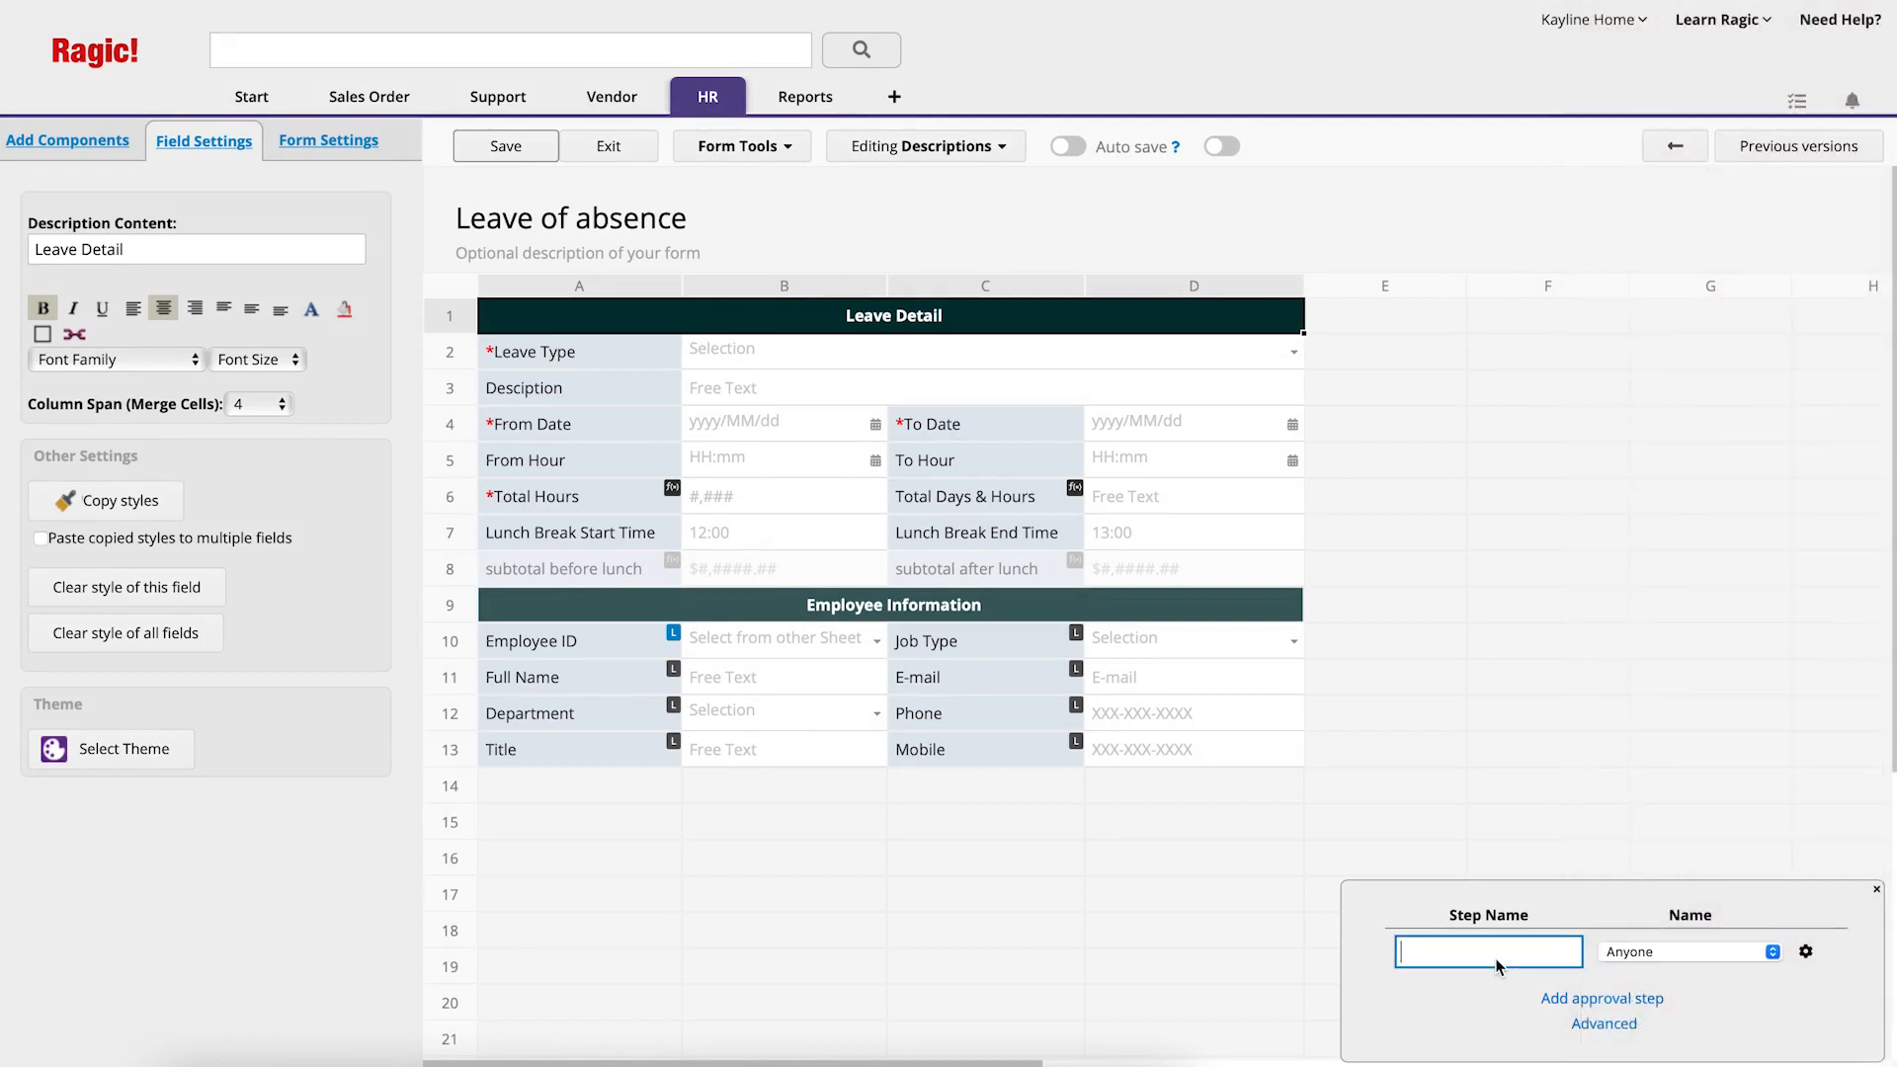
Name the first step Direct Supervisor and assign the Direct Supervisor as its approver
text(Direct Superviso)
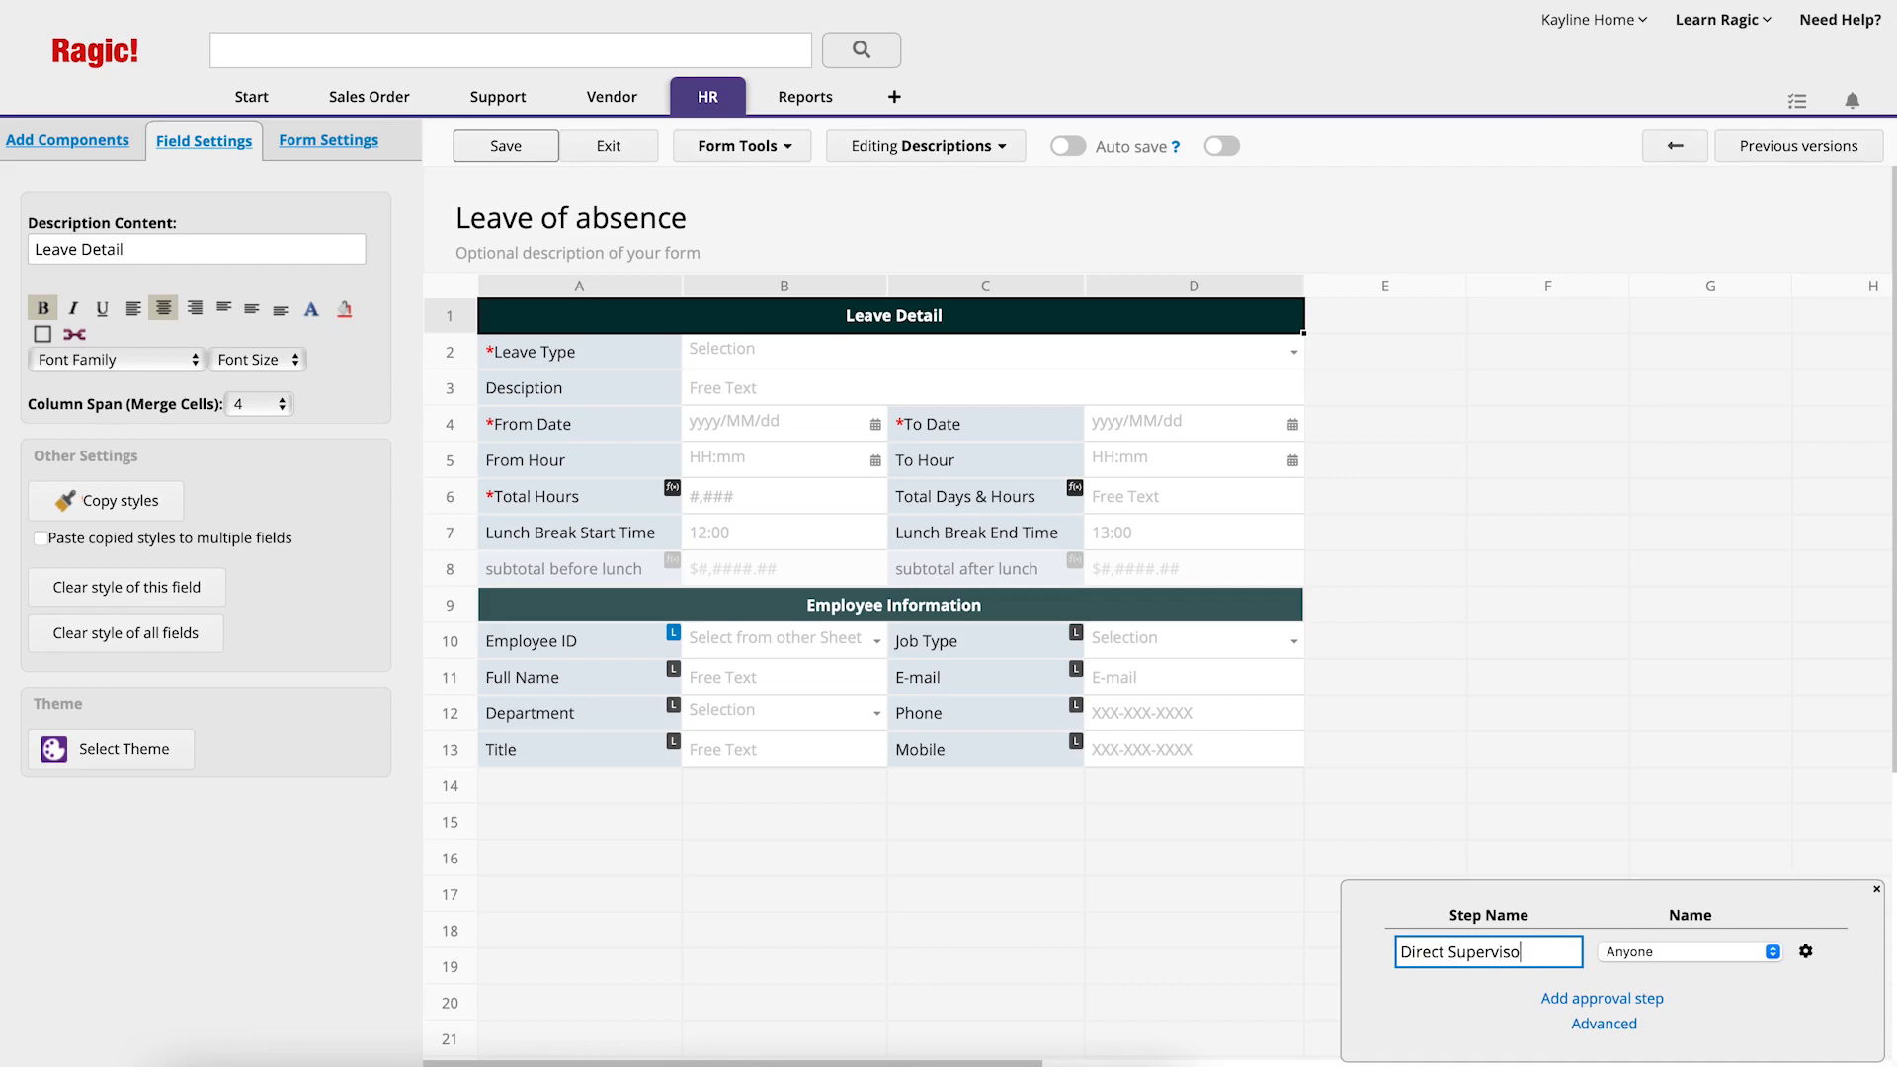
click(1688, 952)
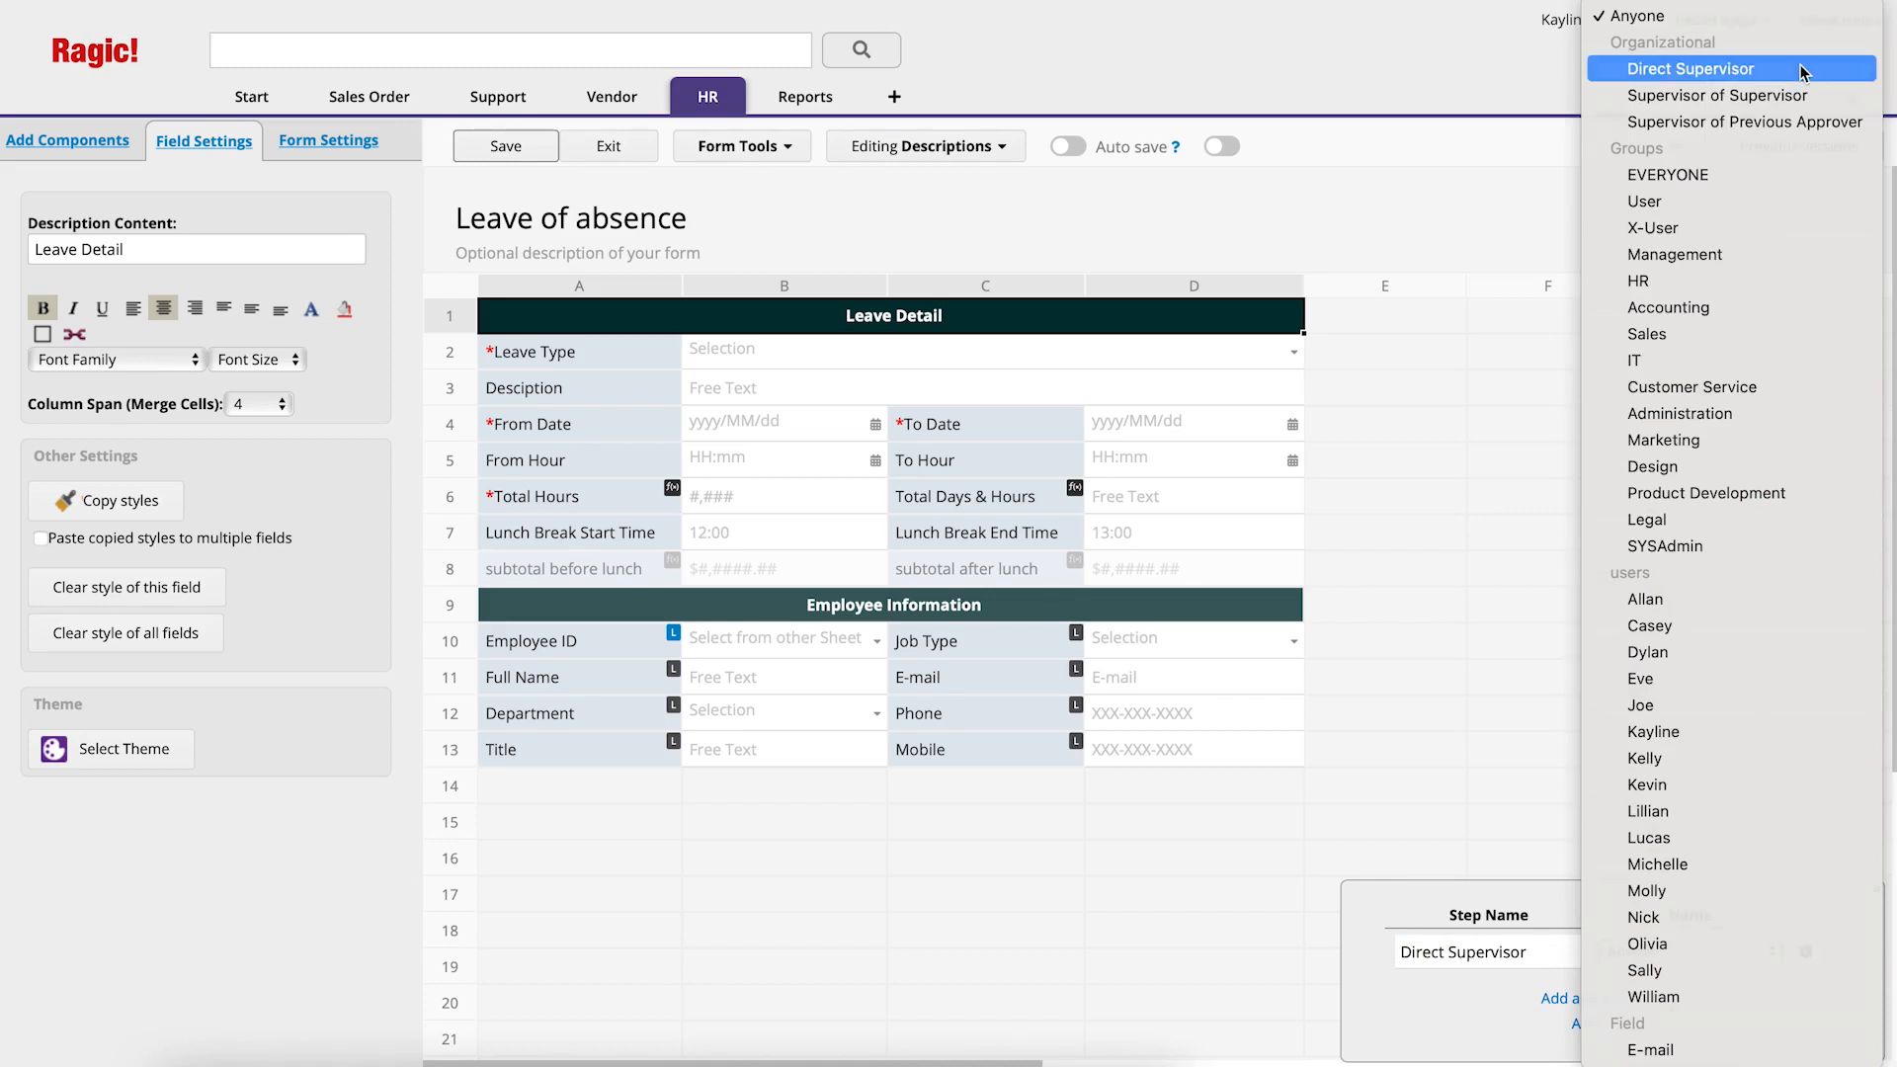
click(1690, 67)
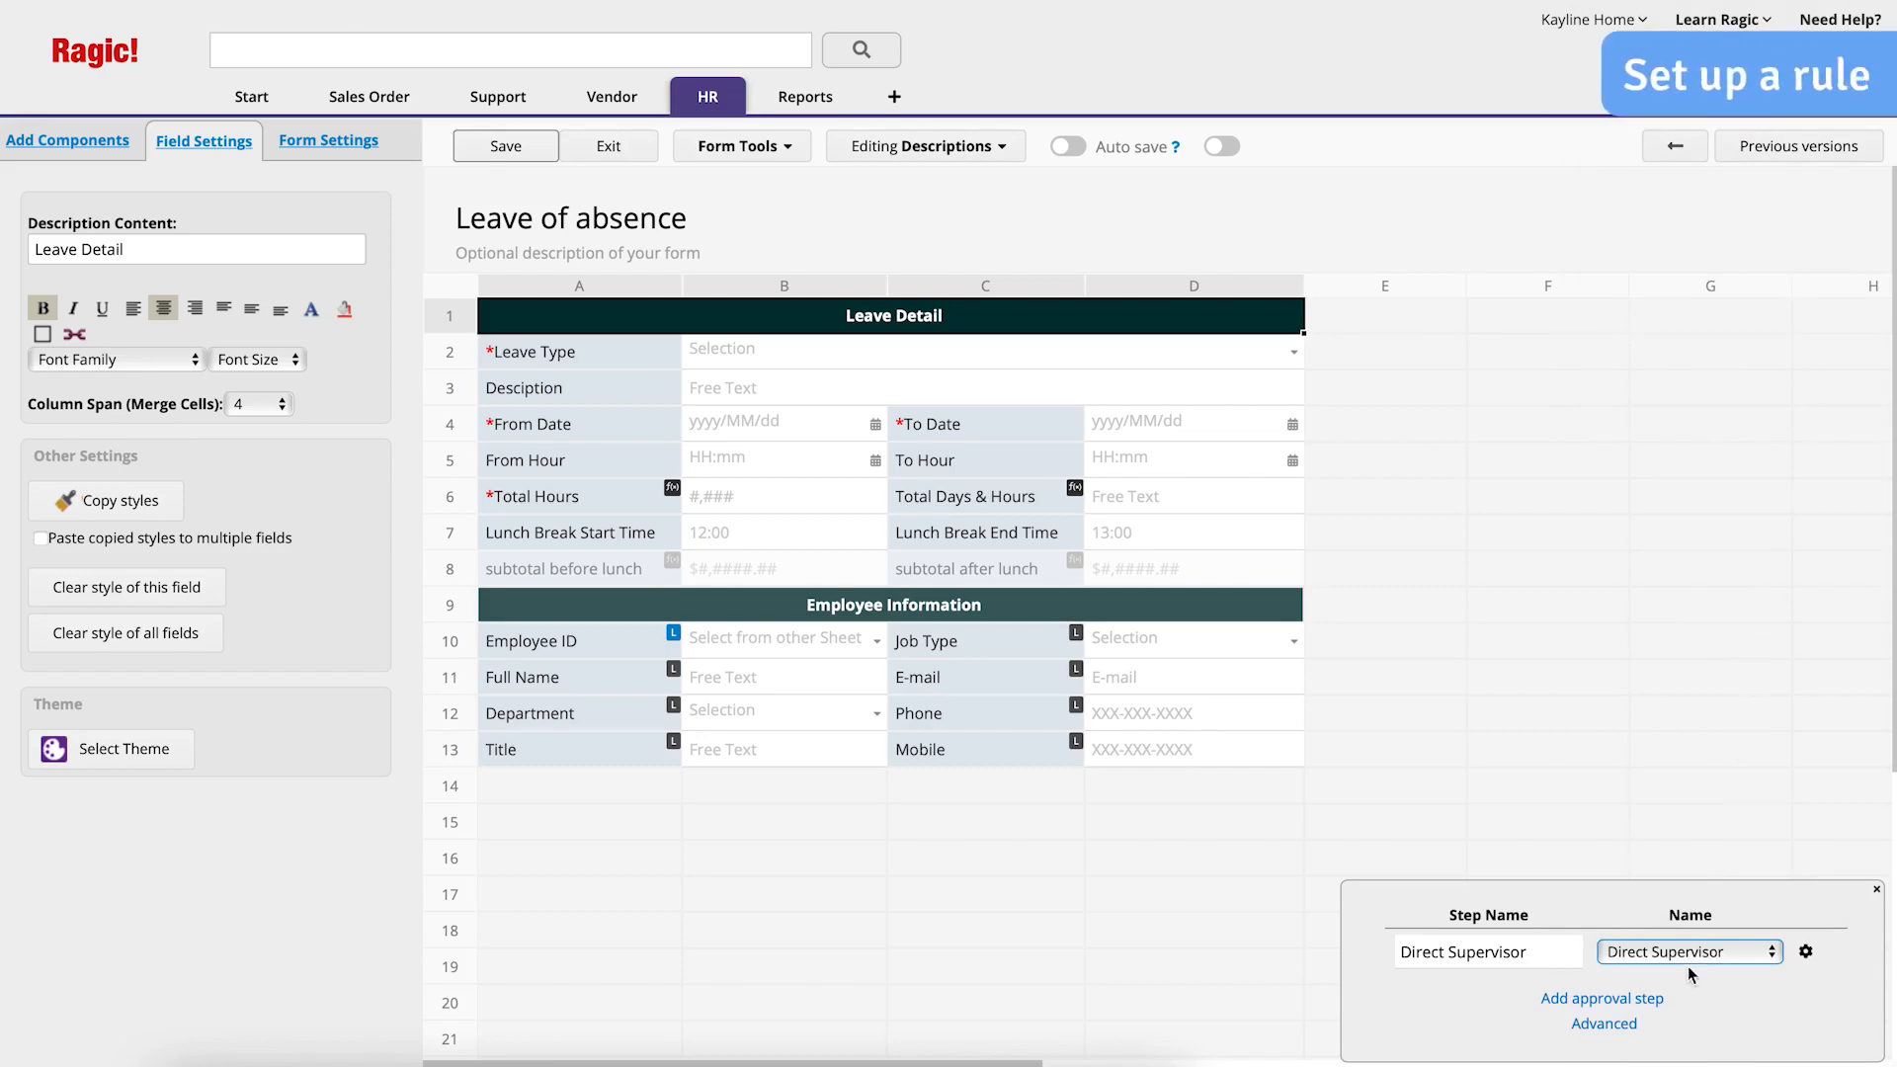
Add a second approval step named HR assigned to the HR group
click(1601, 997)
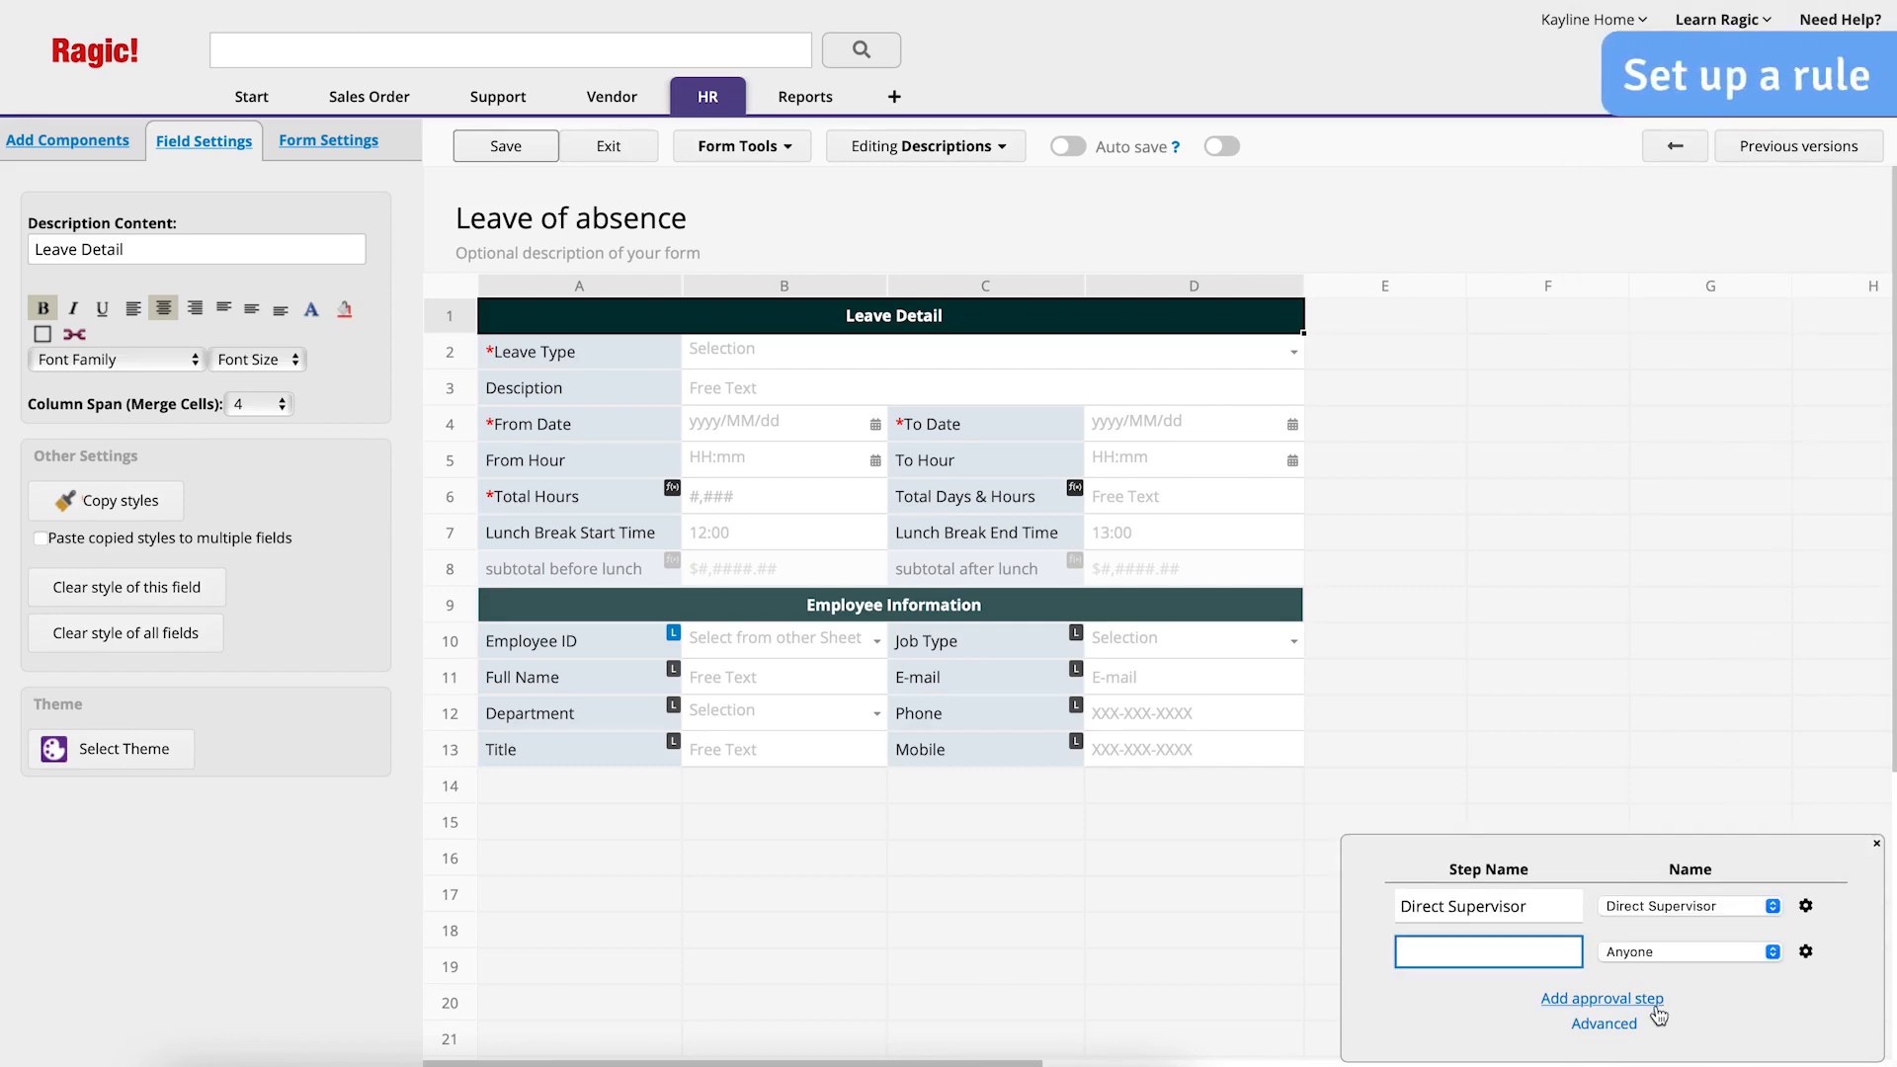
click(579, 496)
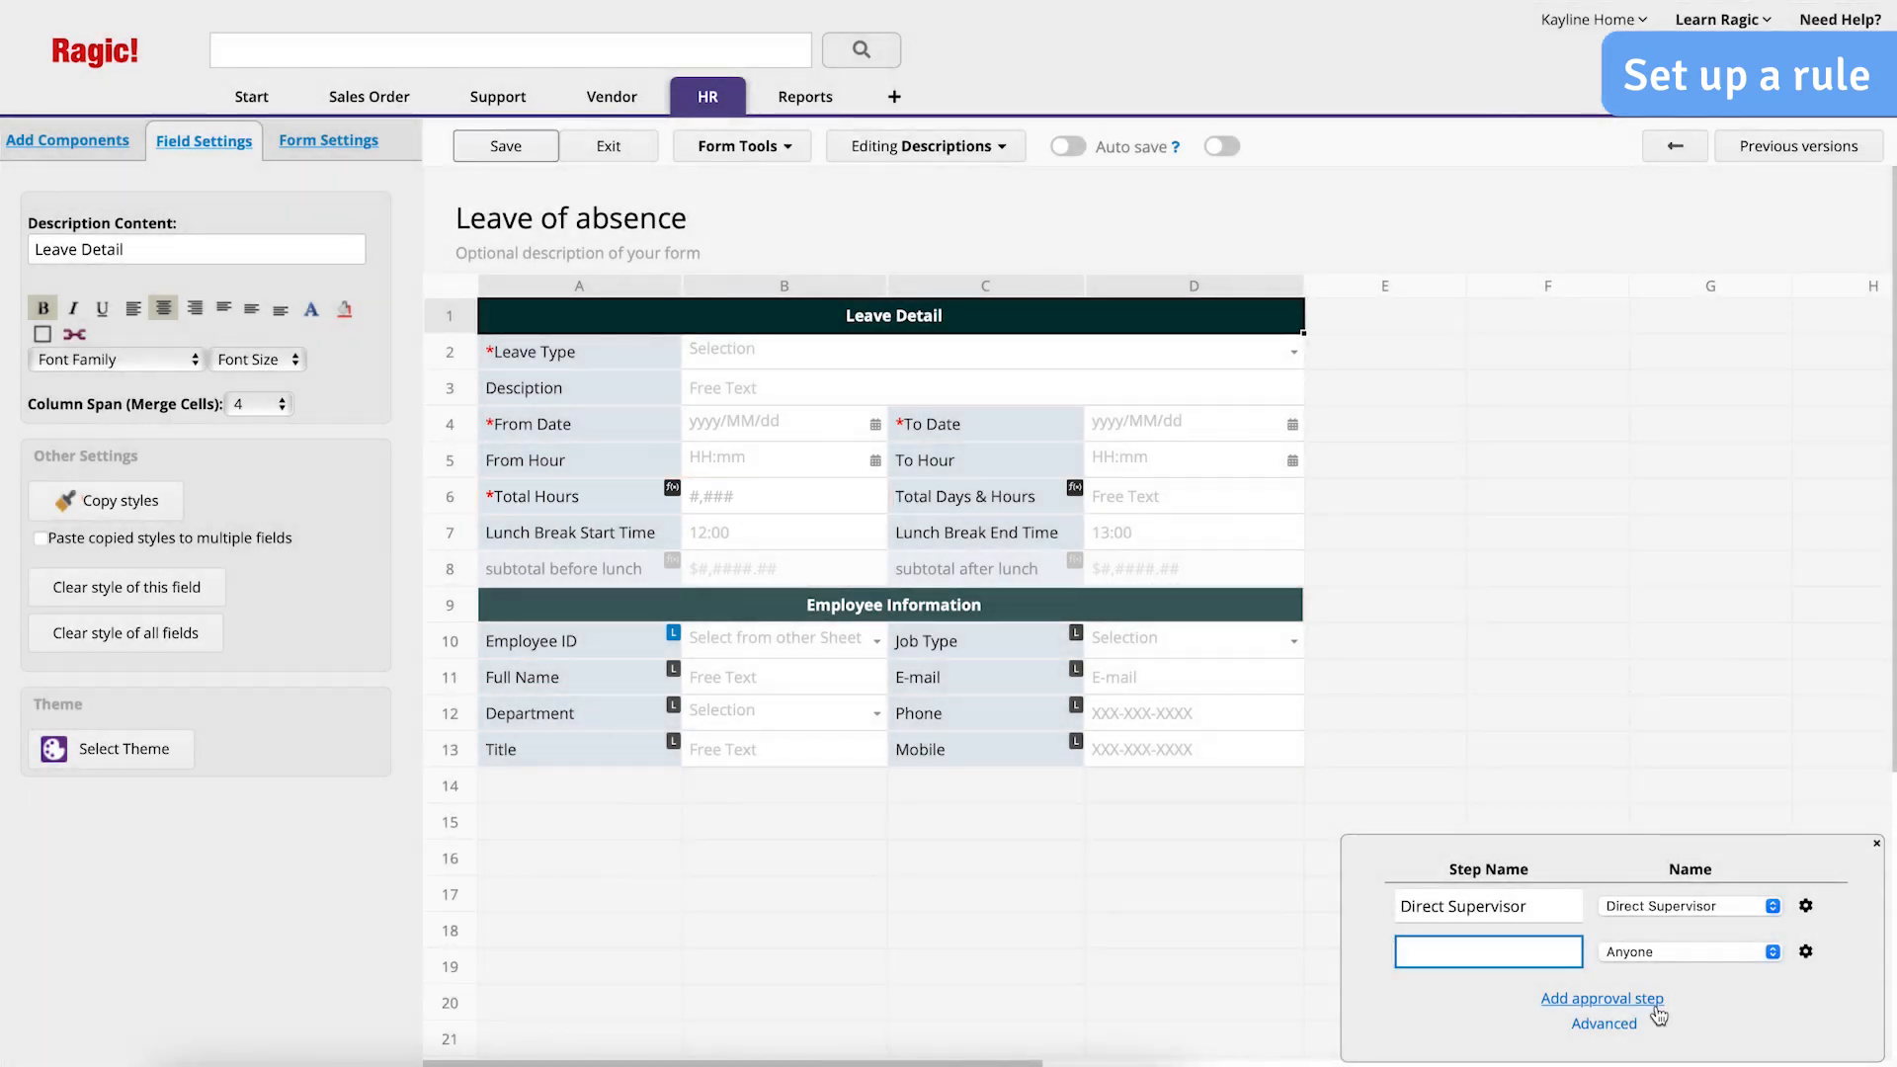
text(HR)
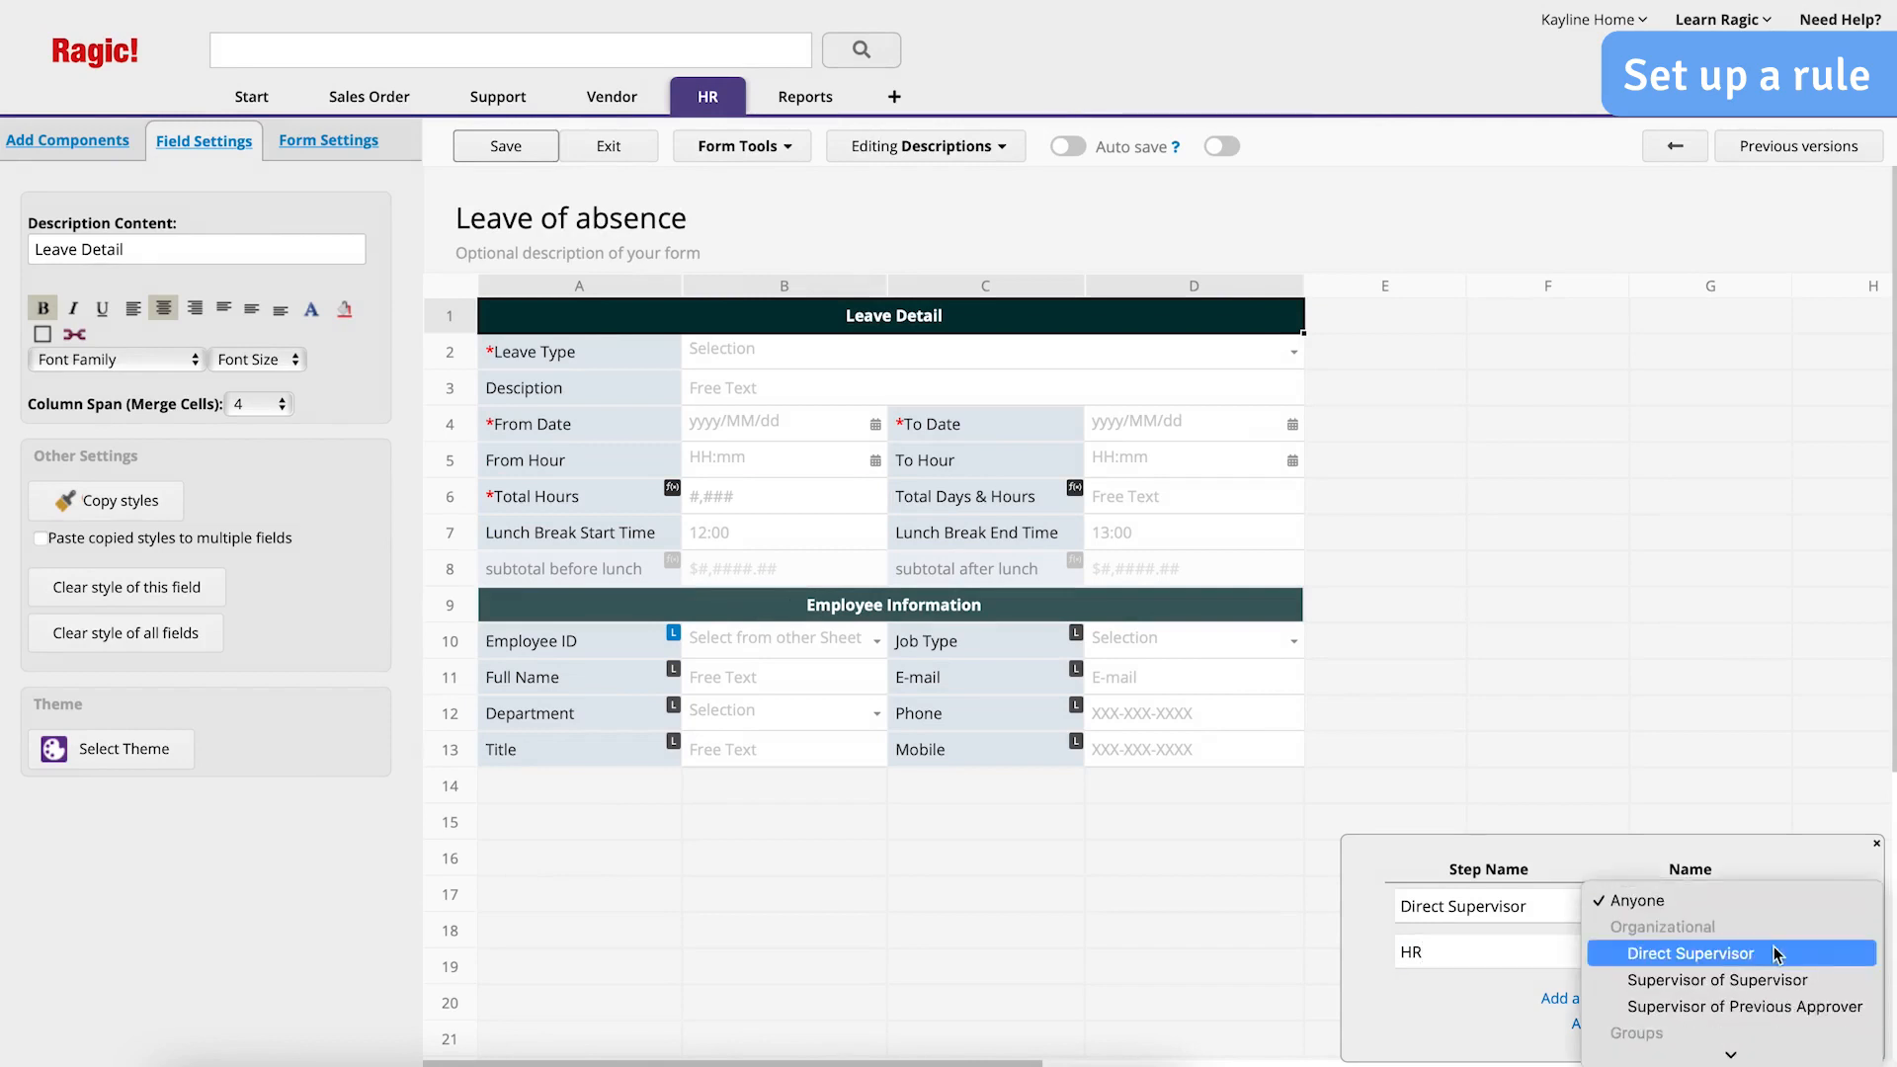
click(1683, 953)
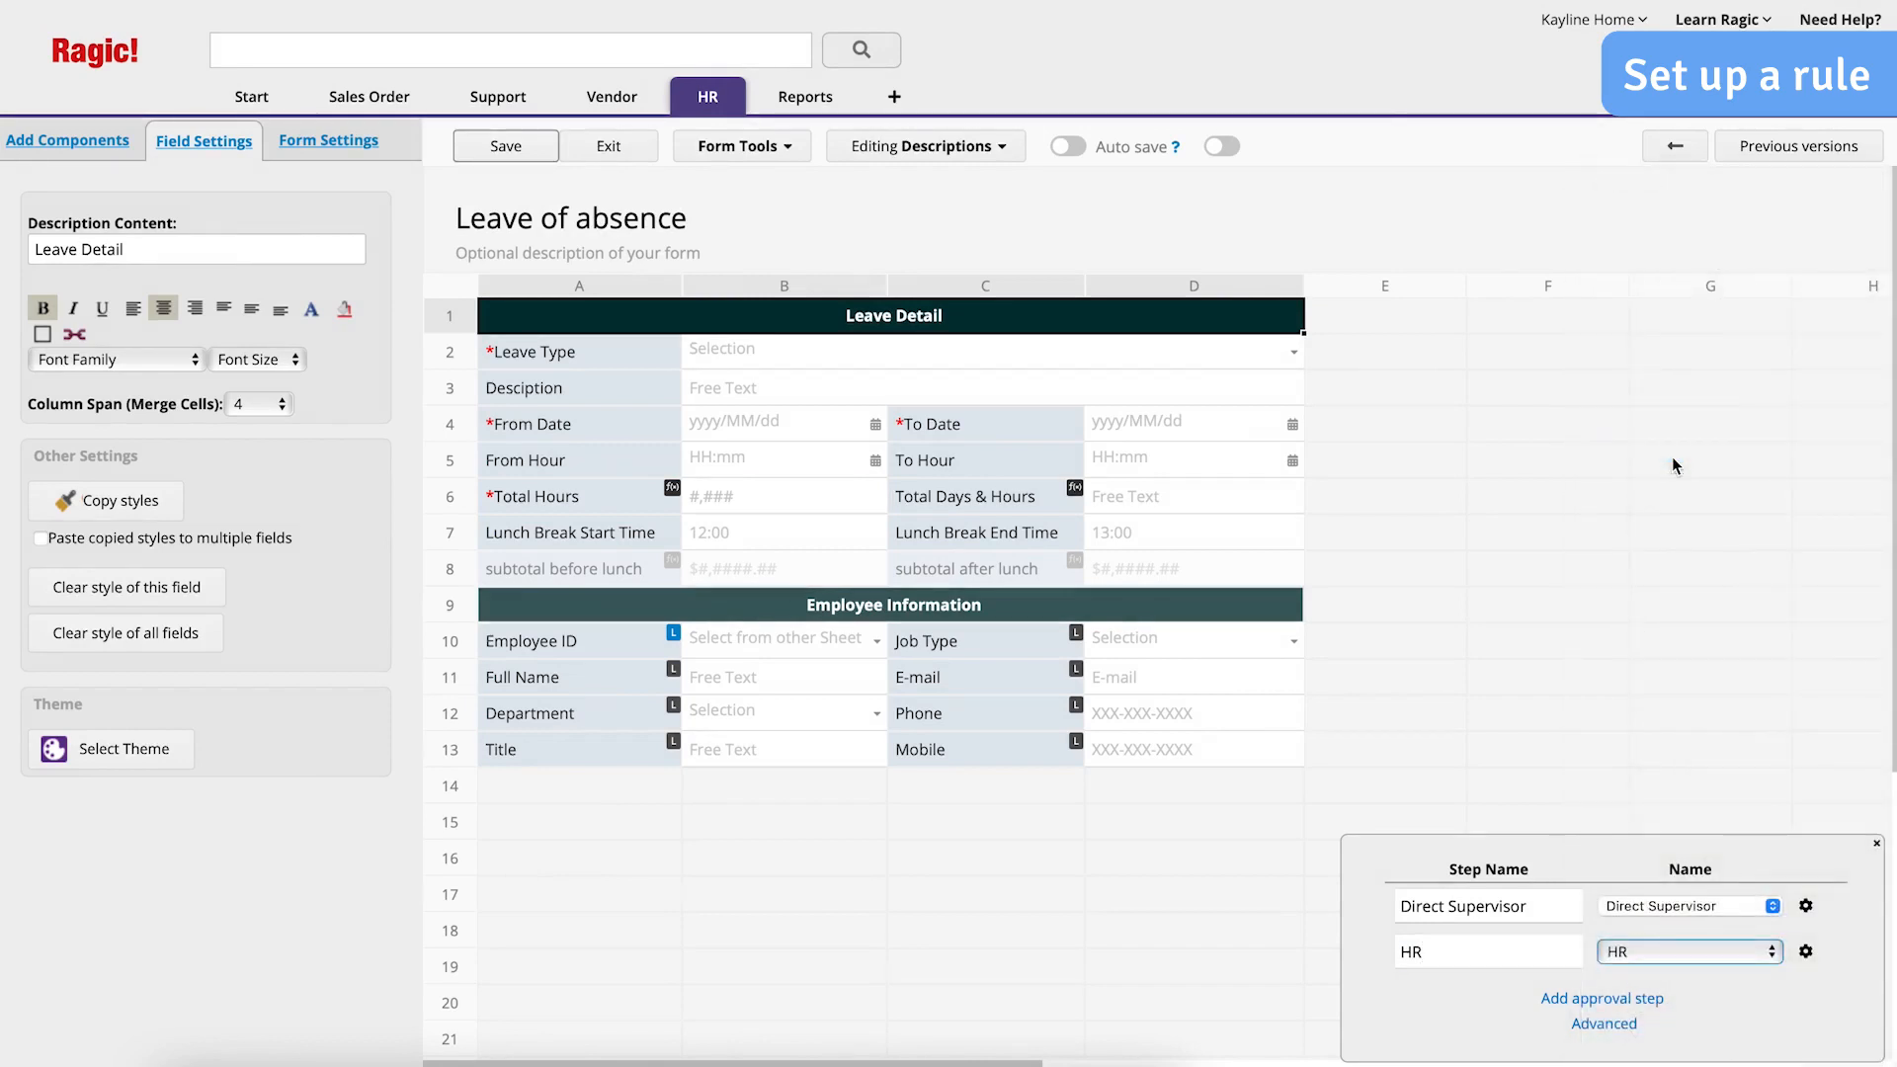
click(1804, 953)
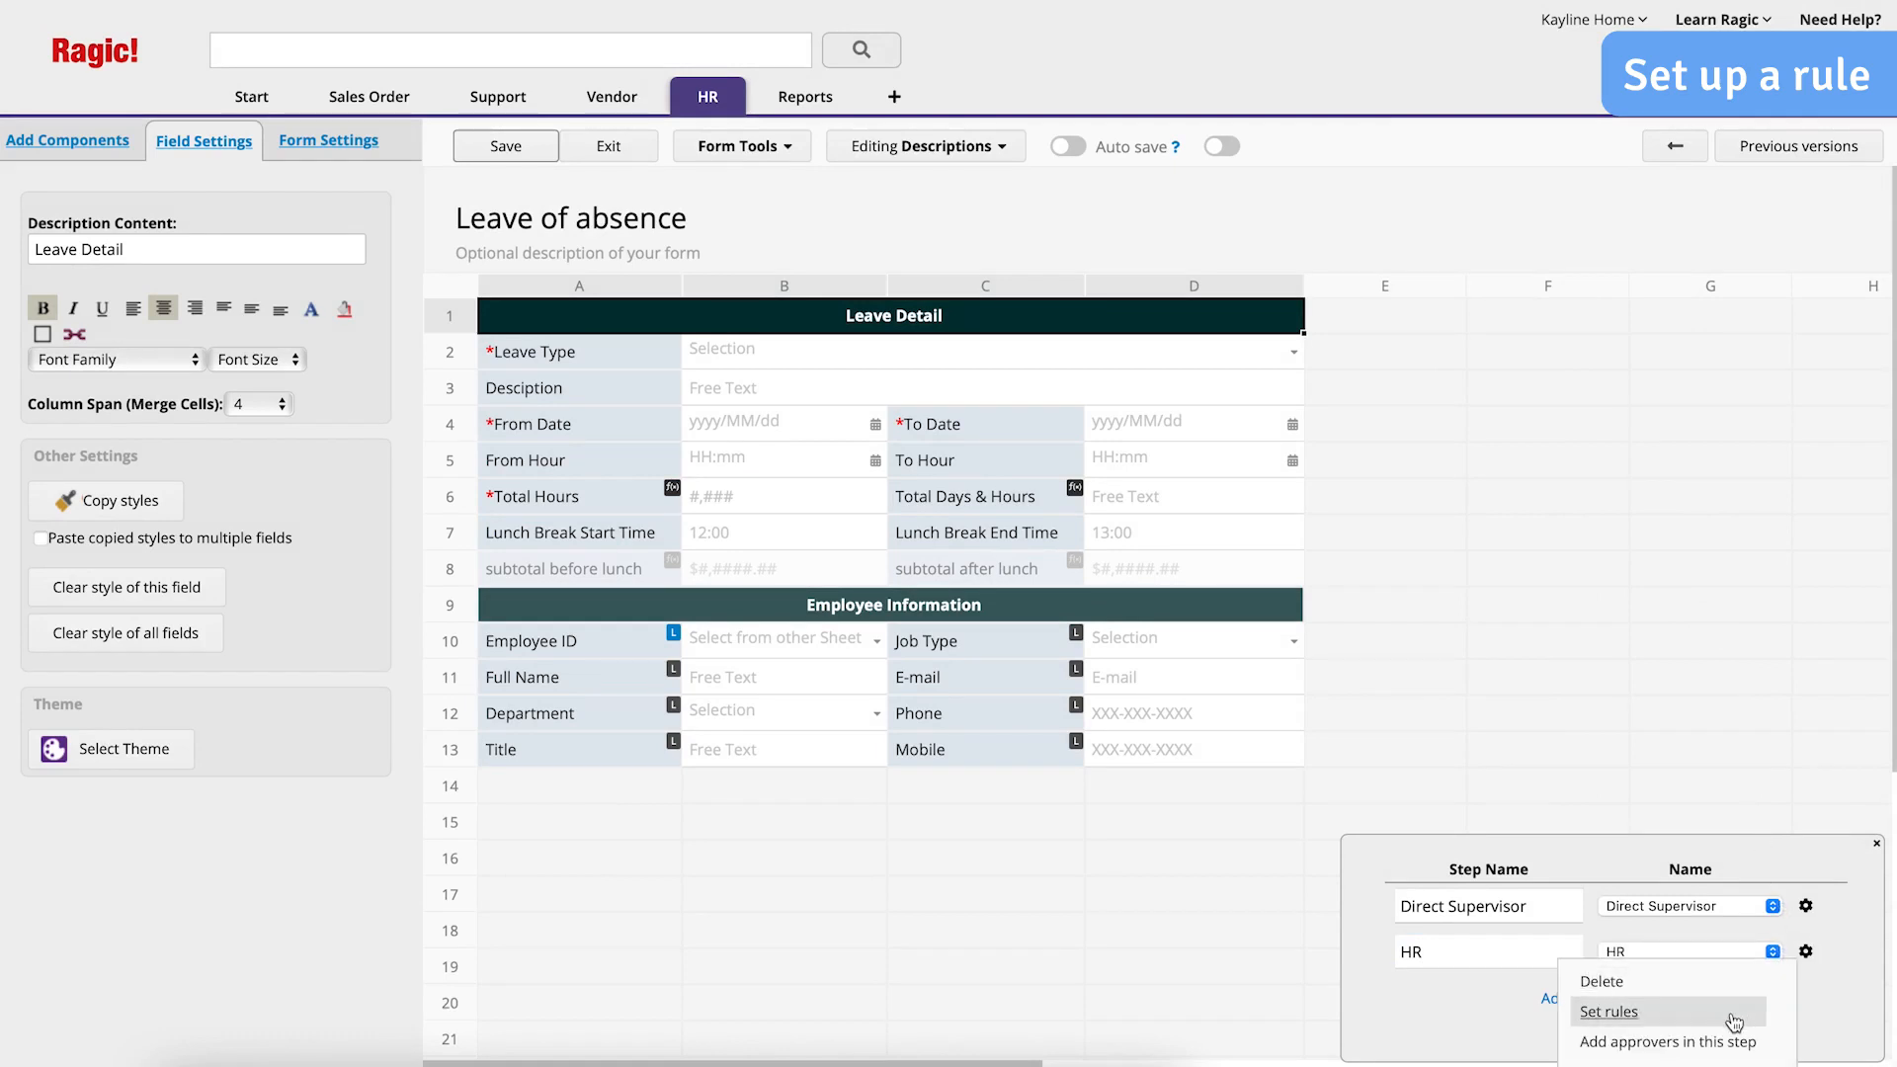
Give the HR step a rule applying it only when Total Hours is greater than 24
click(1608, 1011)
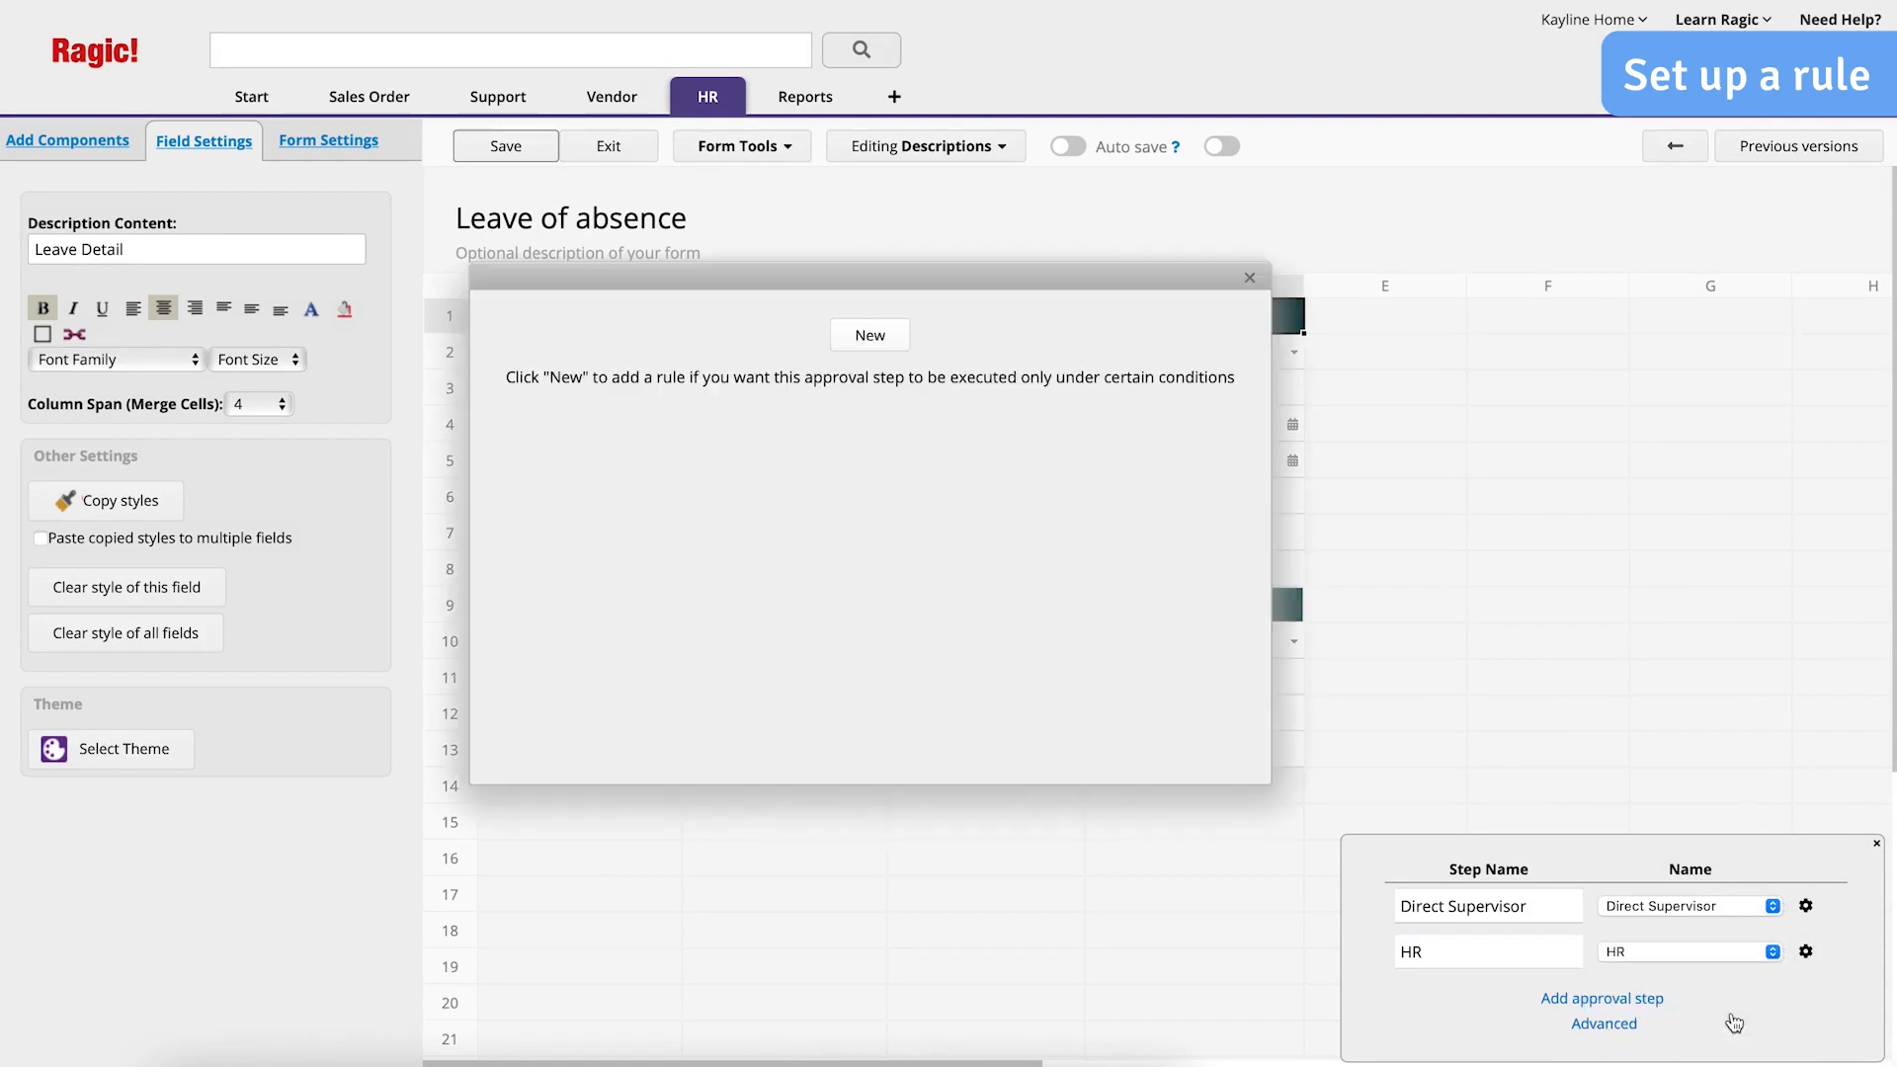
click(869, 336)
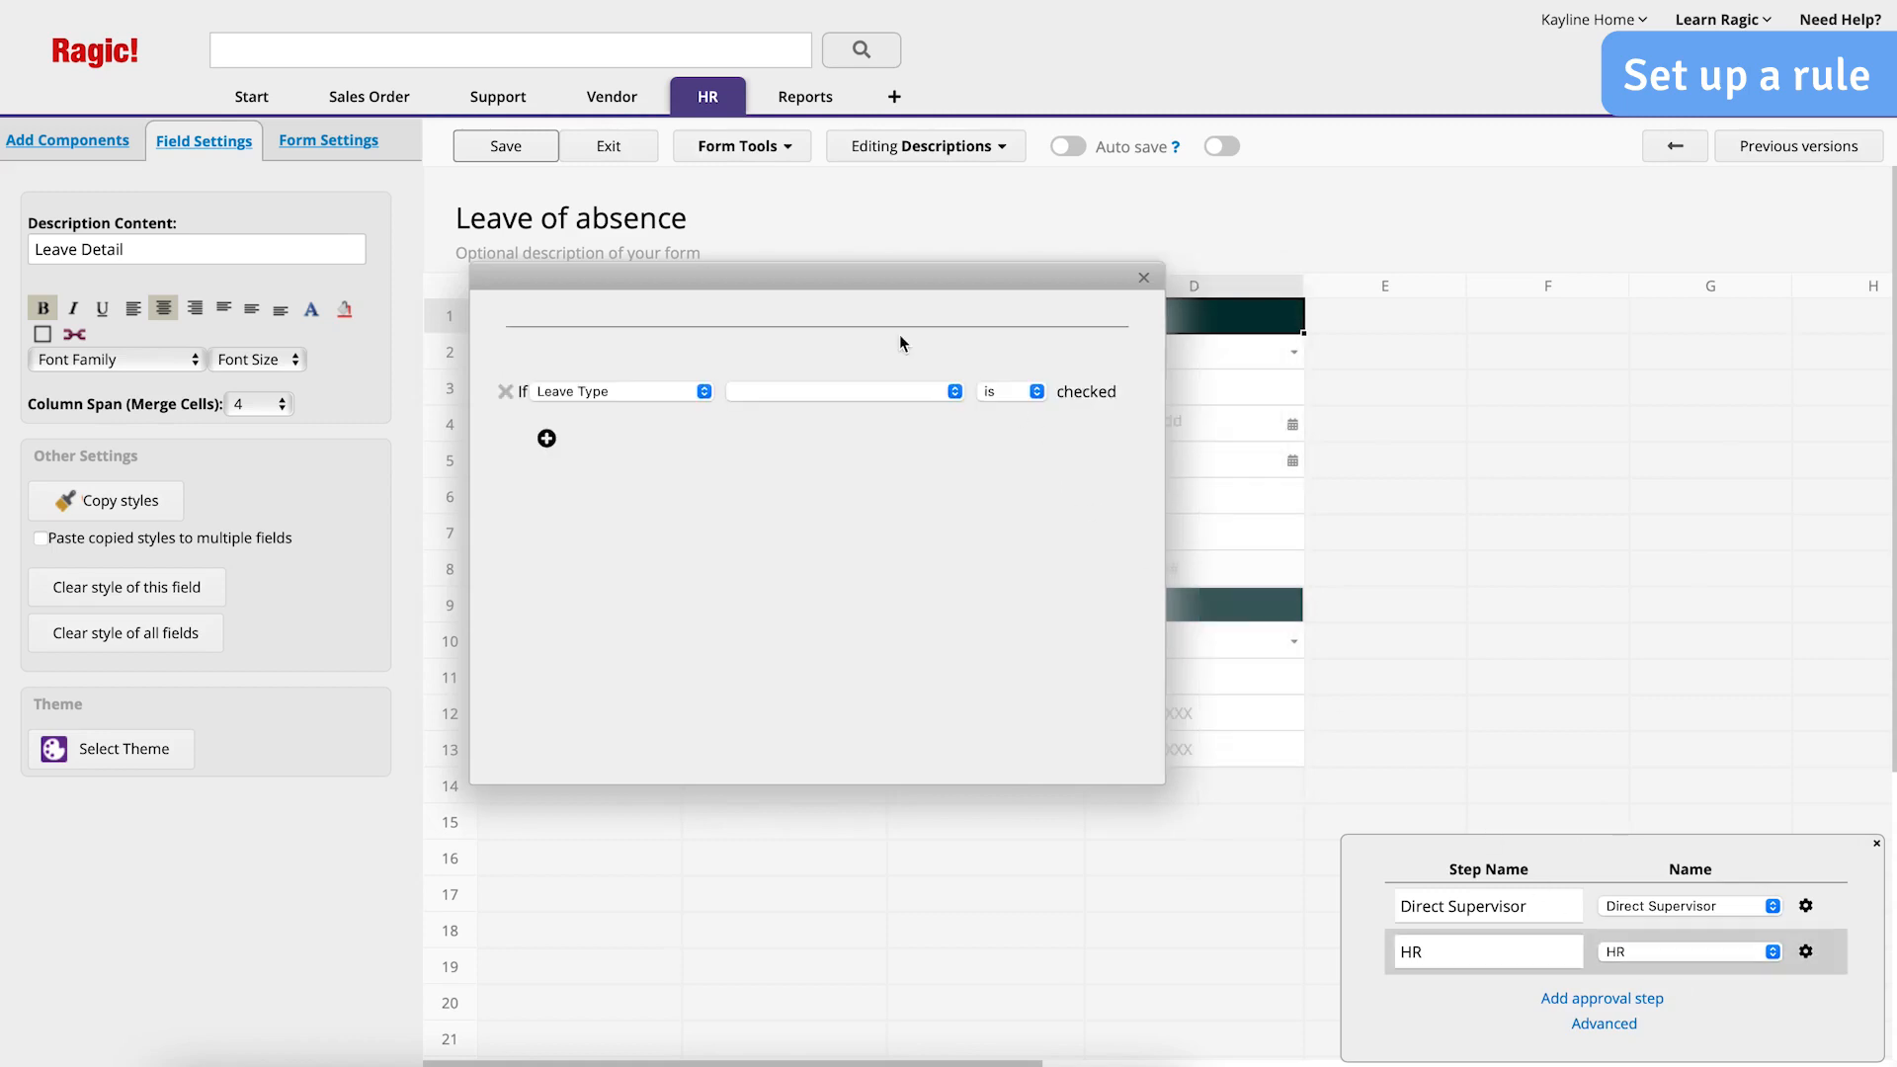
click(616, 391)
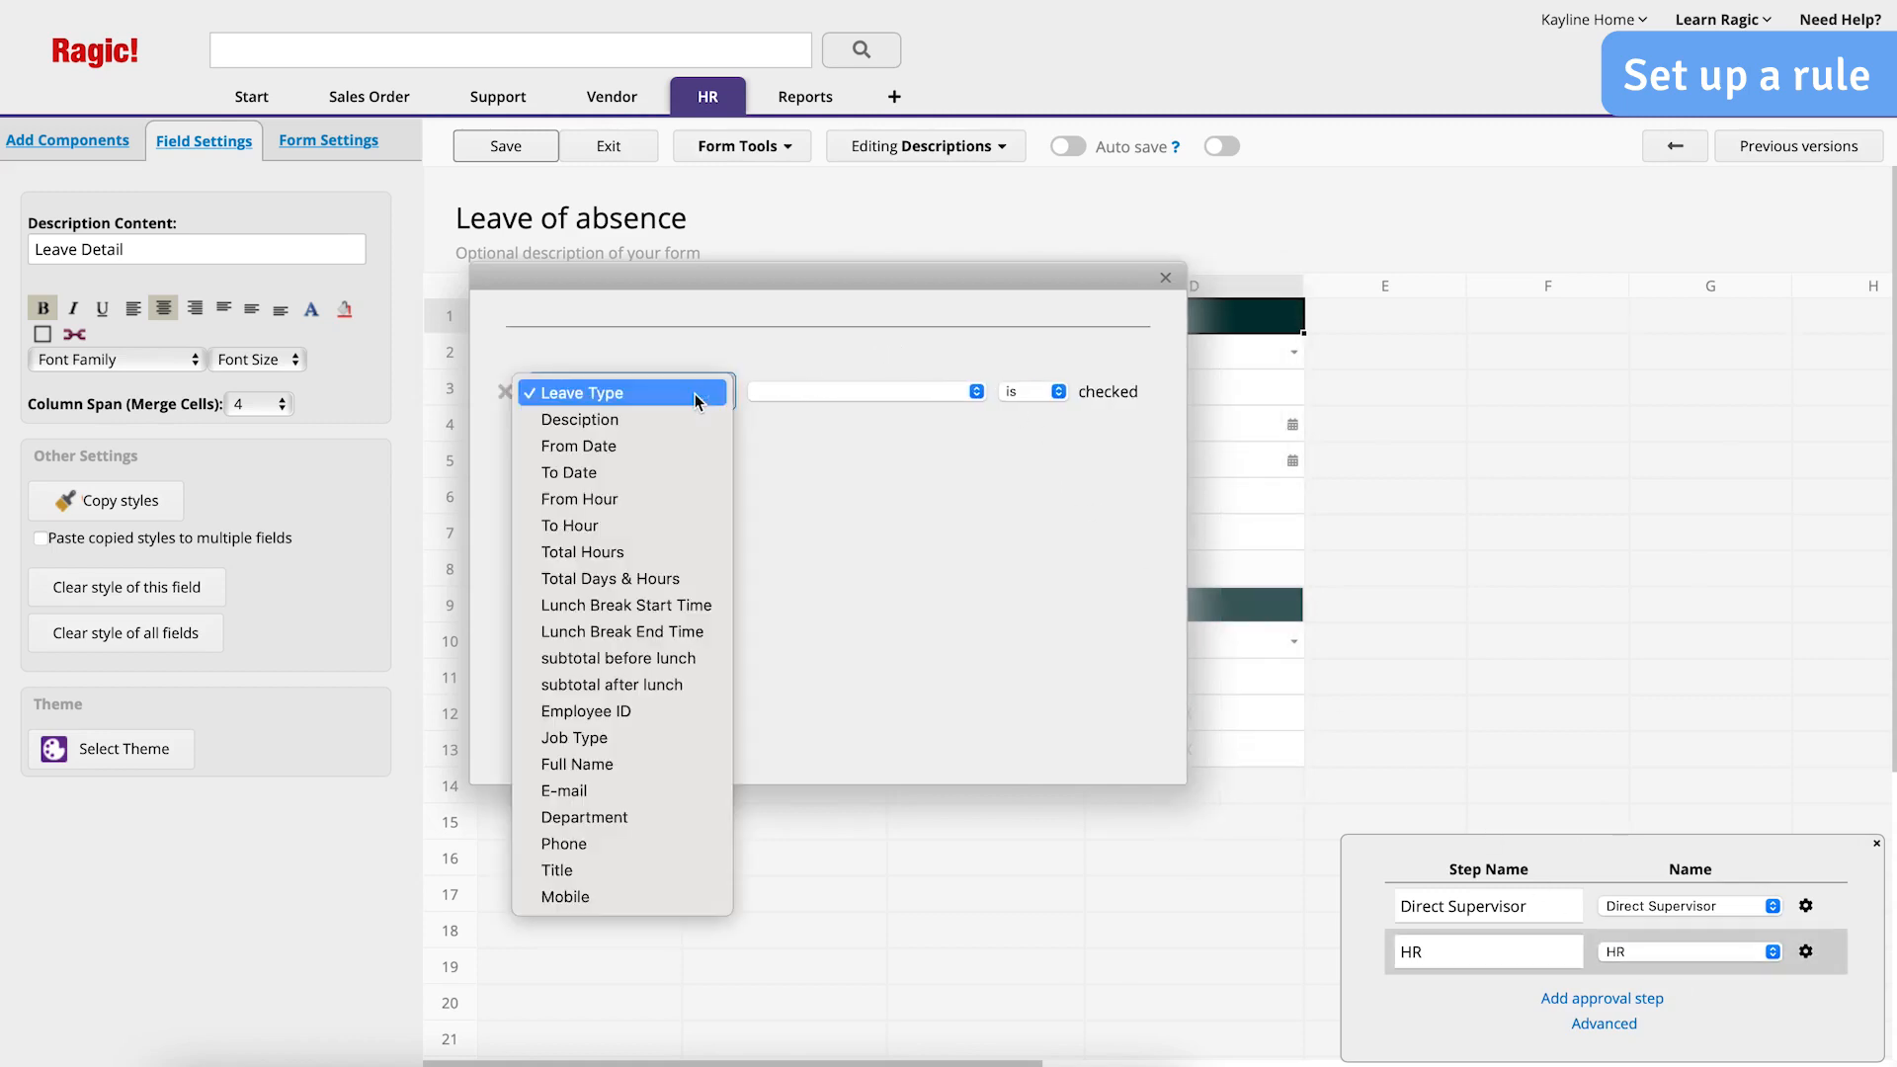
click(581, 551)
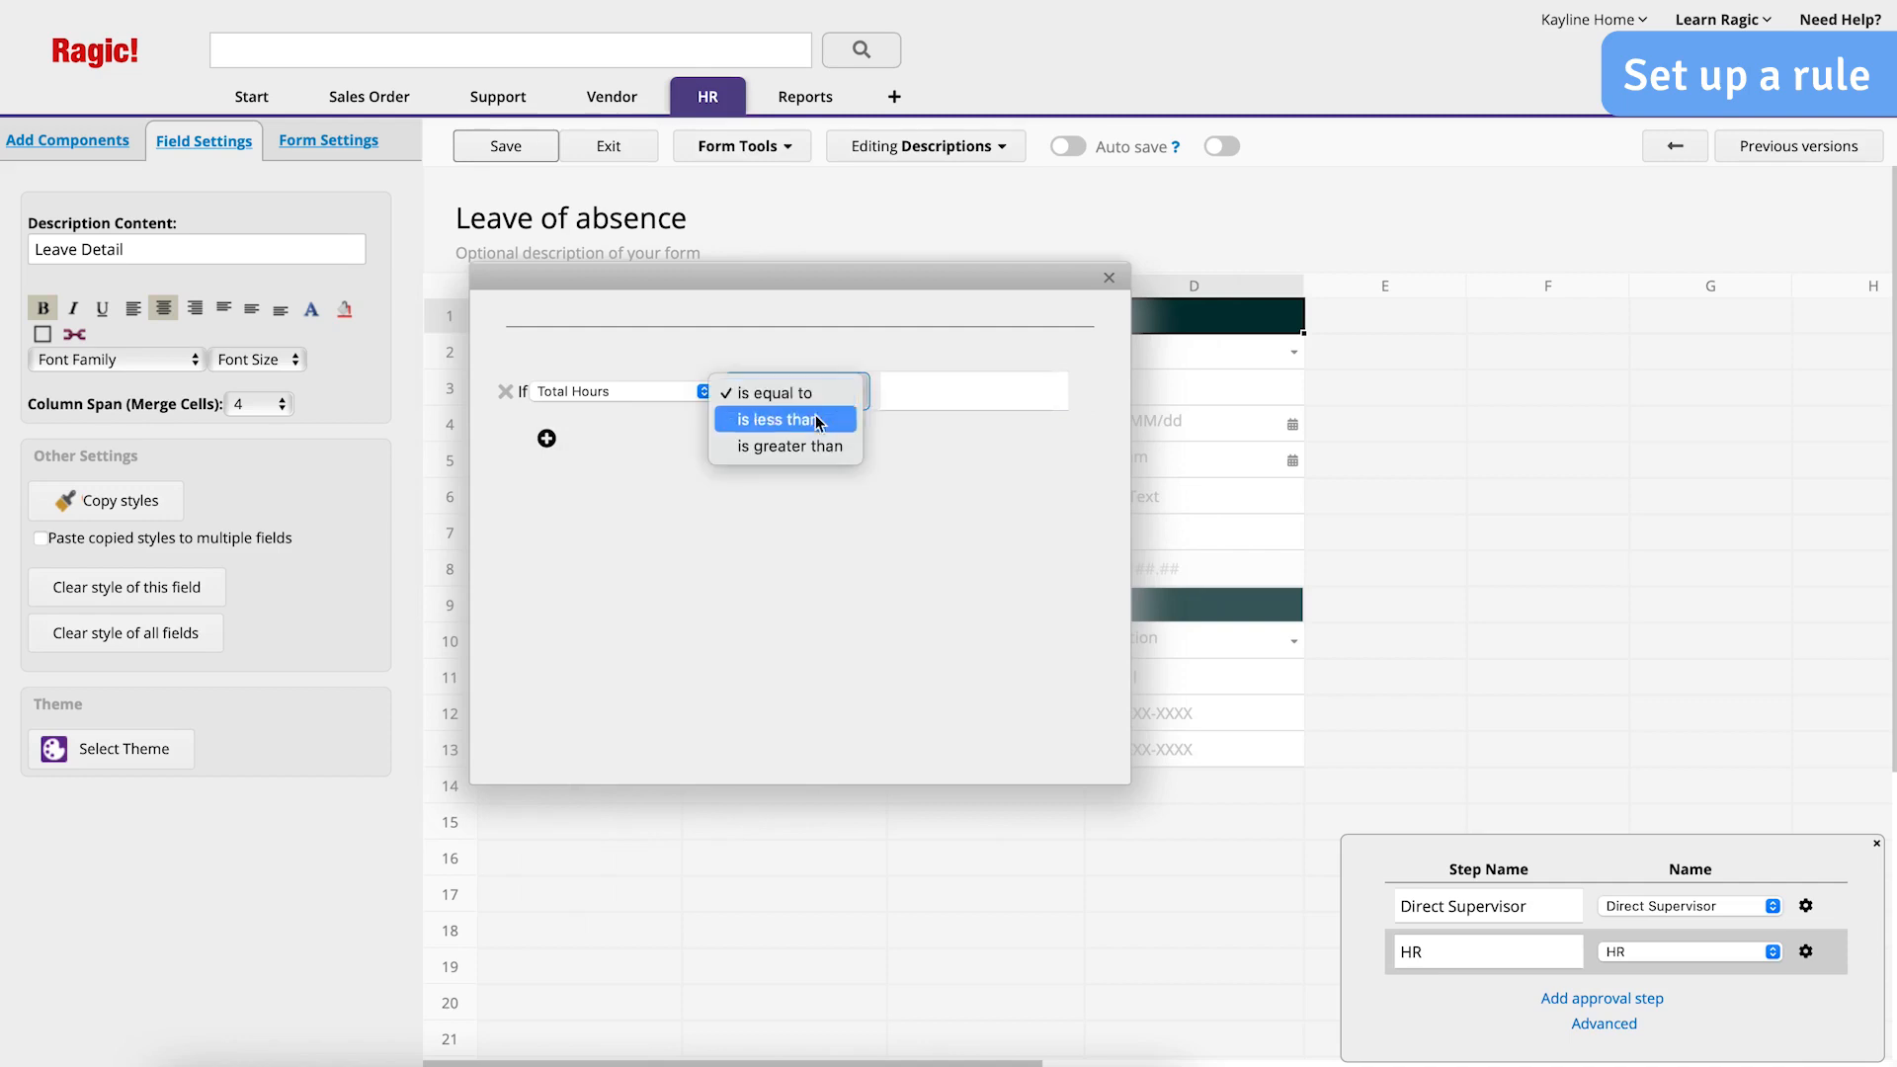
click(788, 444)
text(24)
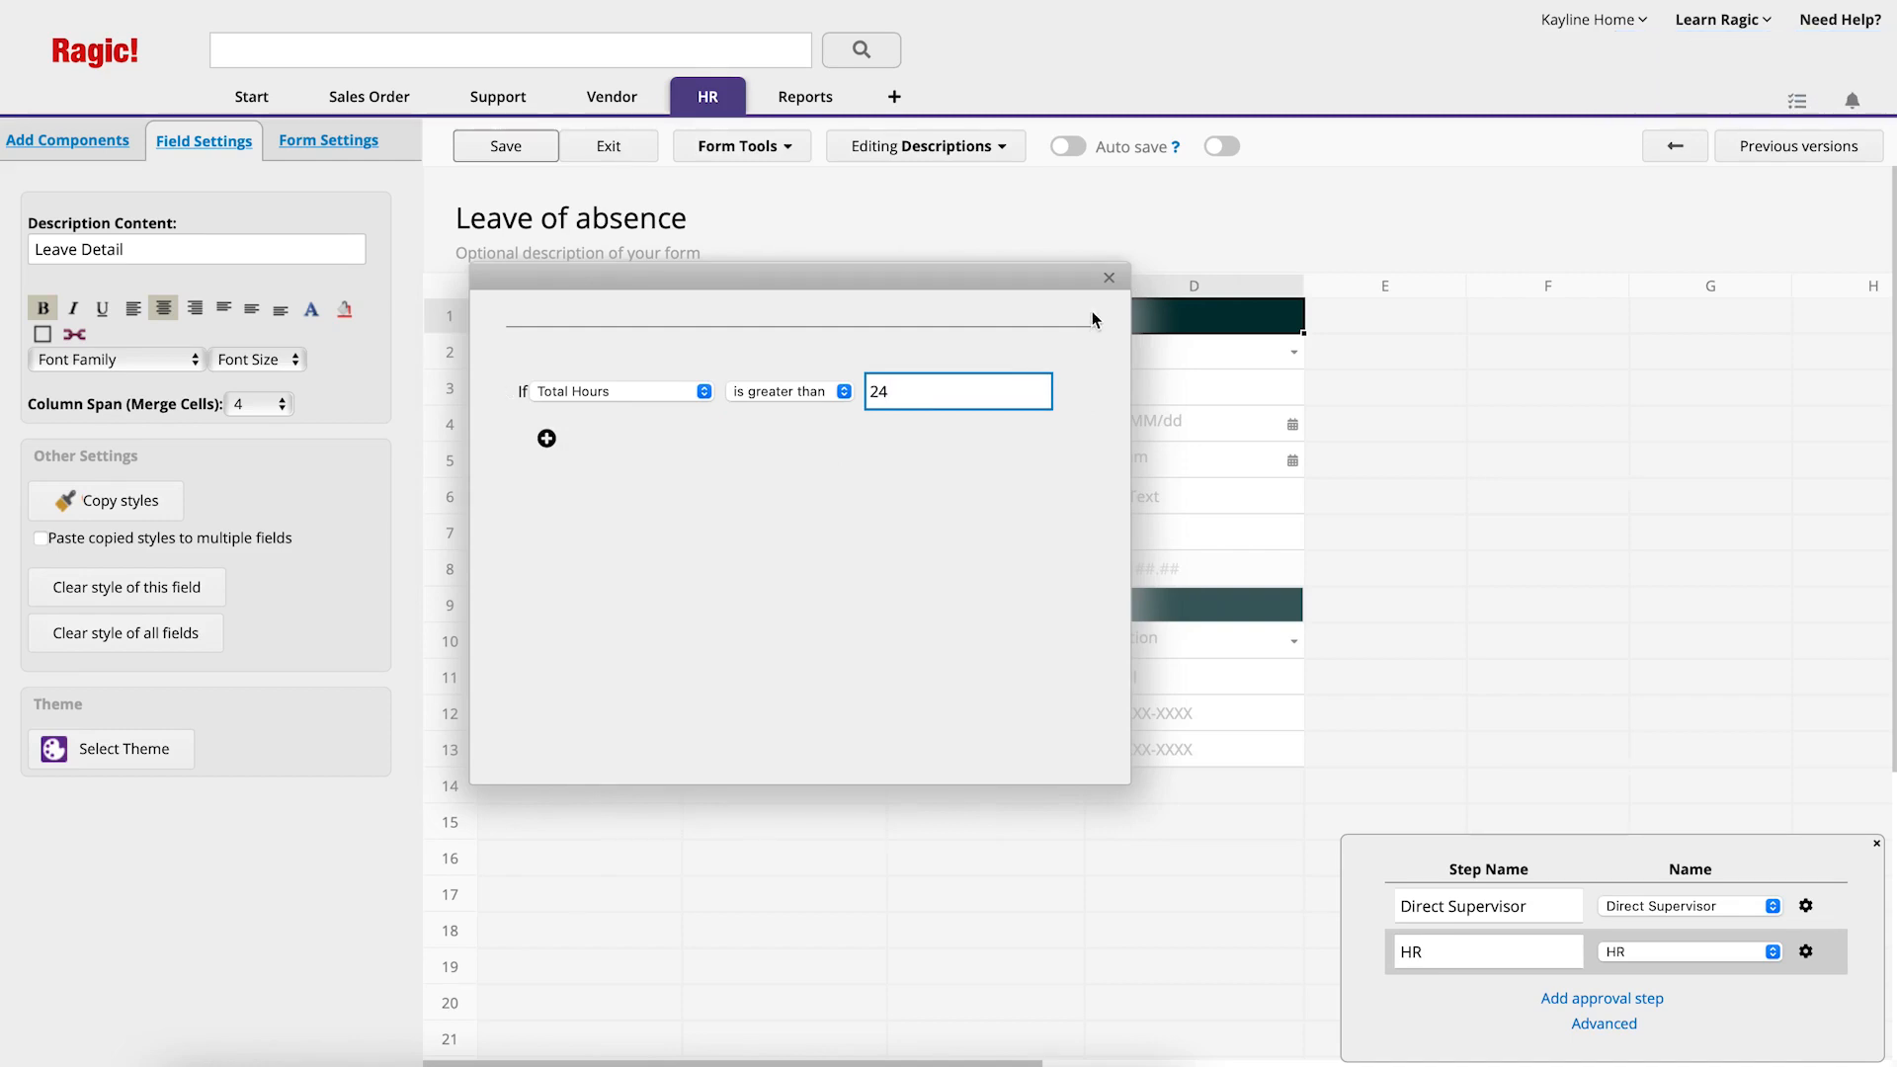
click(1106, 277)
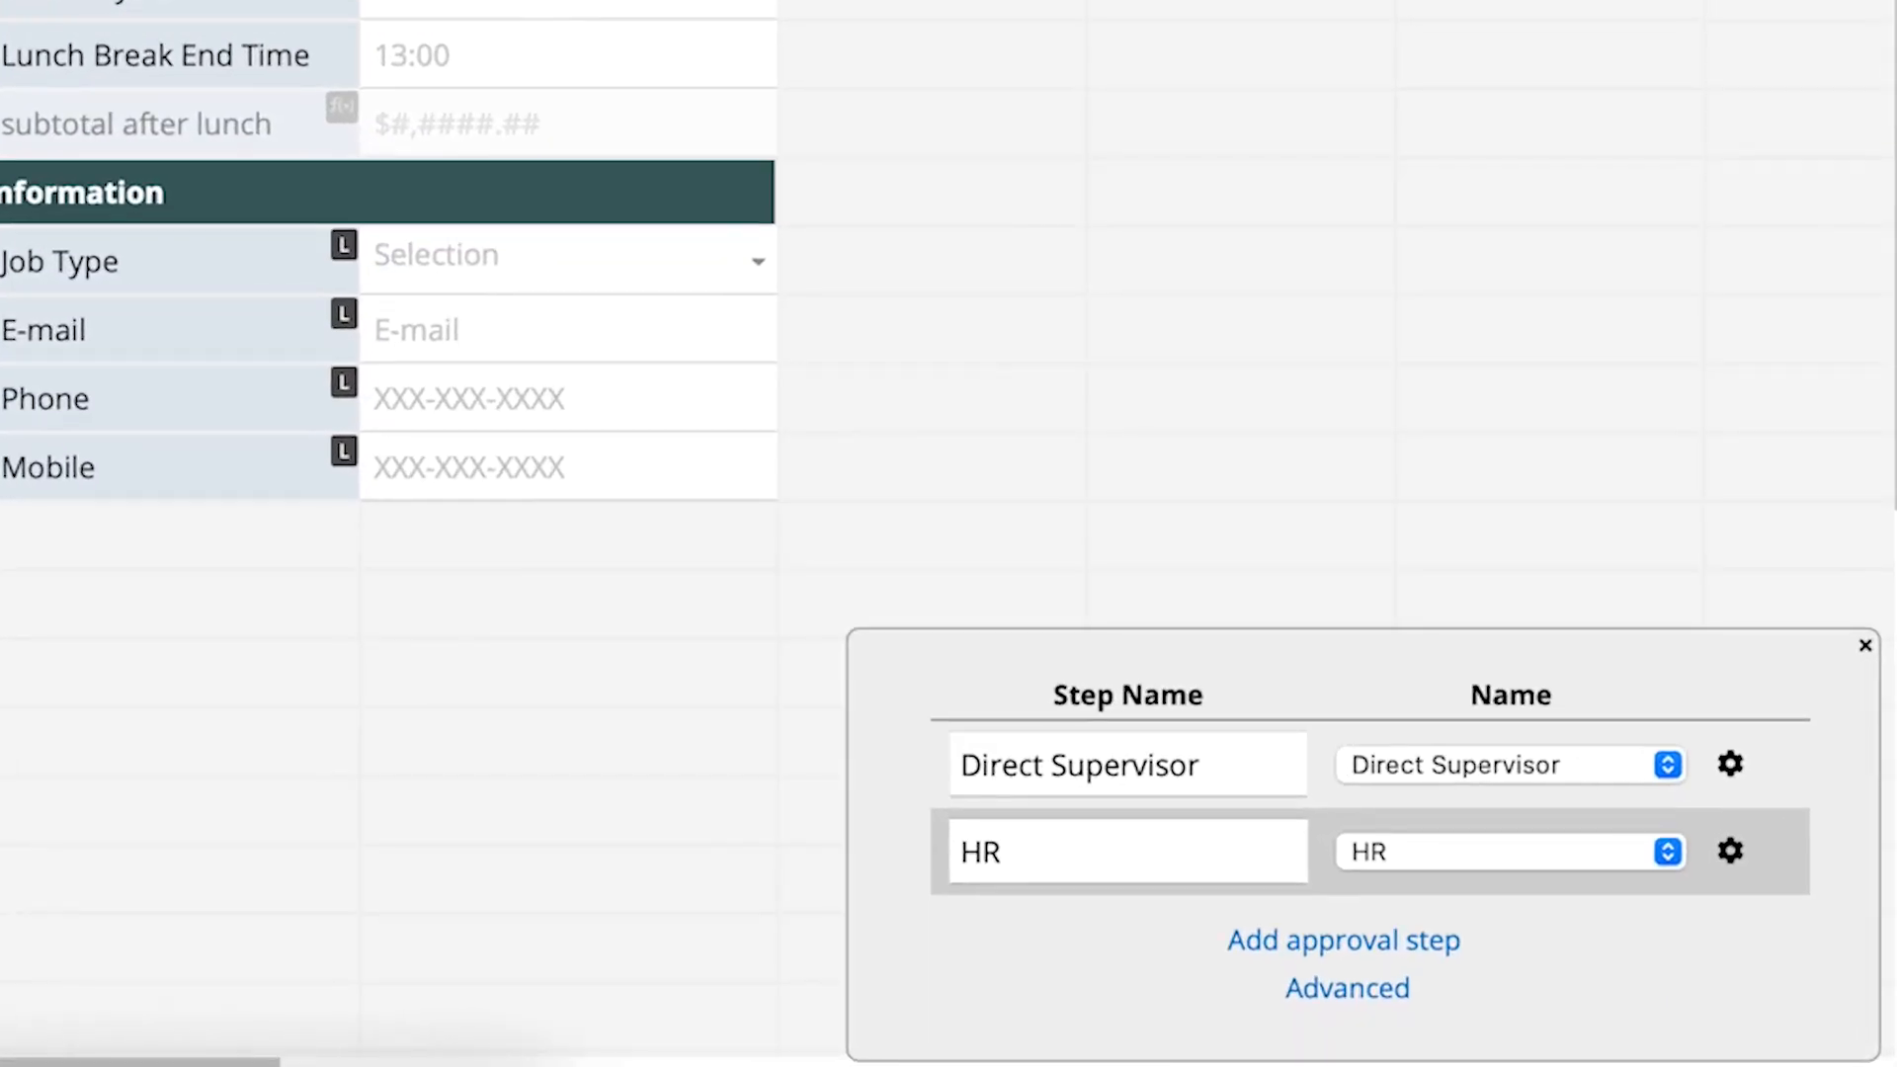
click(1125, 763)
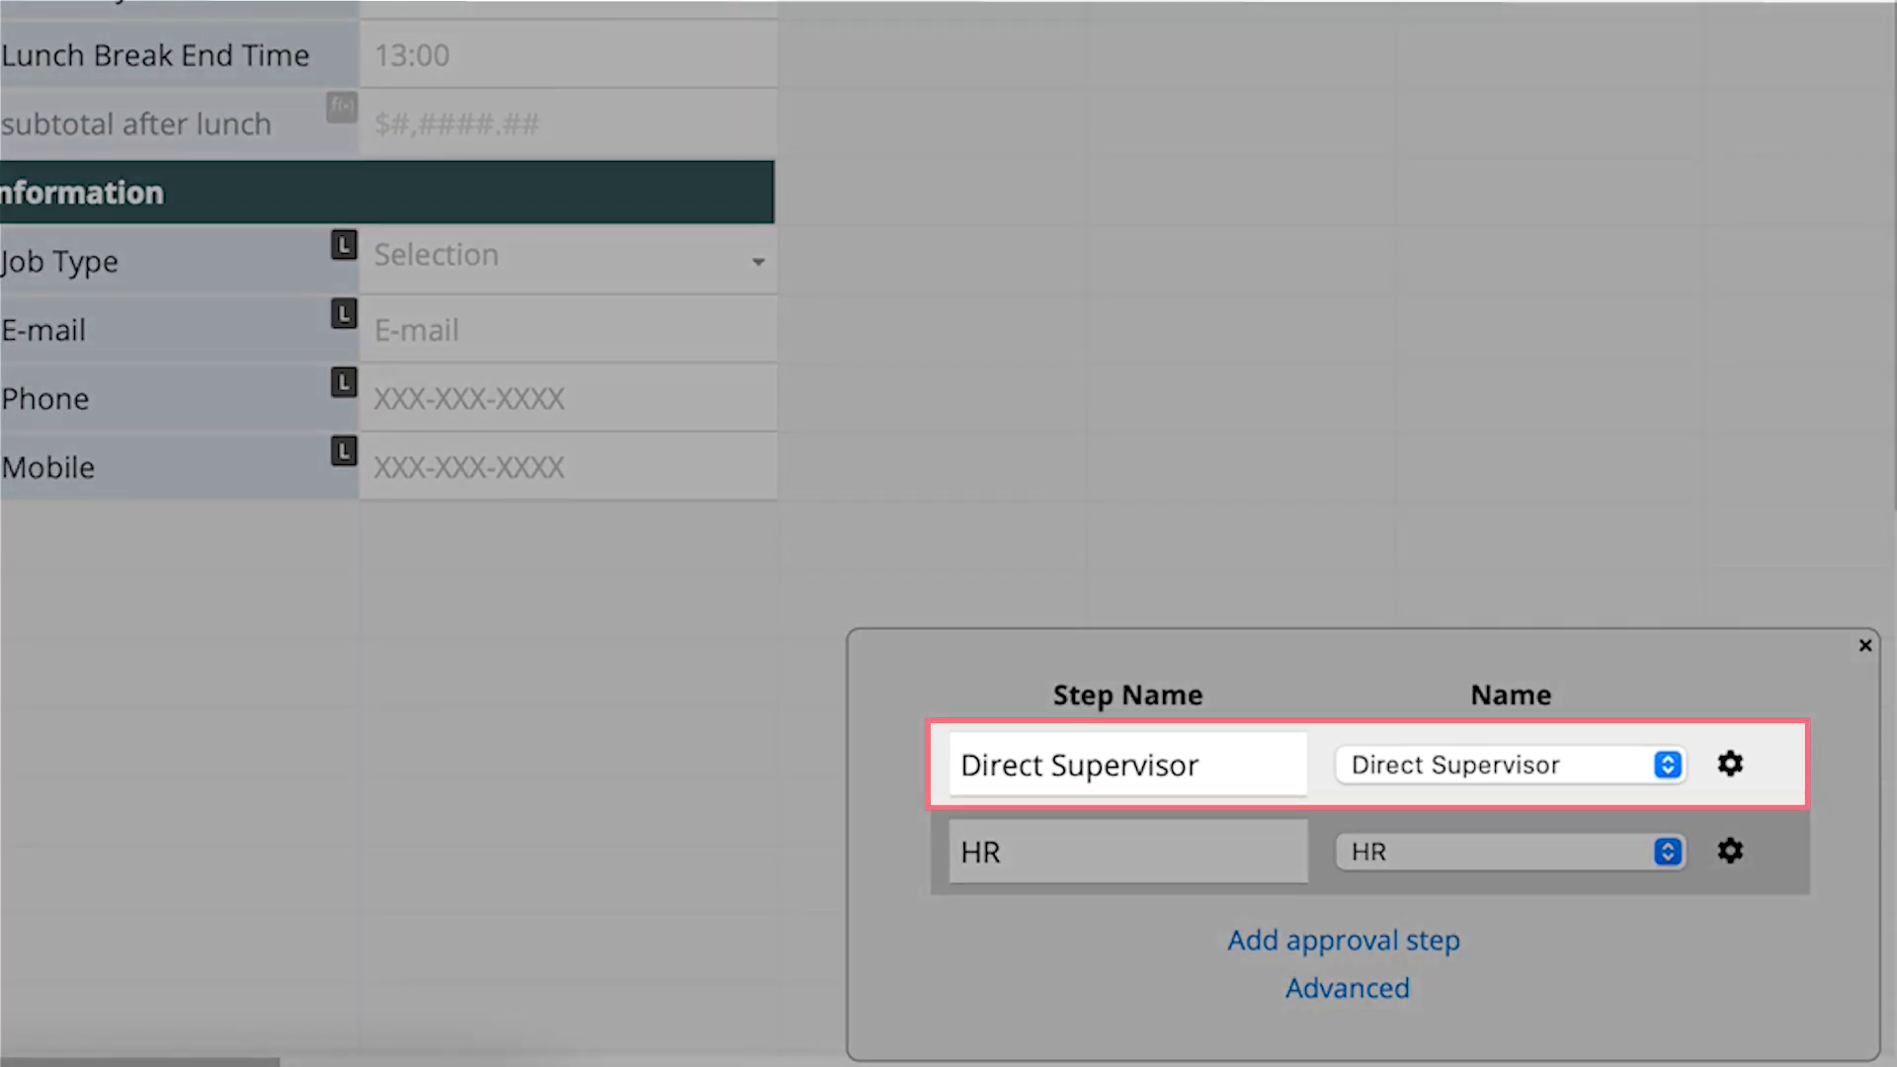
click(1124, 849)
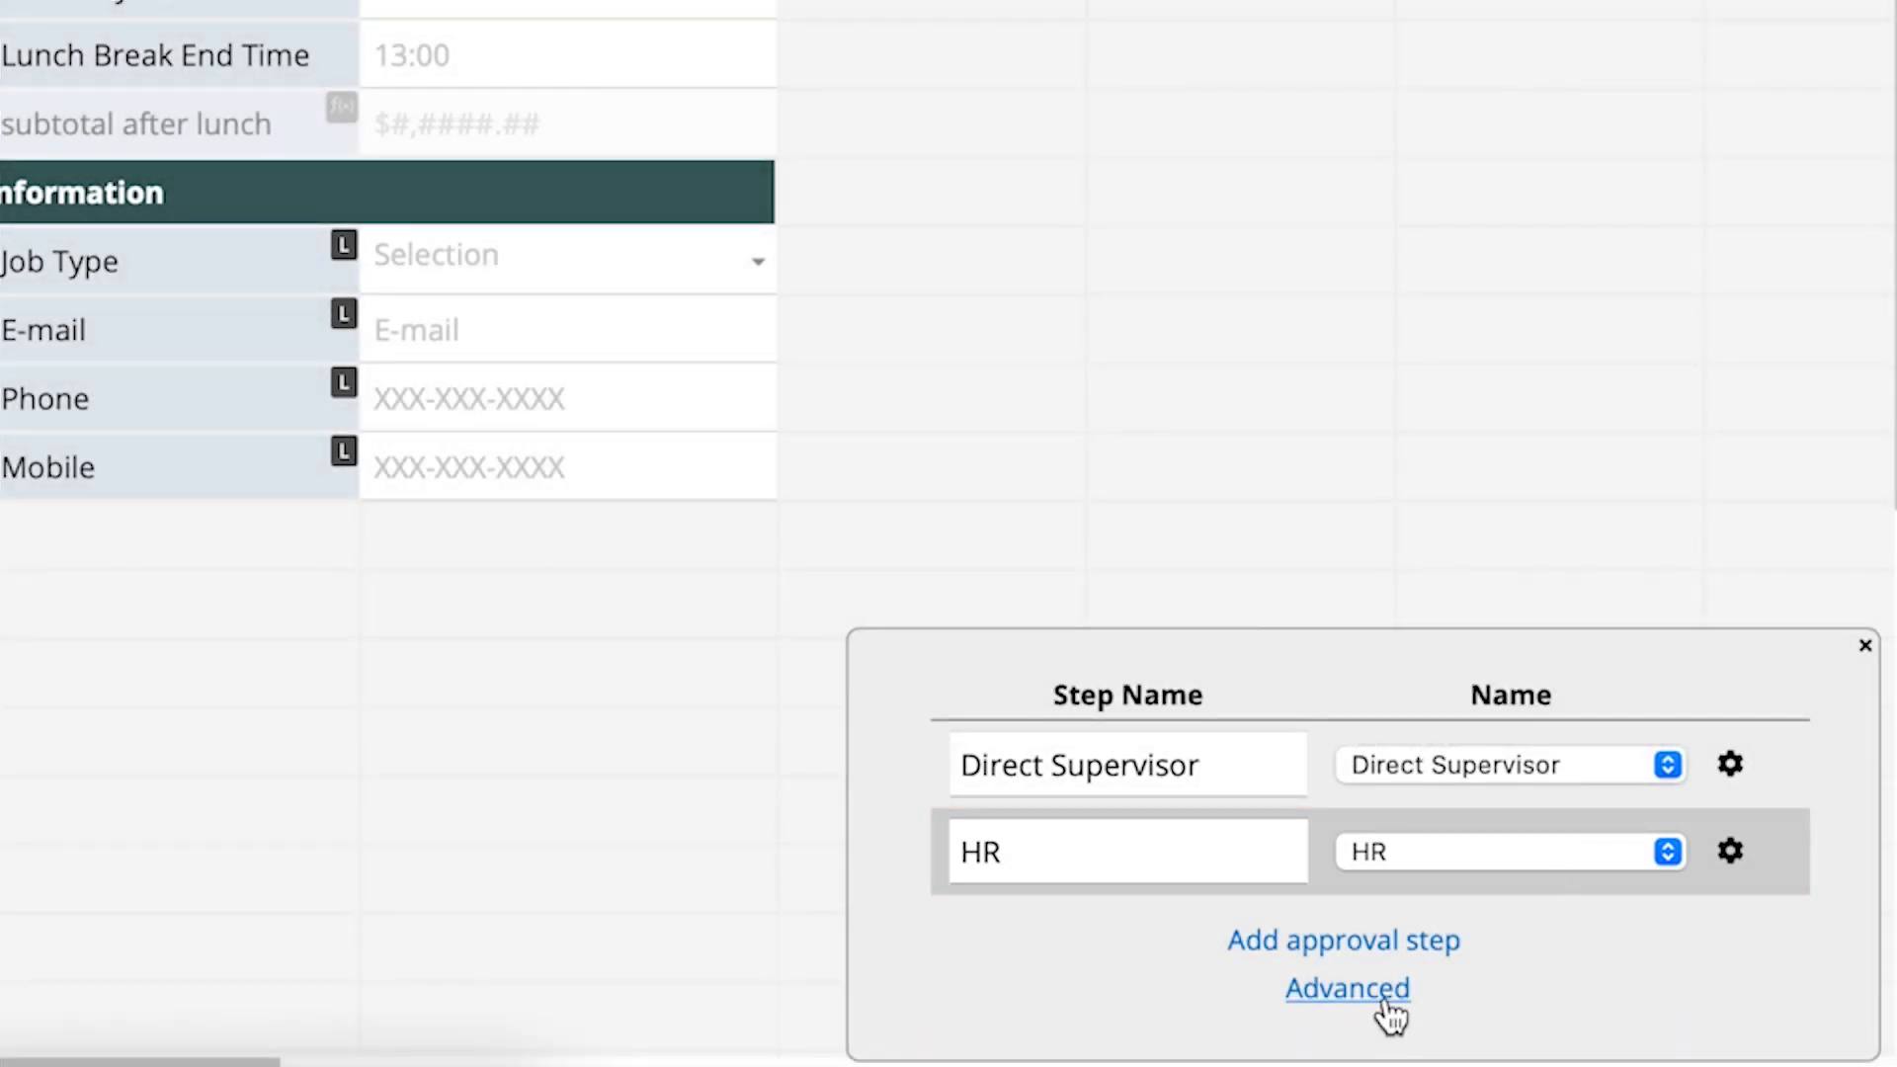
Reveal the approval flow's advanced settings for rejection, locking, signatures and notifications
click(1346, 988)
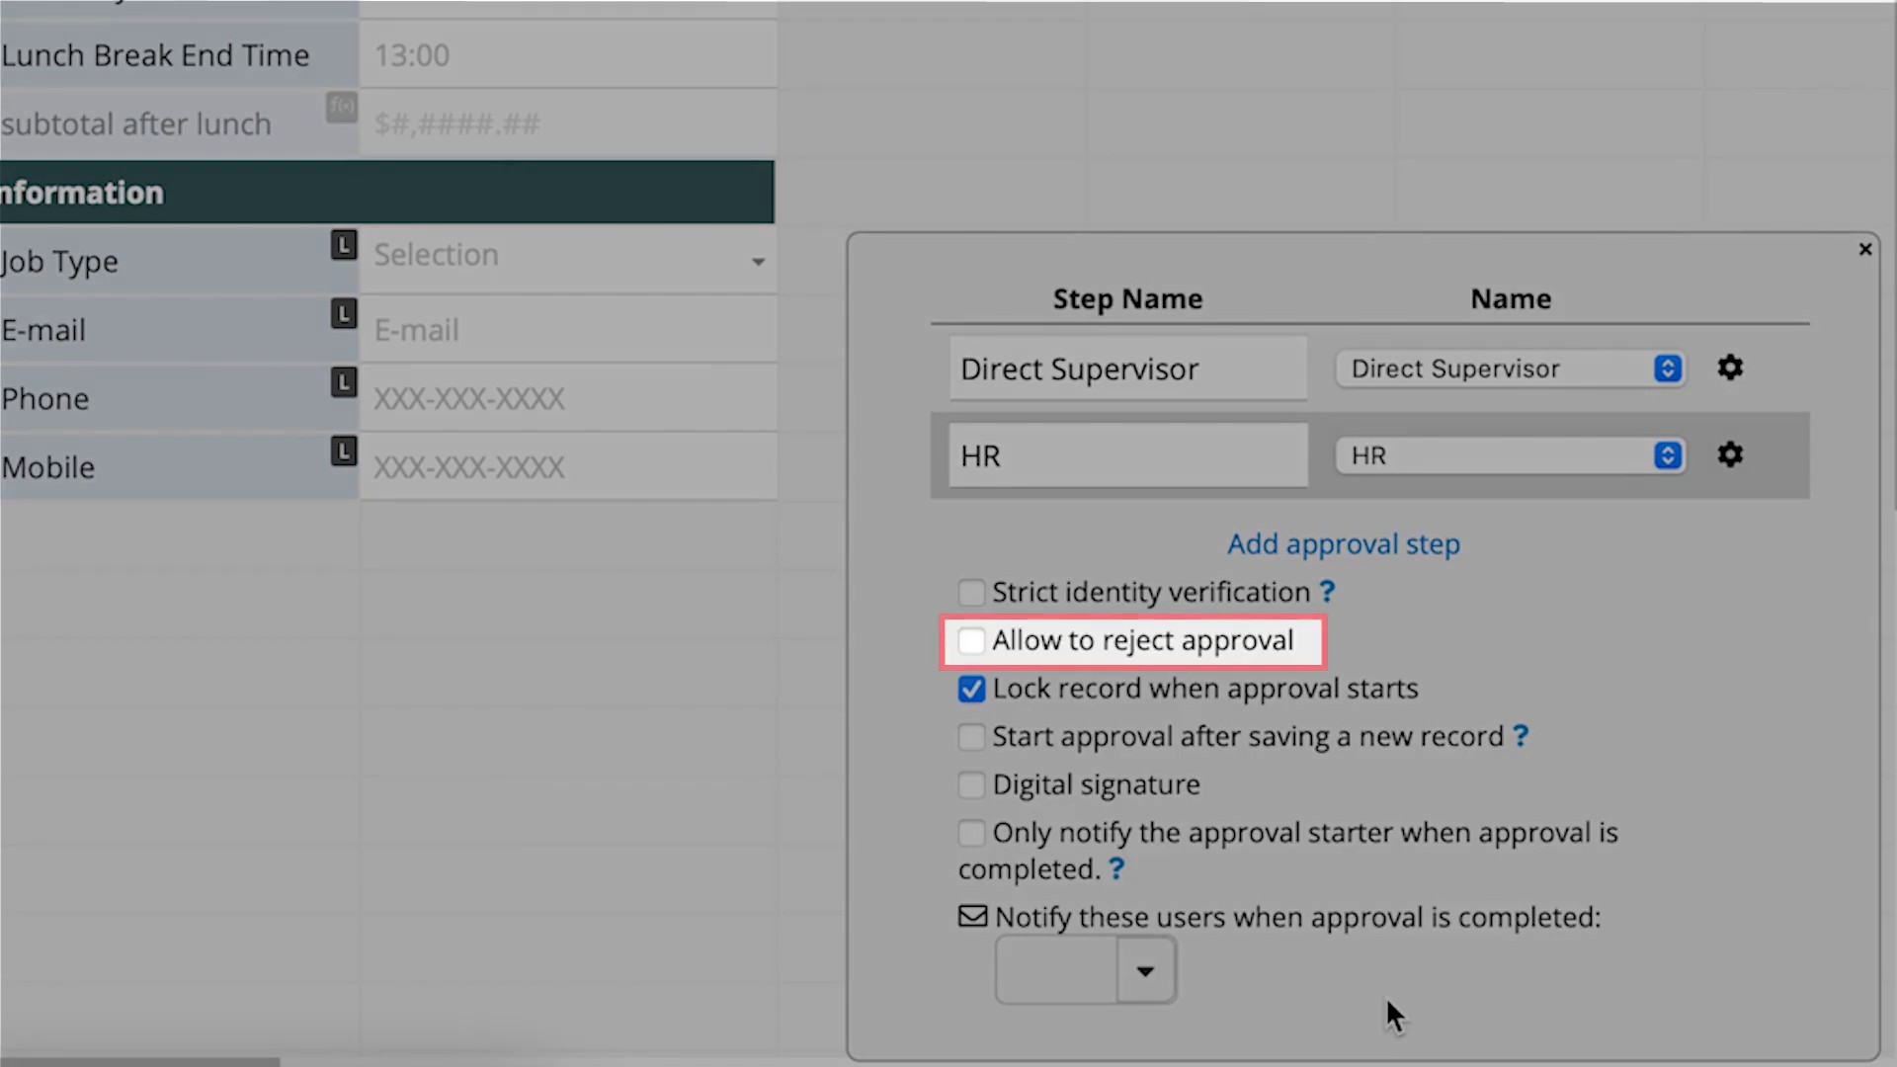
mouse_move(1185, 828)
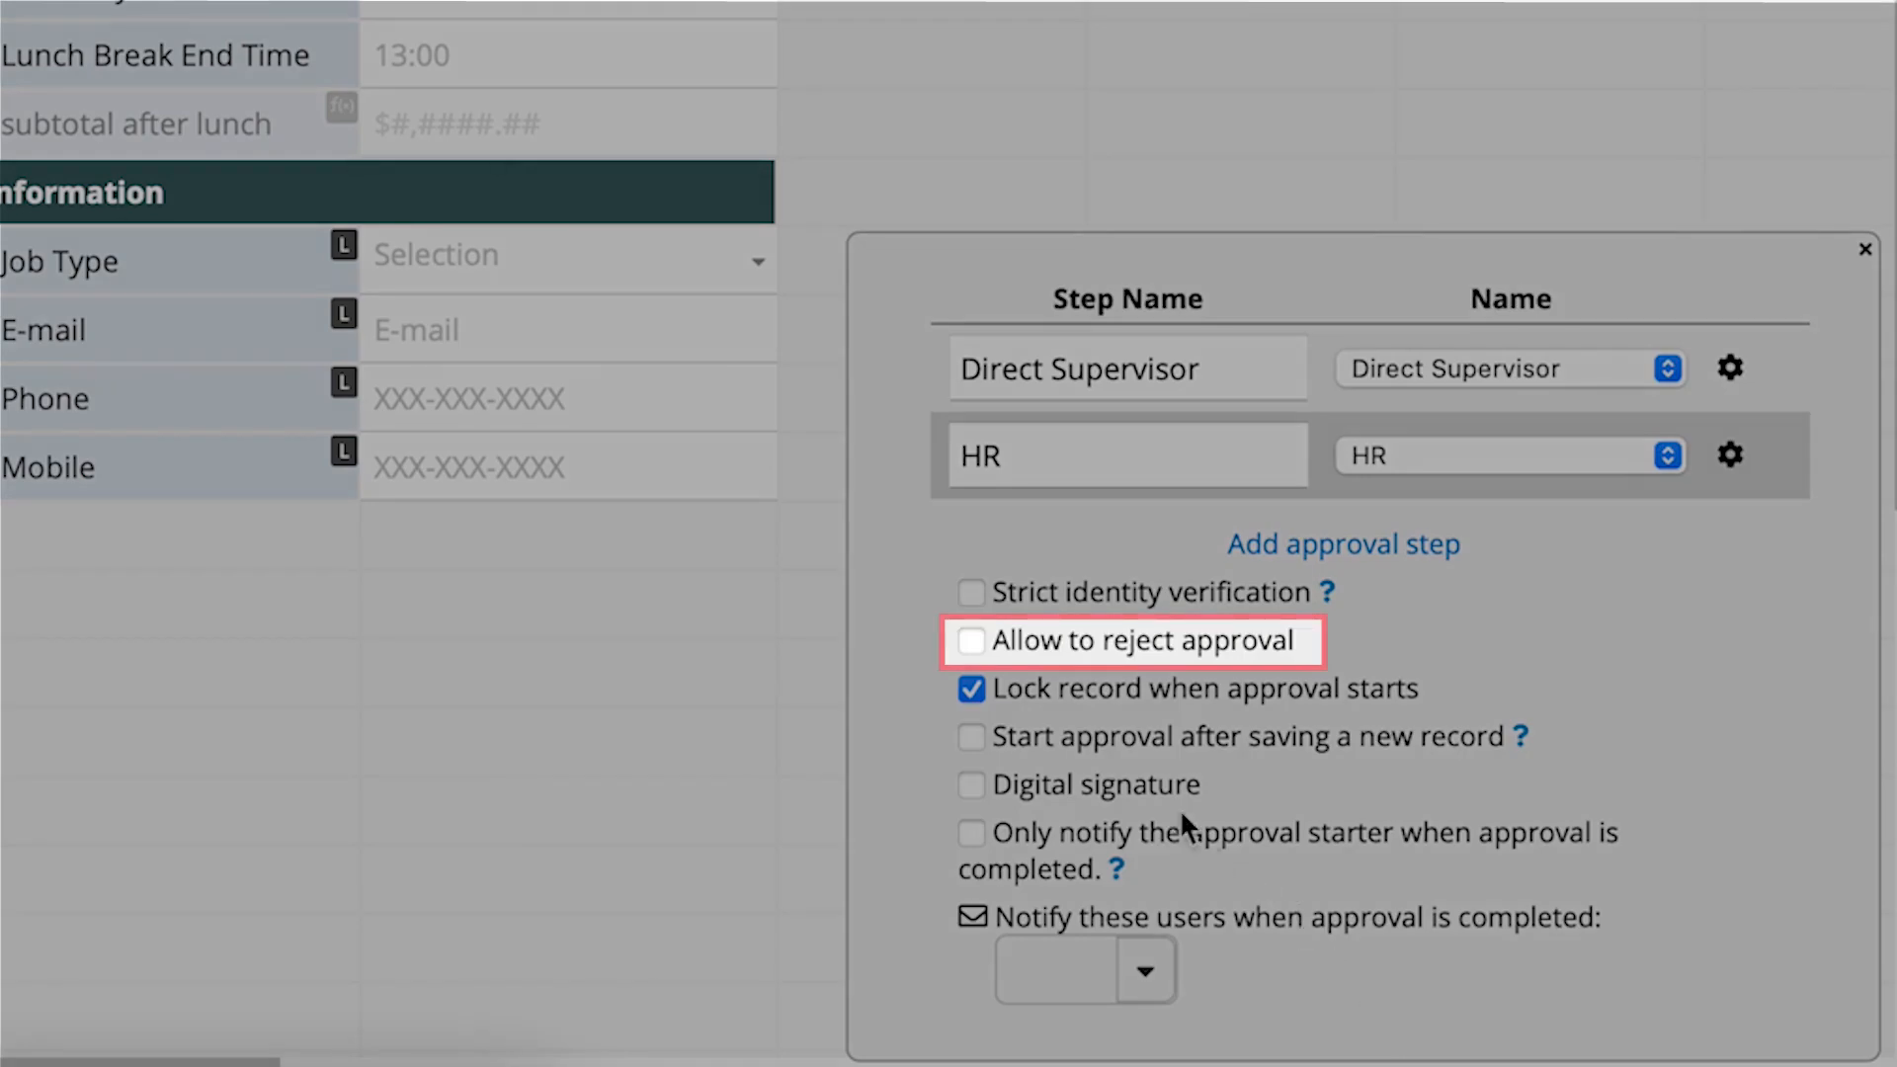
click(970, 642)
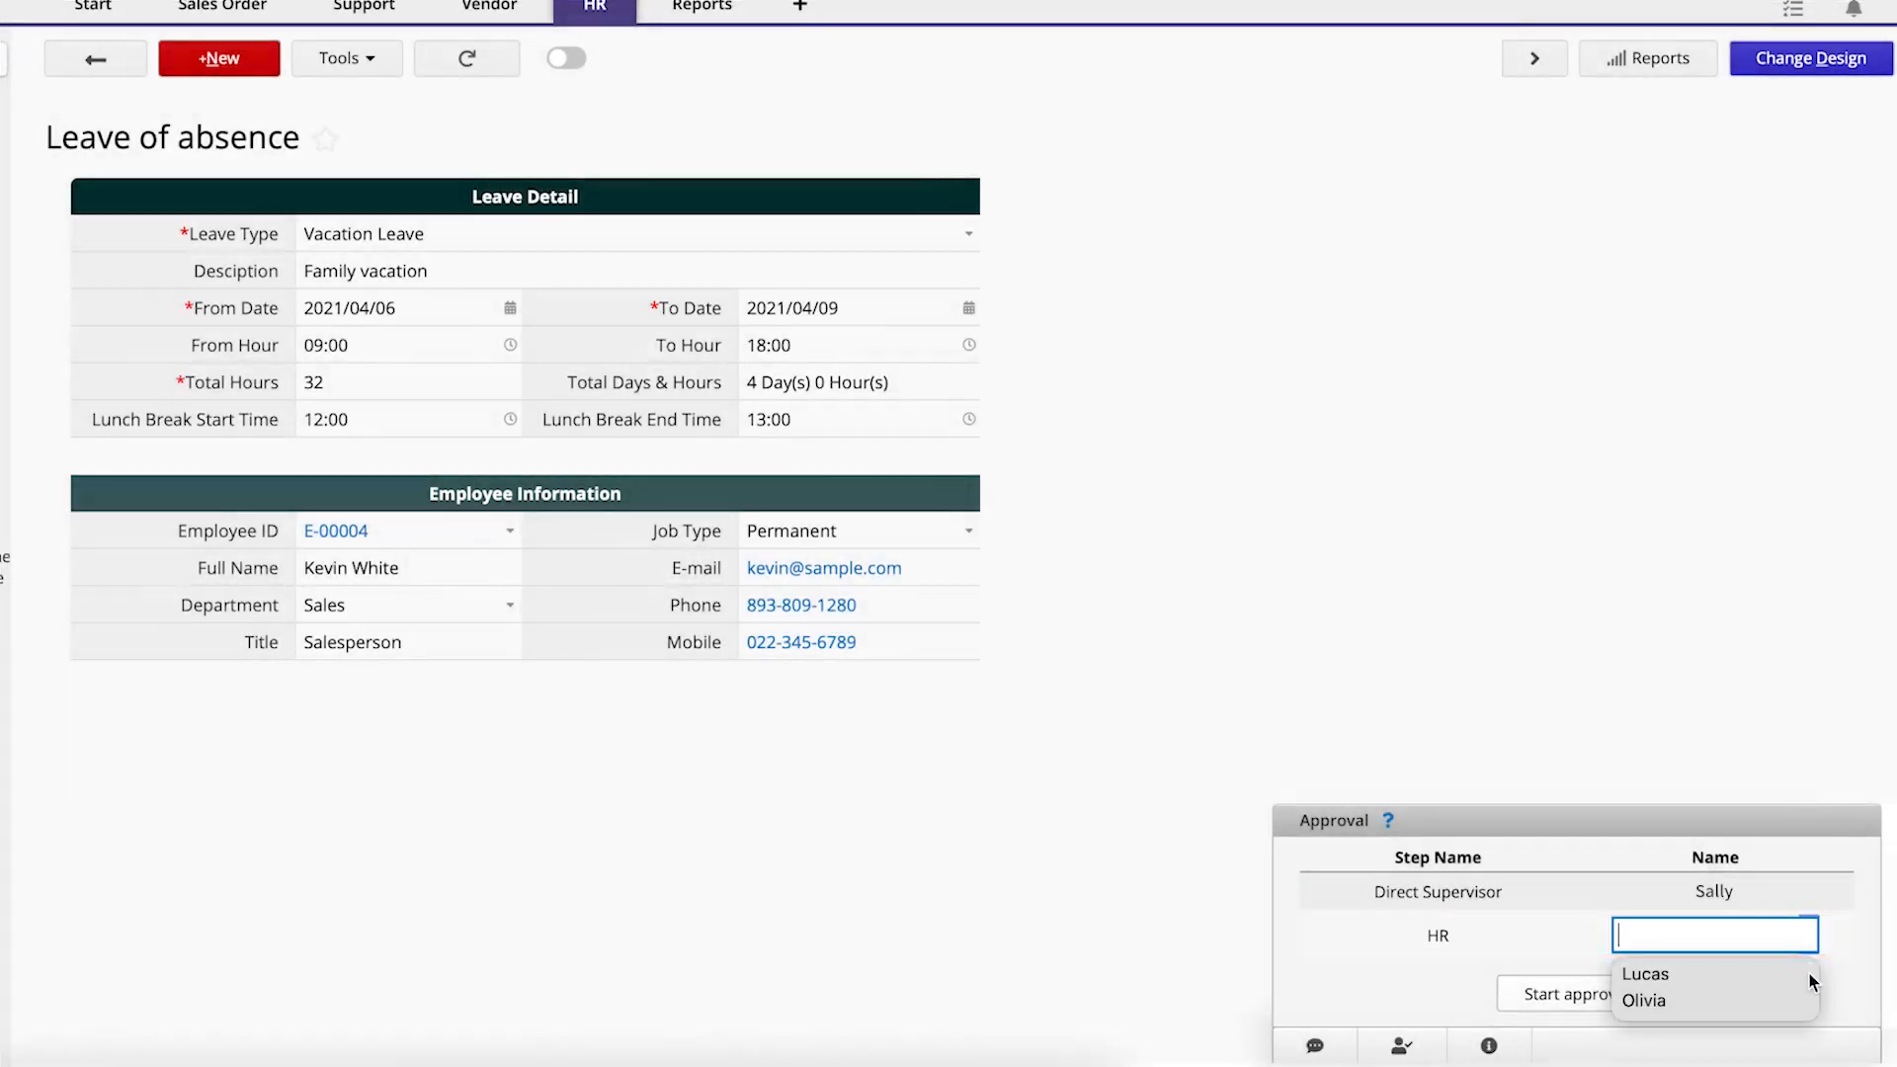
click(1646, 974)
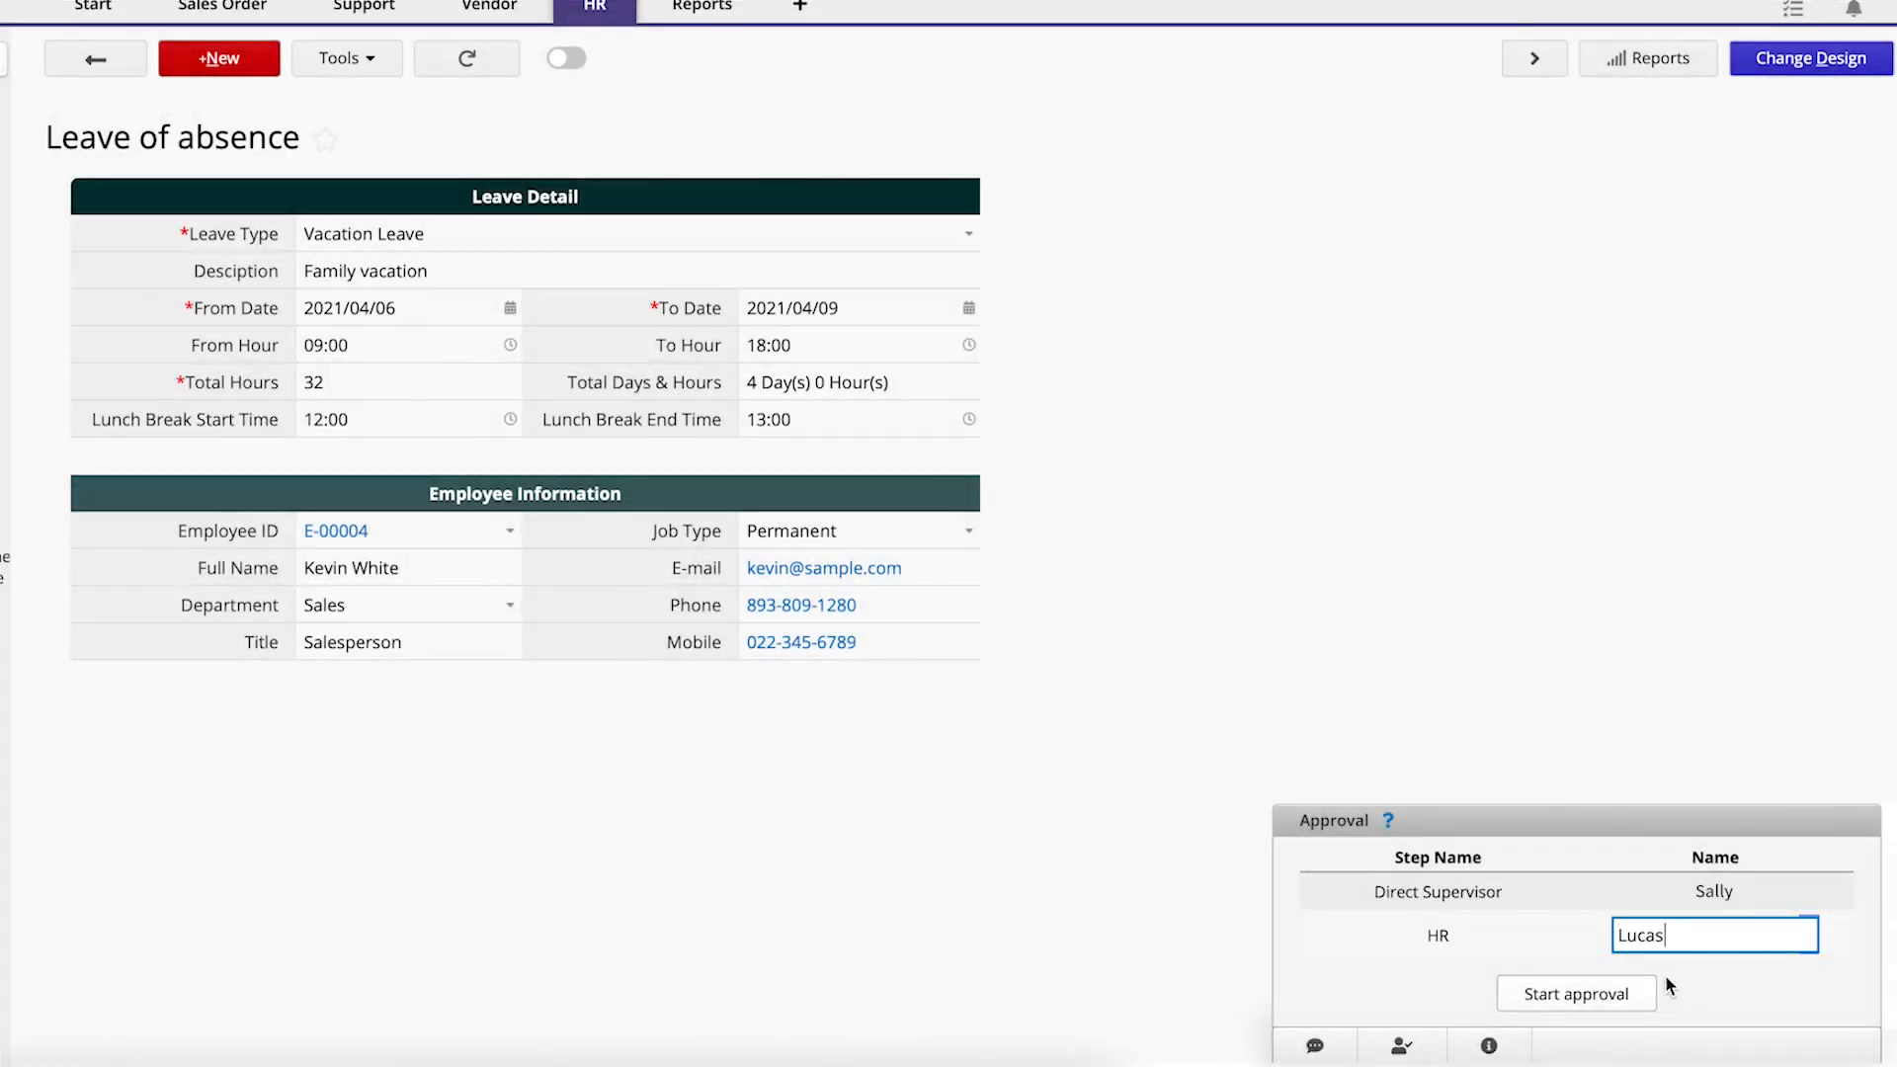
click(1577, 994)
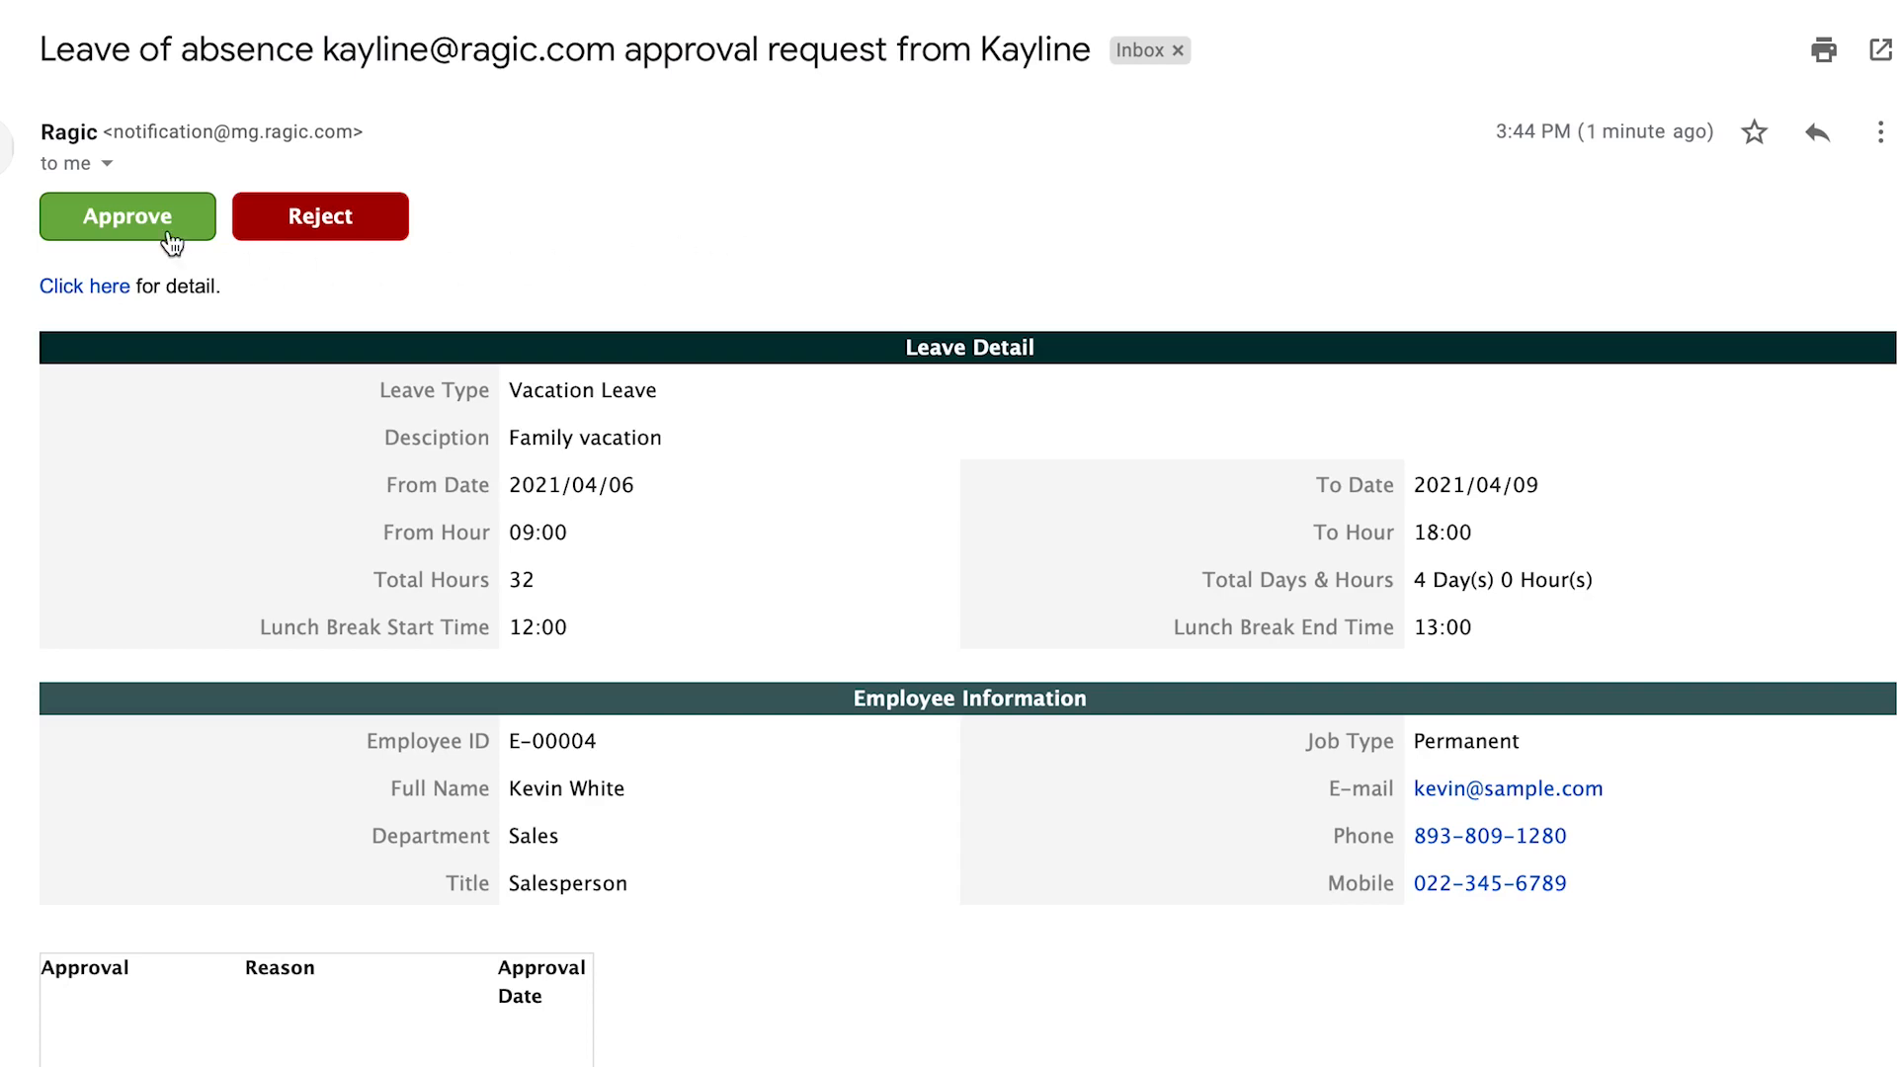
Approve the leave request from the Ragic notification email as Sally
click(126, 216)
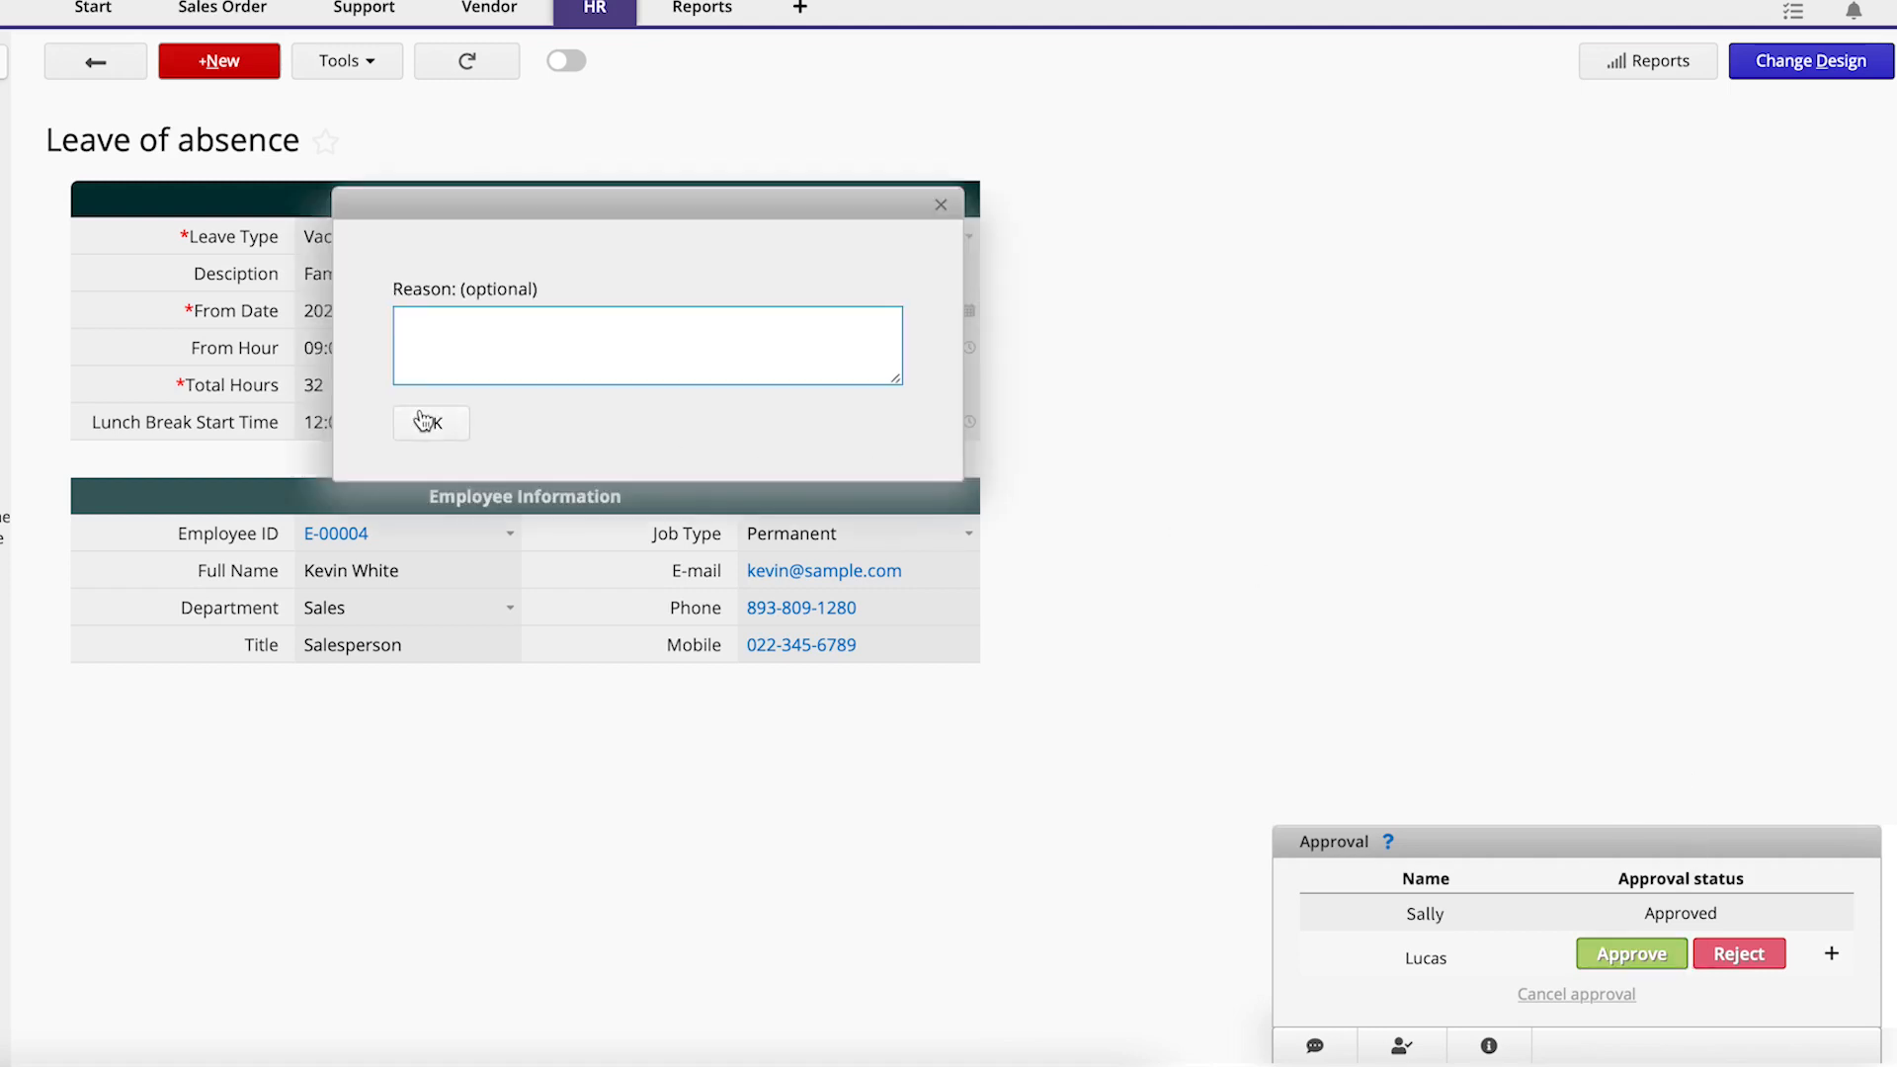
Confirm Lucas's HR approval without a reason and move to the Sales Contracts record
click(431, 422)
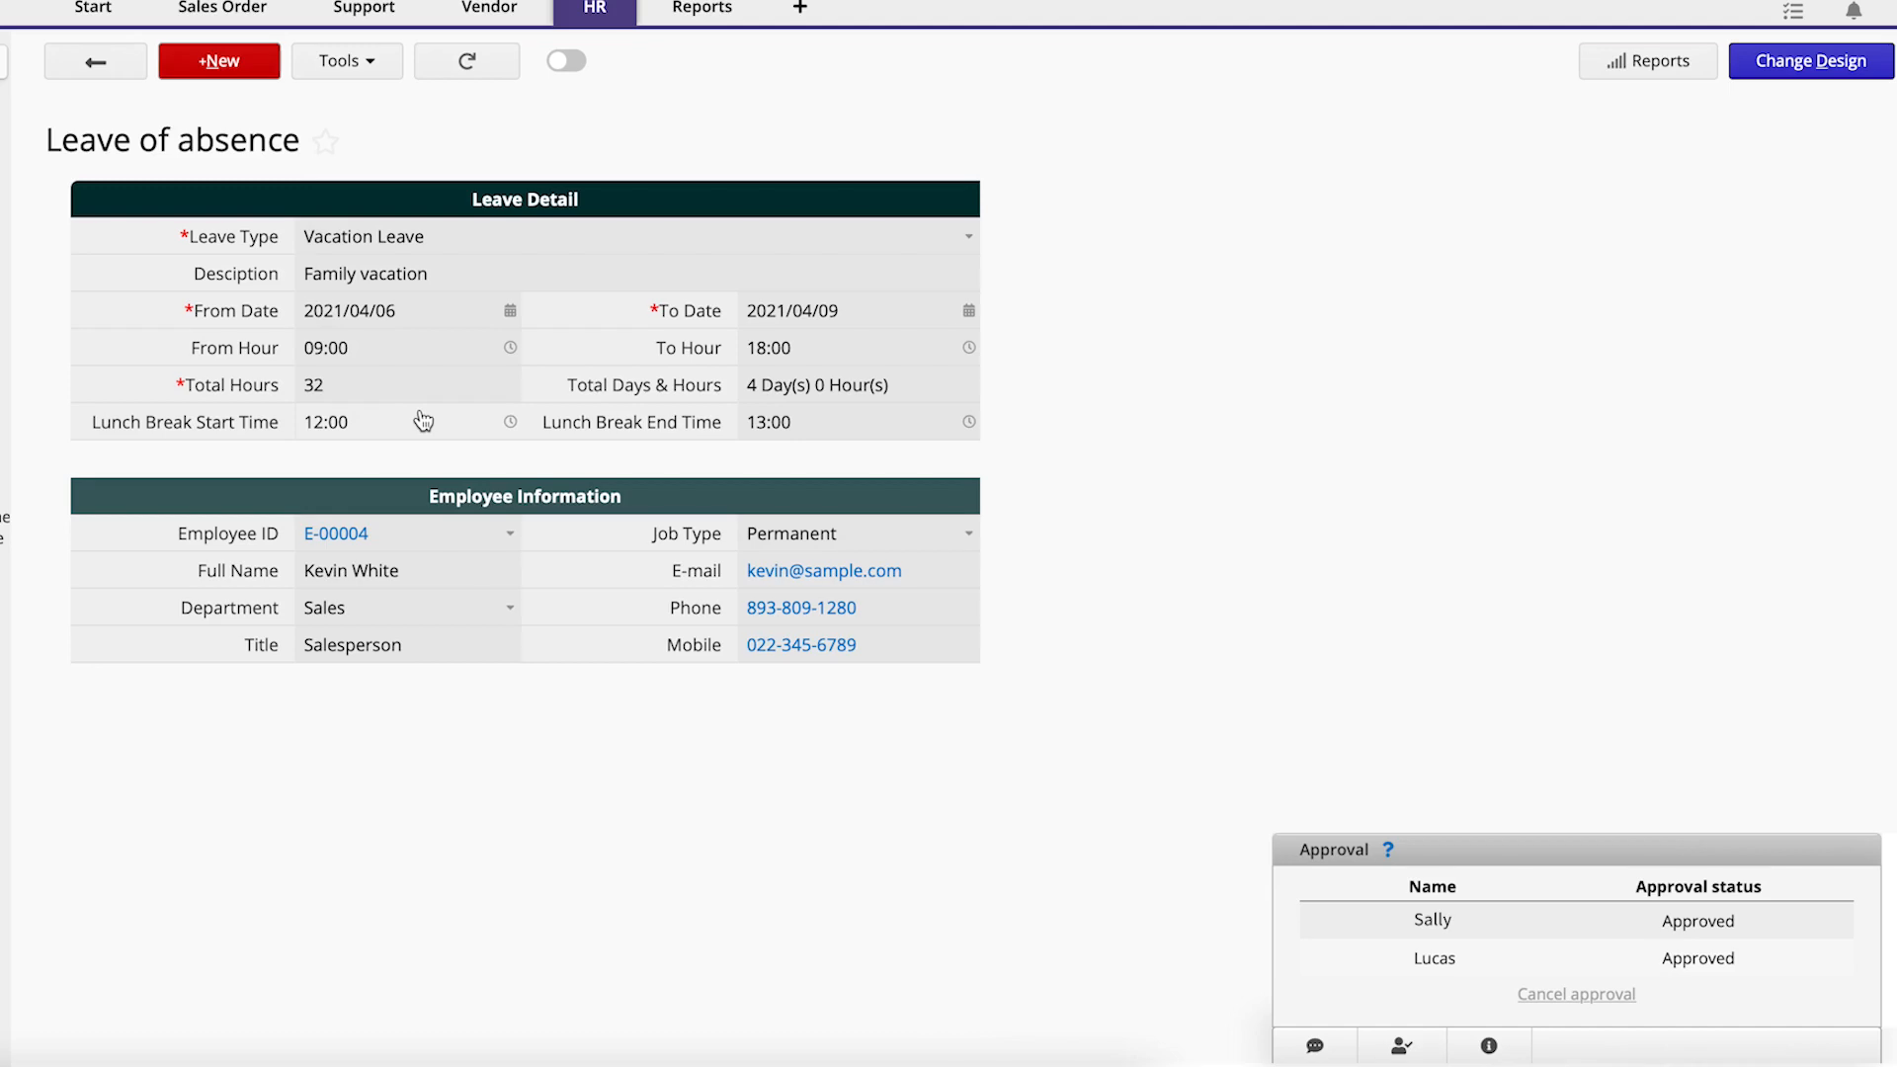
click(223, 8)
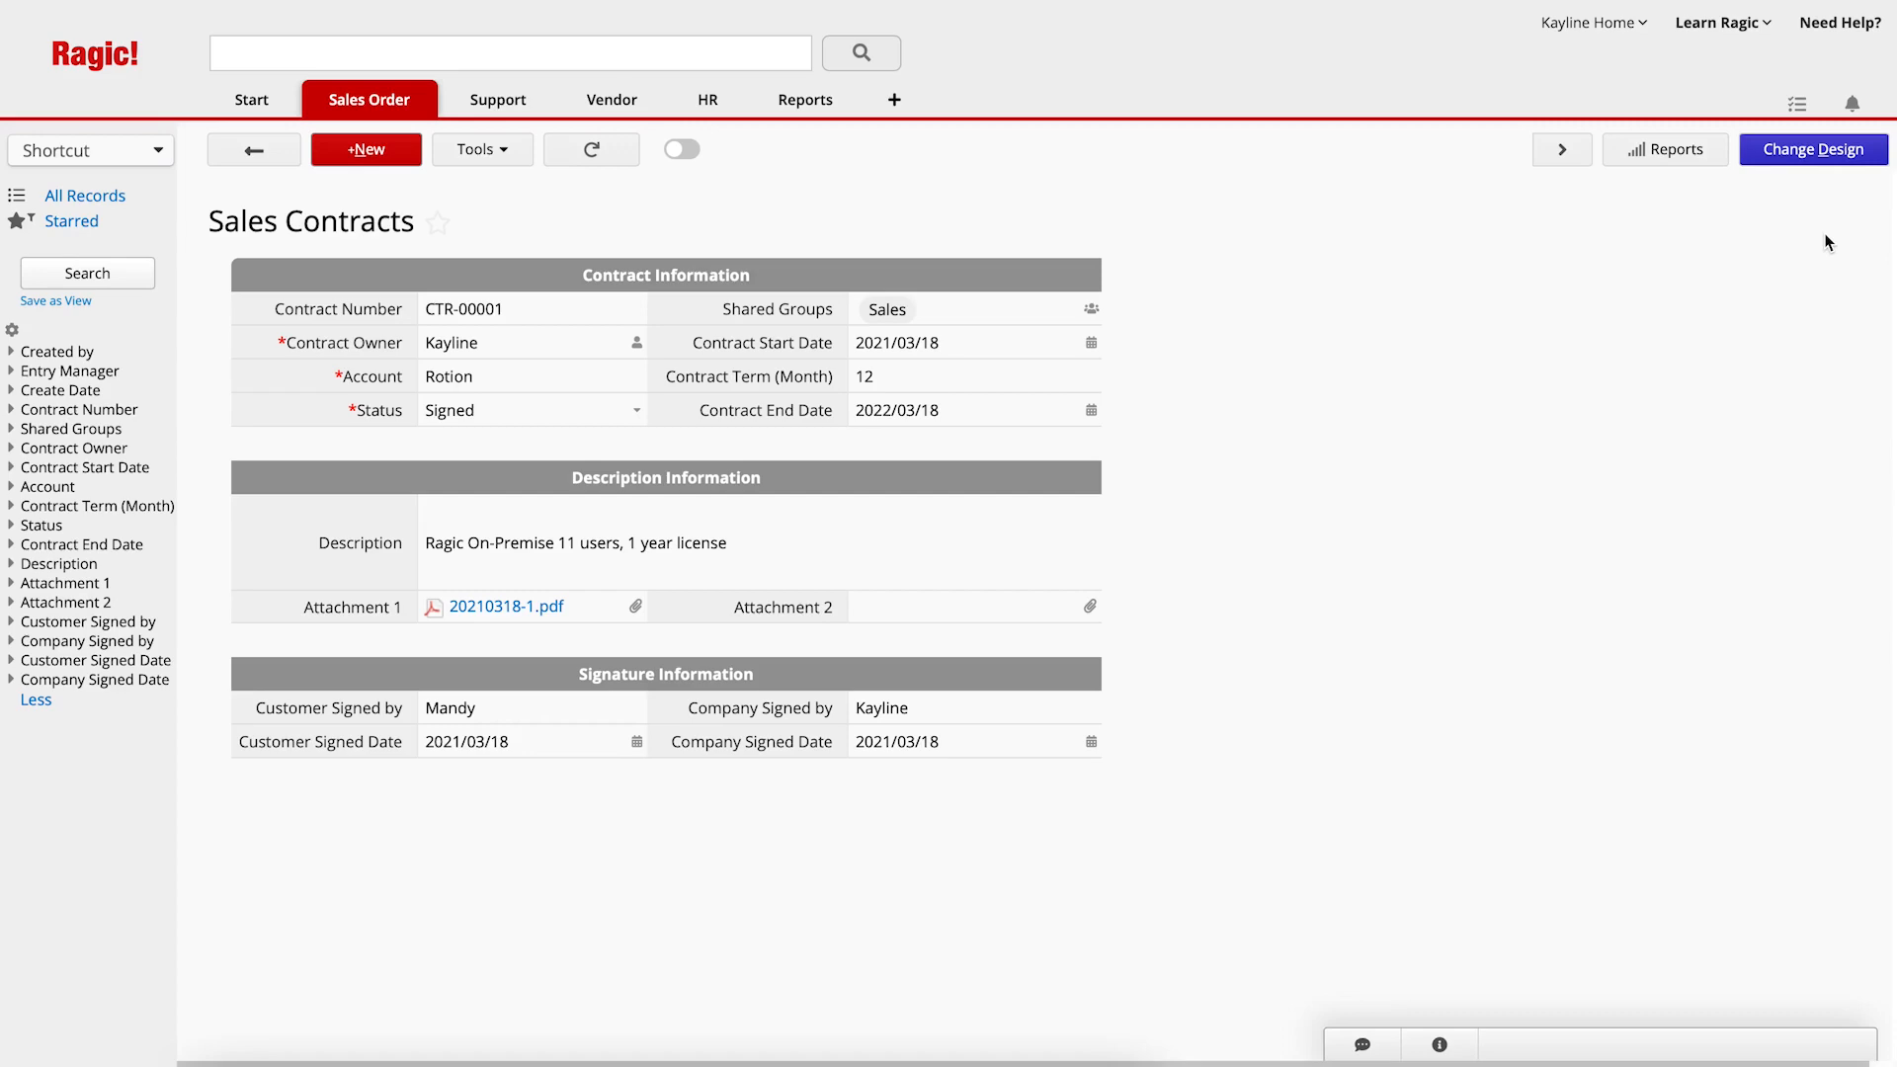
Create a Sales Manager approval step on the Sales Contracts form with William as approver
click(366, 148)
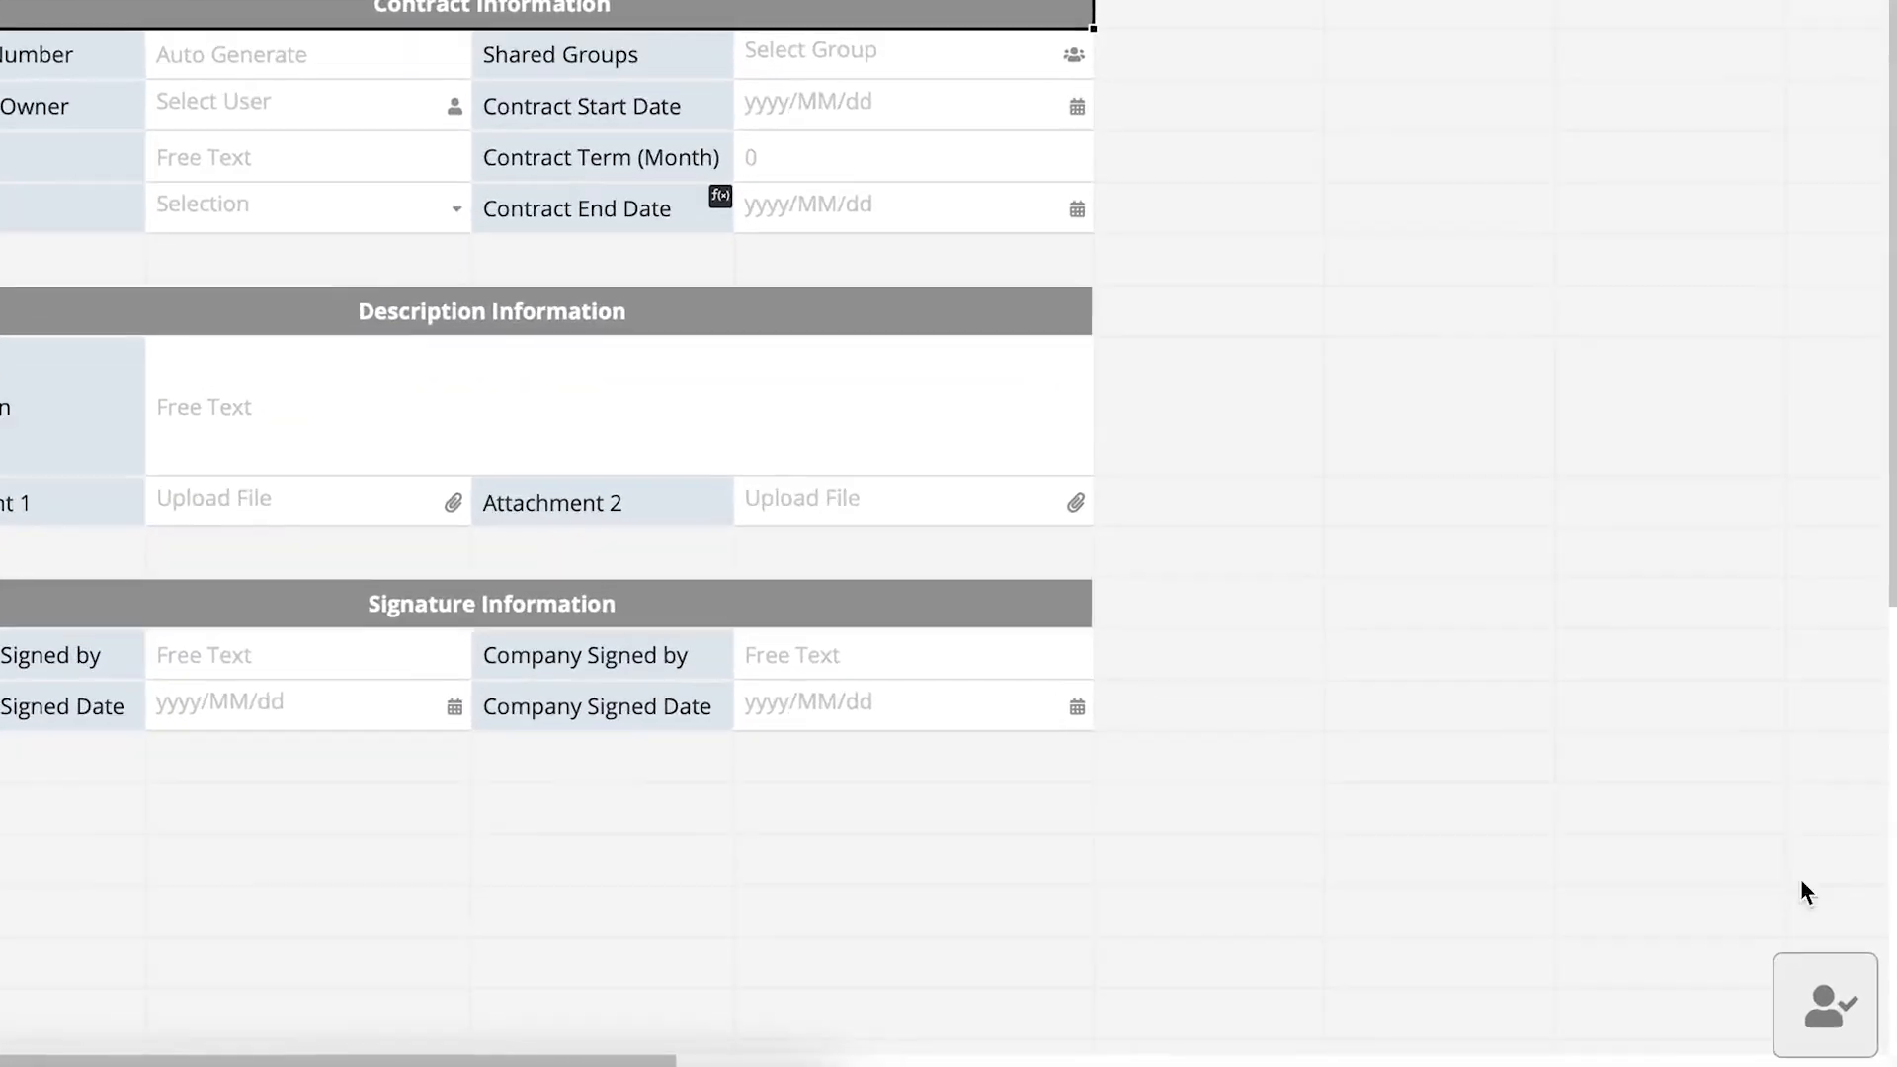
click(1824, 1005)
text(Sales)
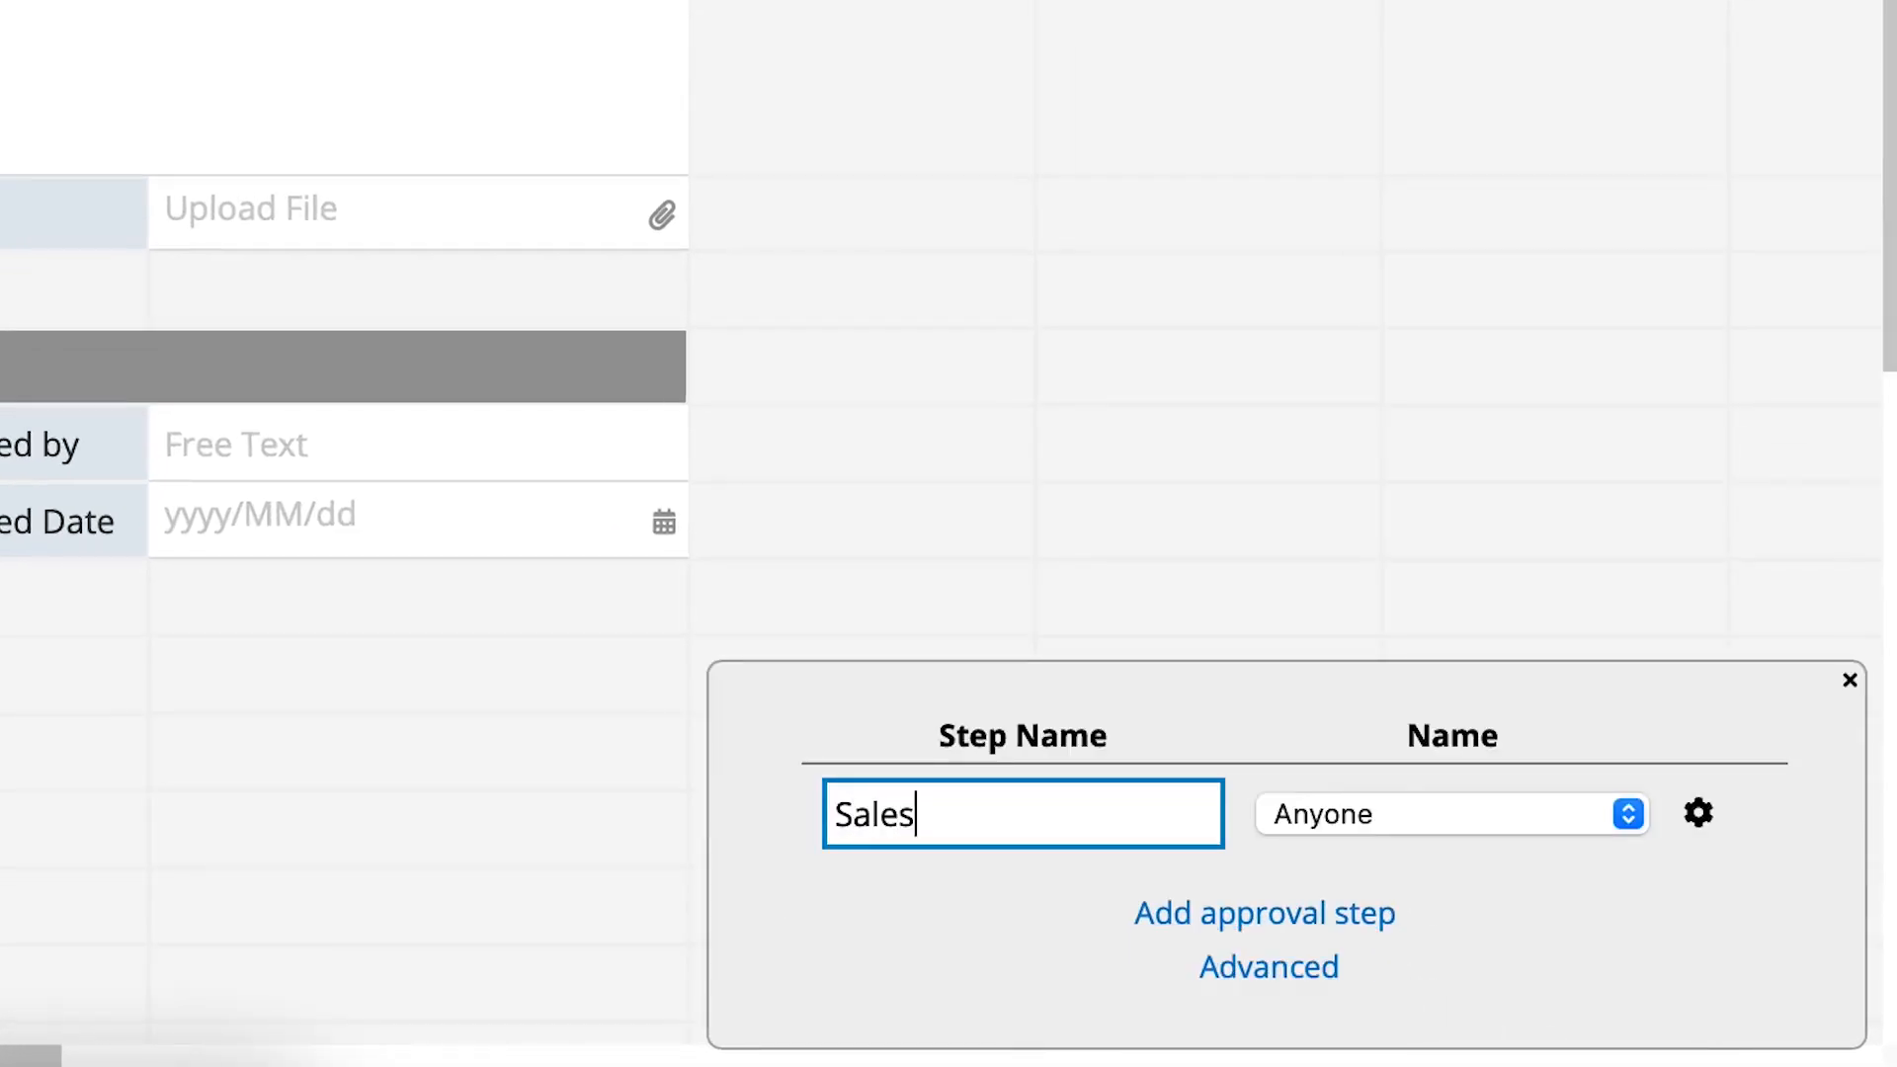
text(Manager)
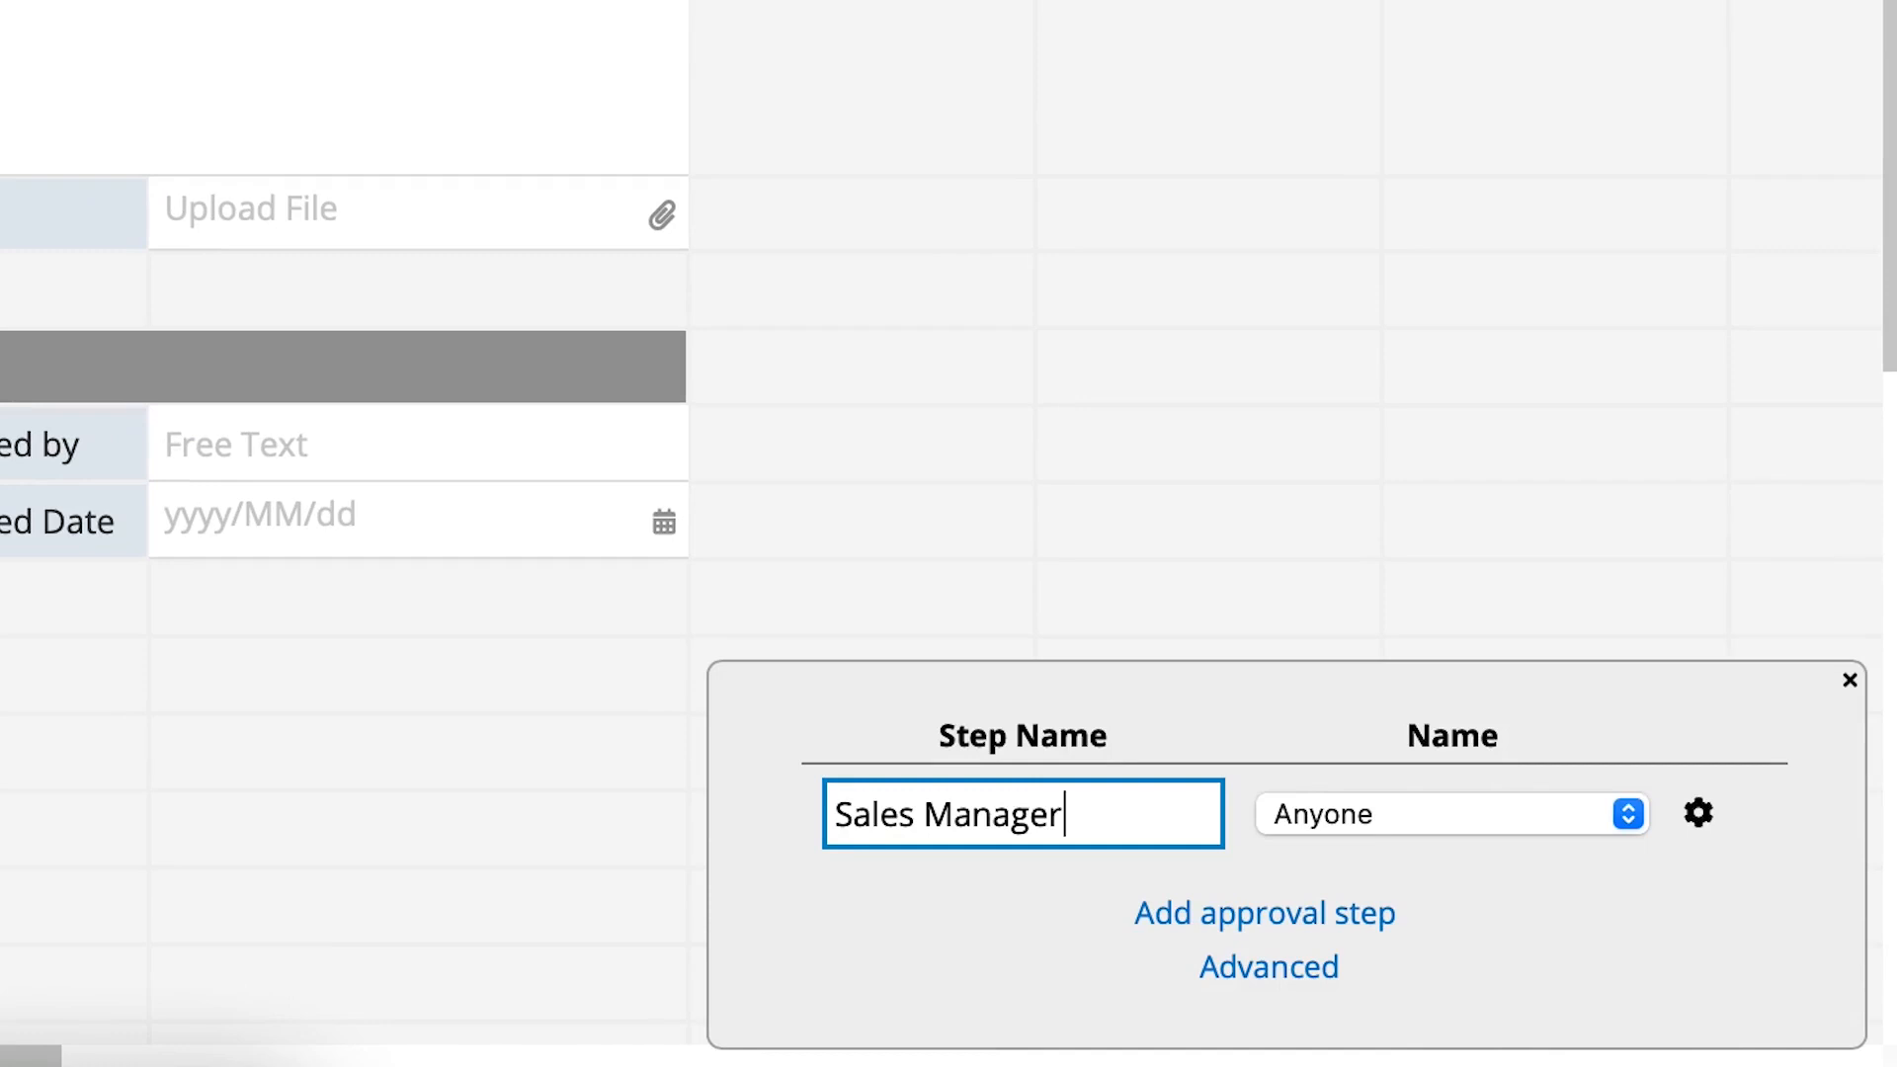
click(1450, 812)
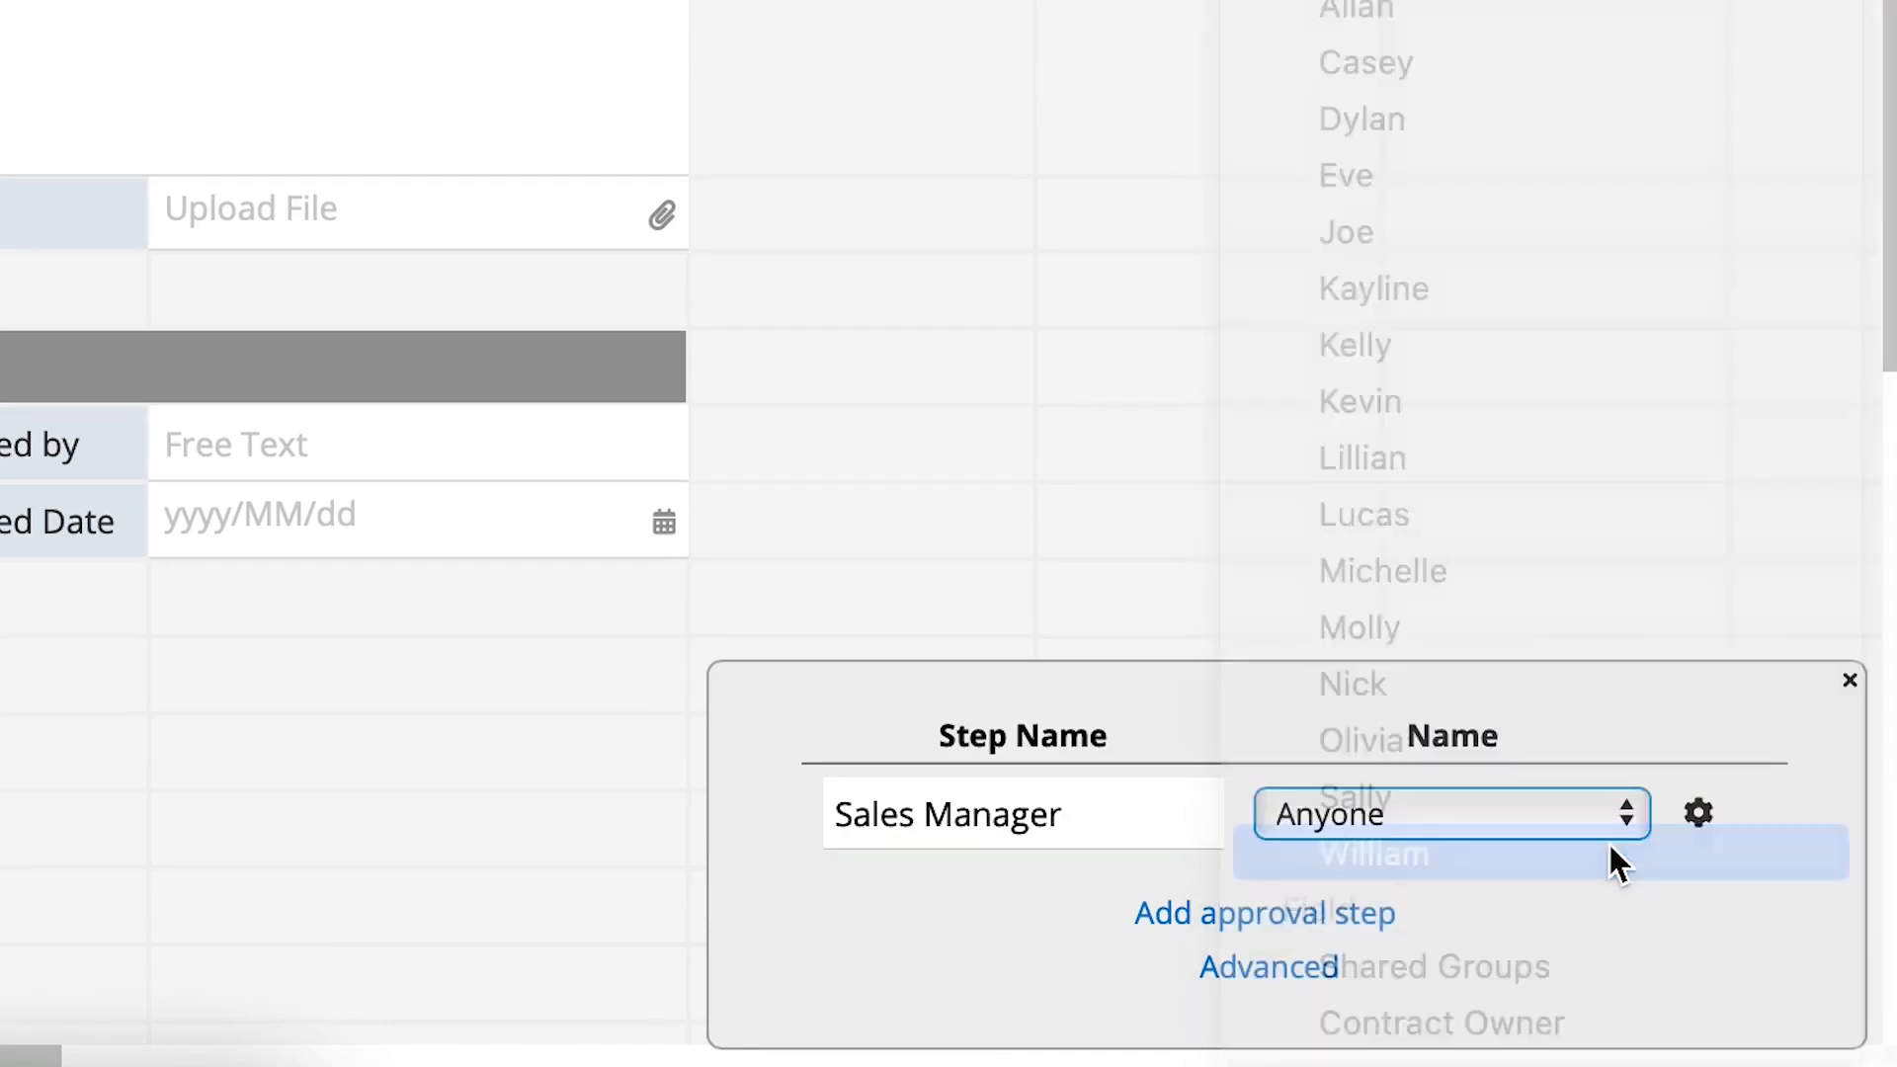
click(1697, 812)
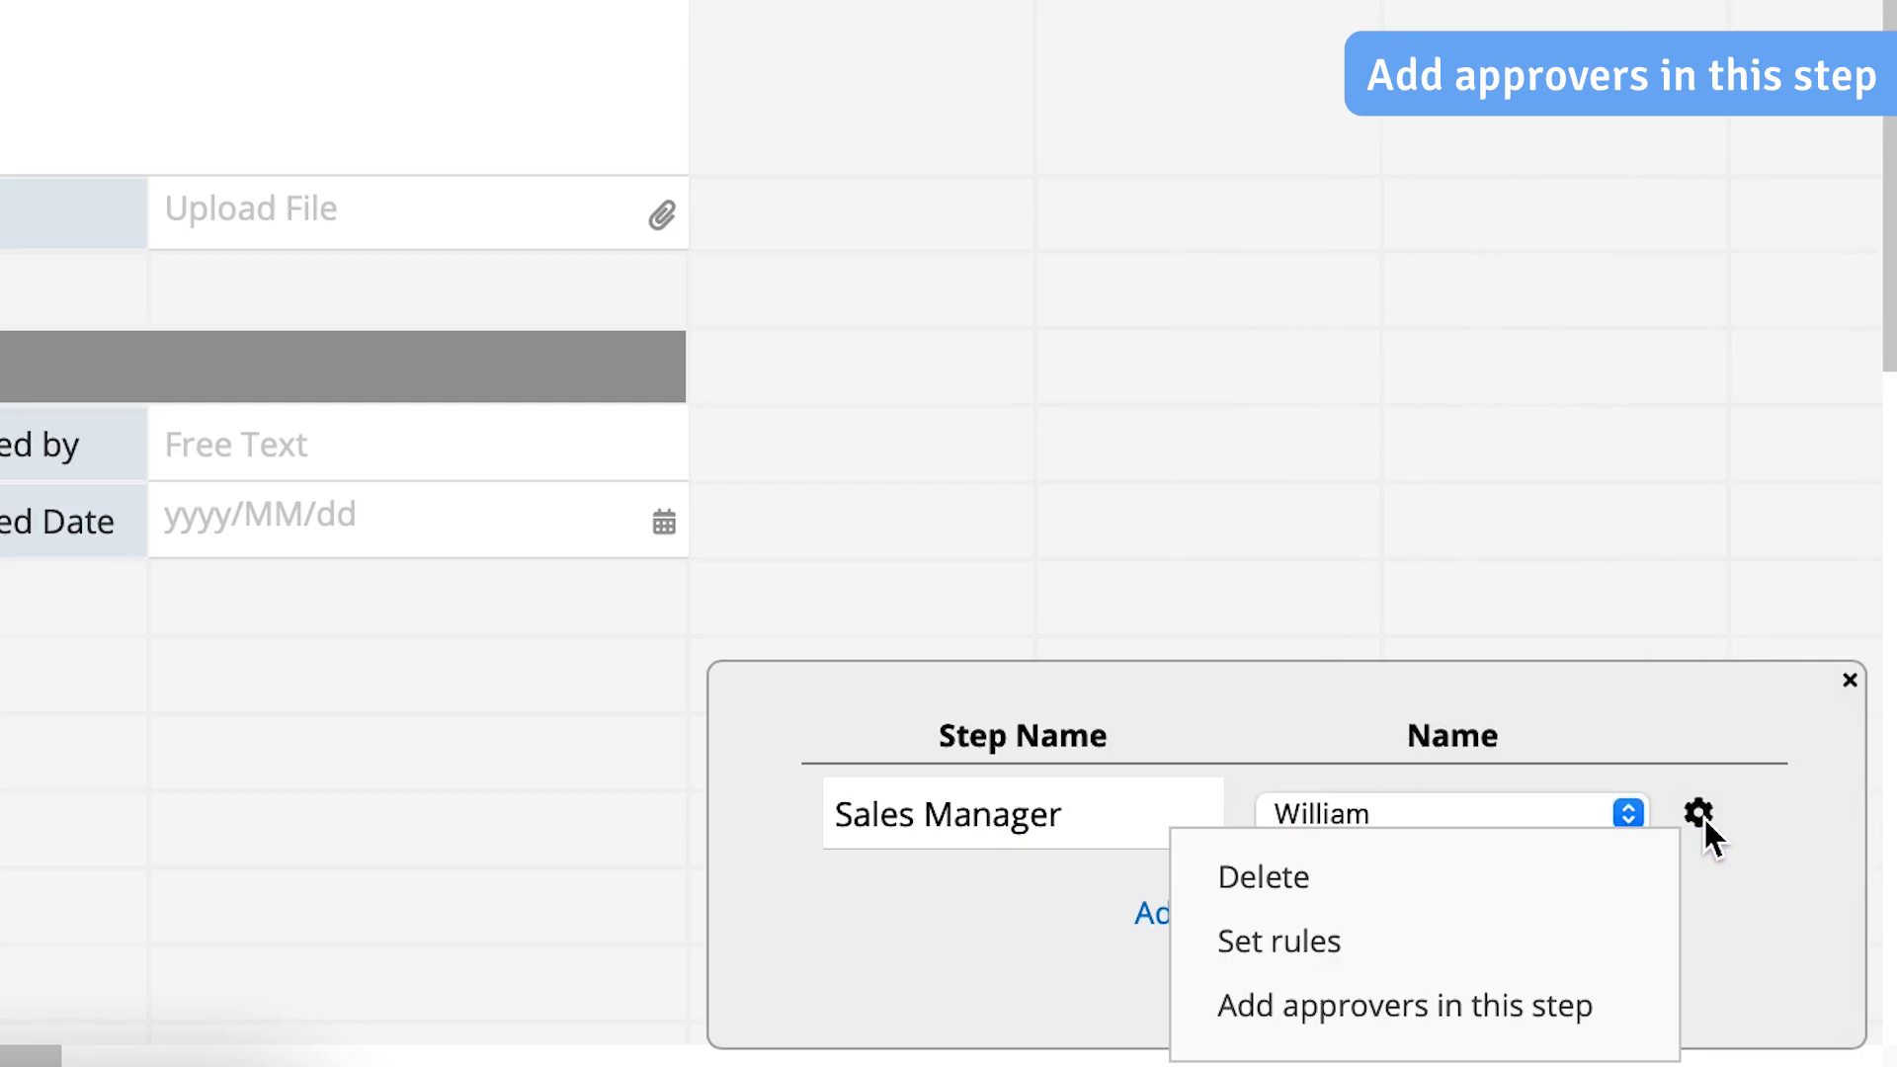
mouse_move(1403, 1005)
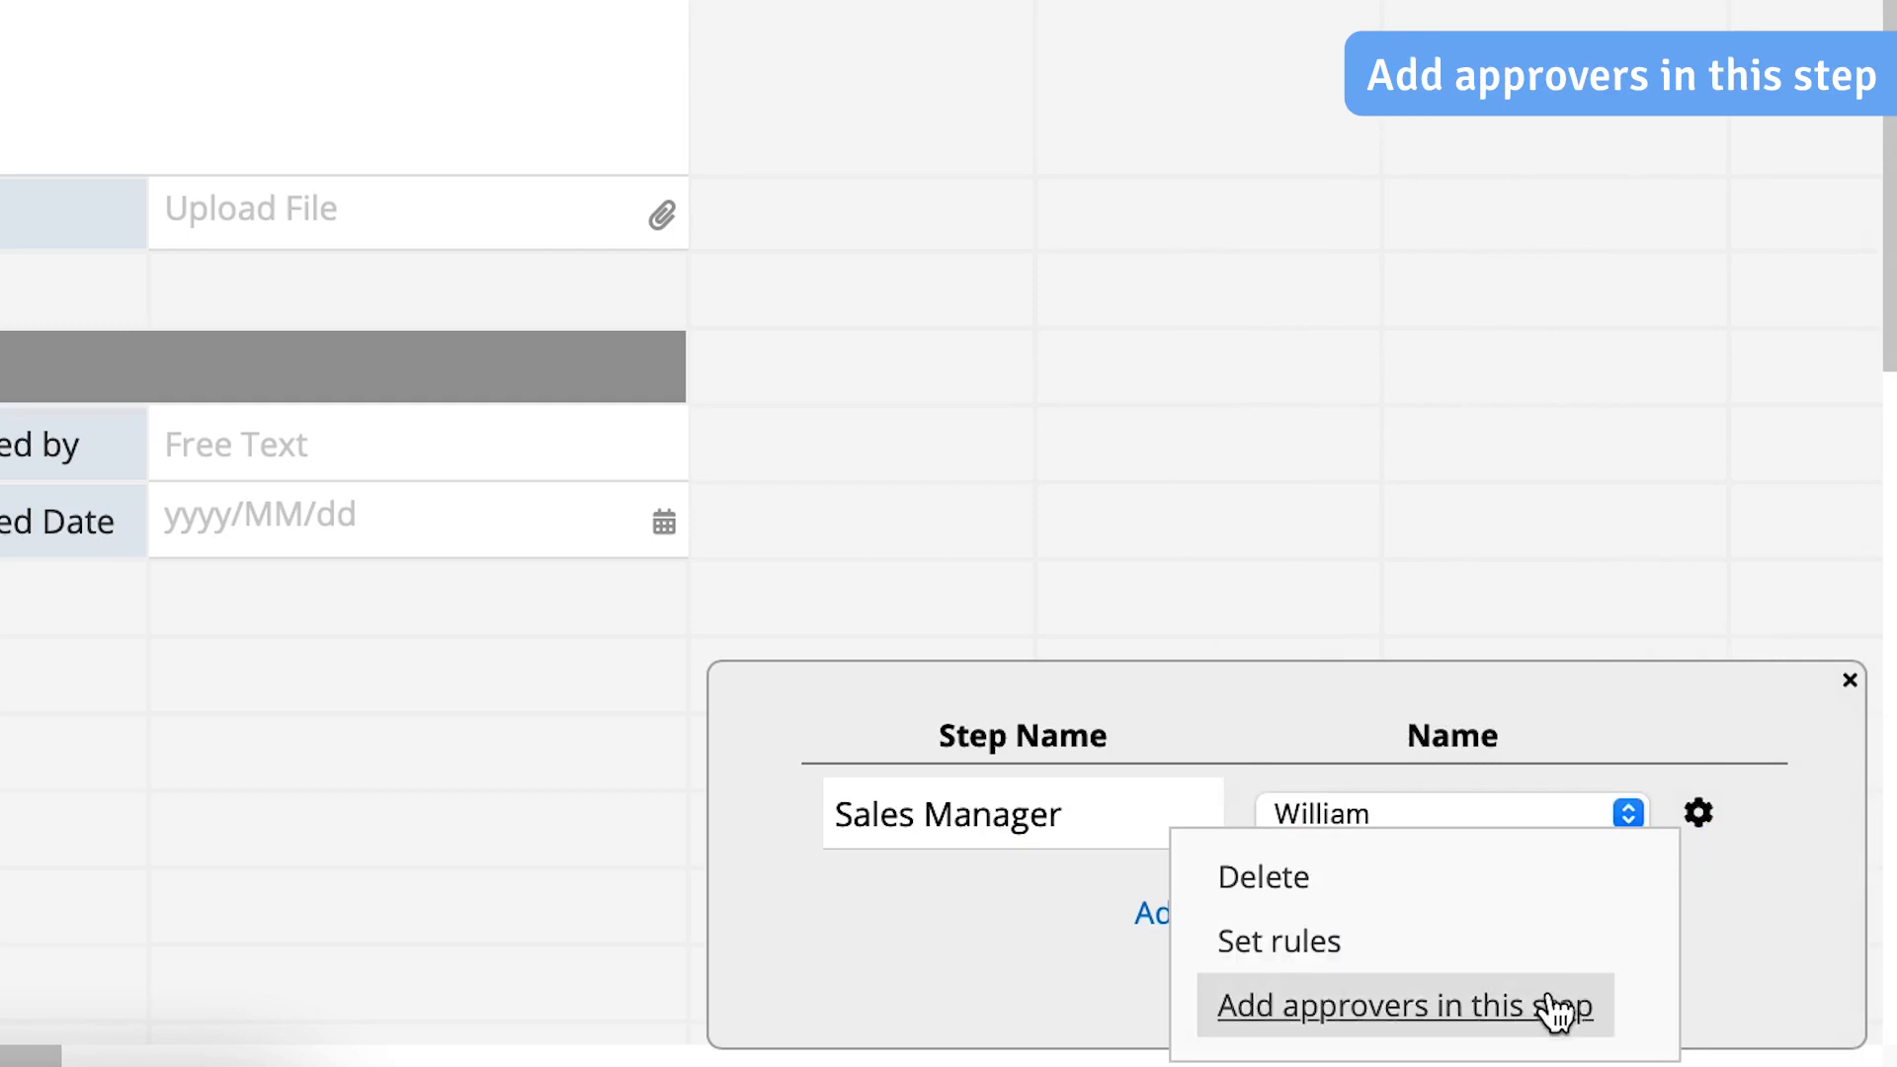
Add Eve as a second approver in the Sales Manager step
click(1401, 1004)
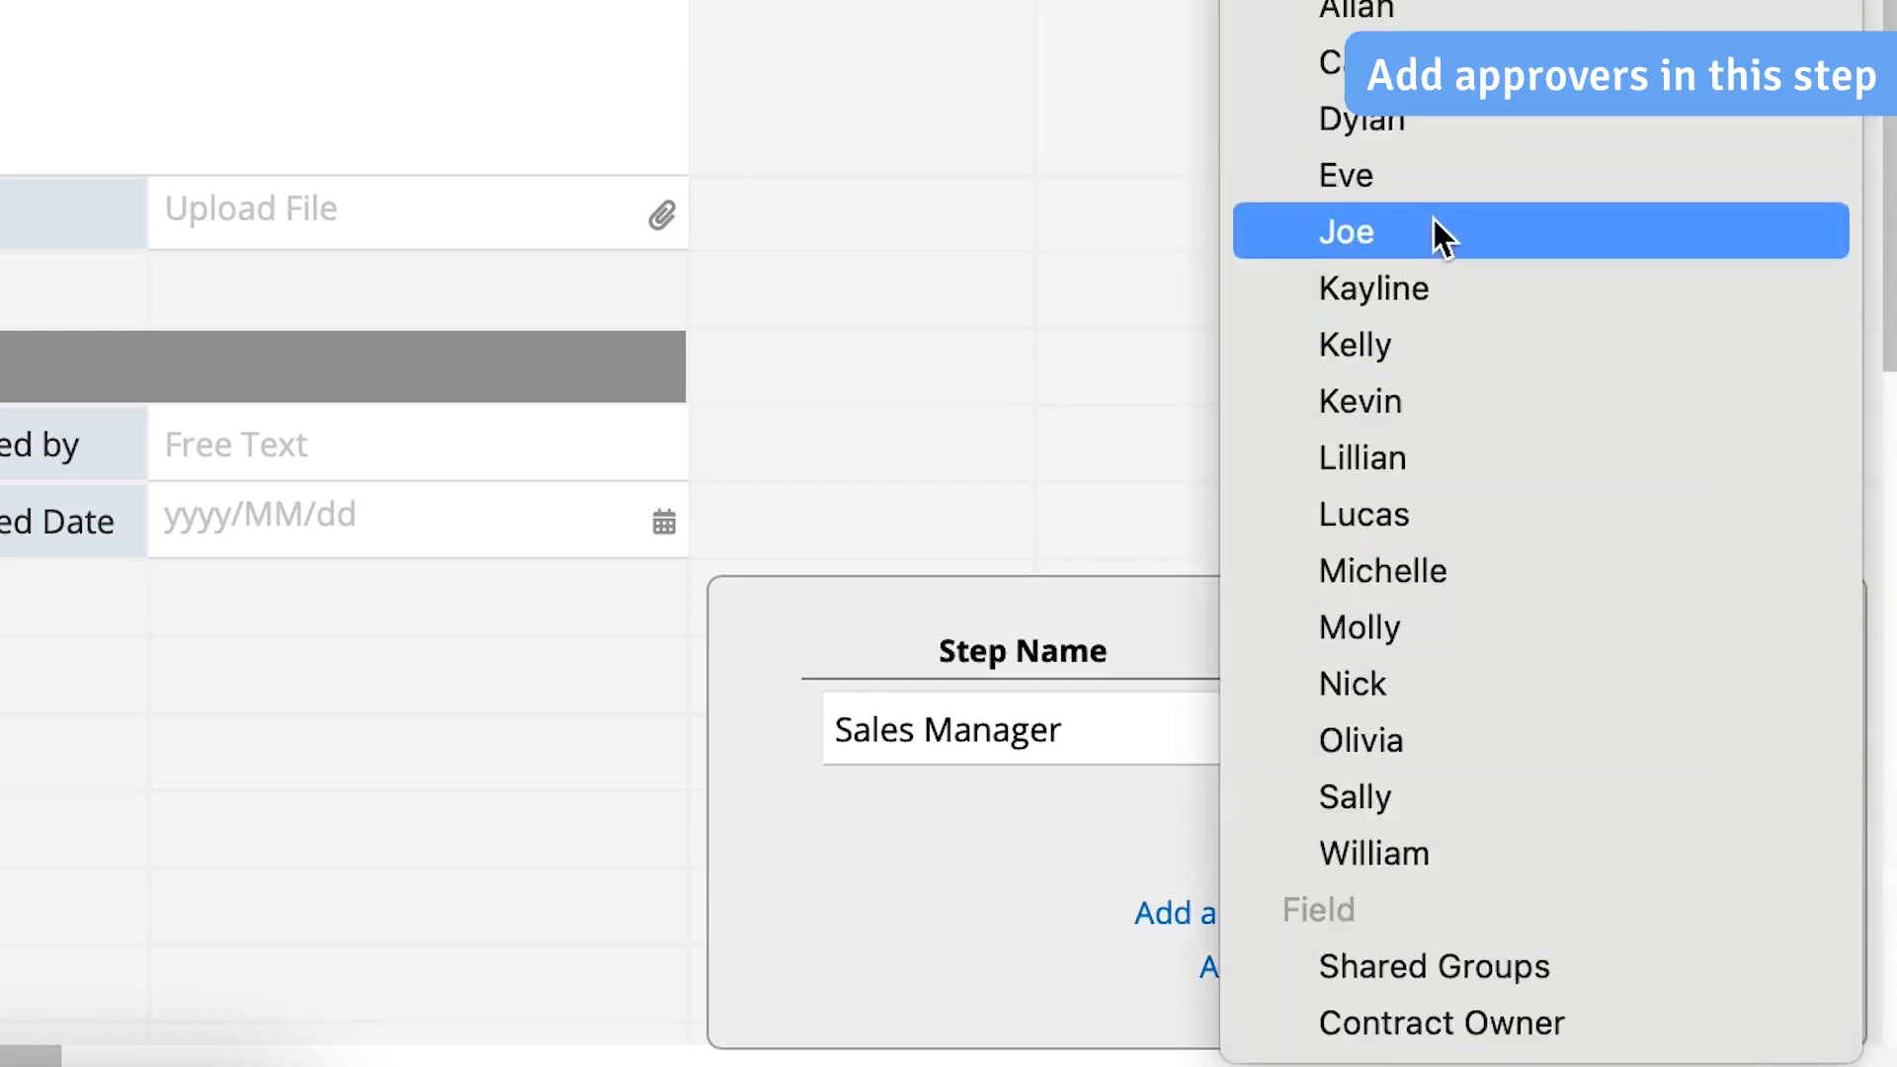
click(1343, 174)
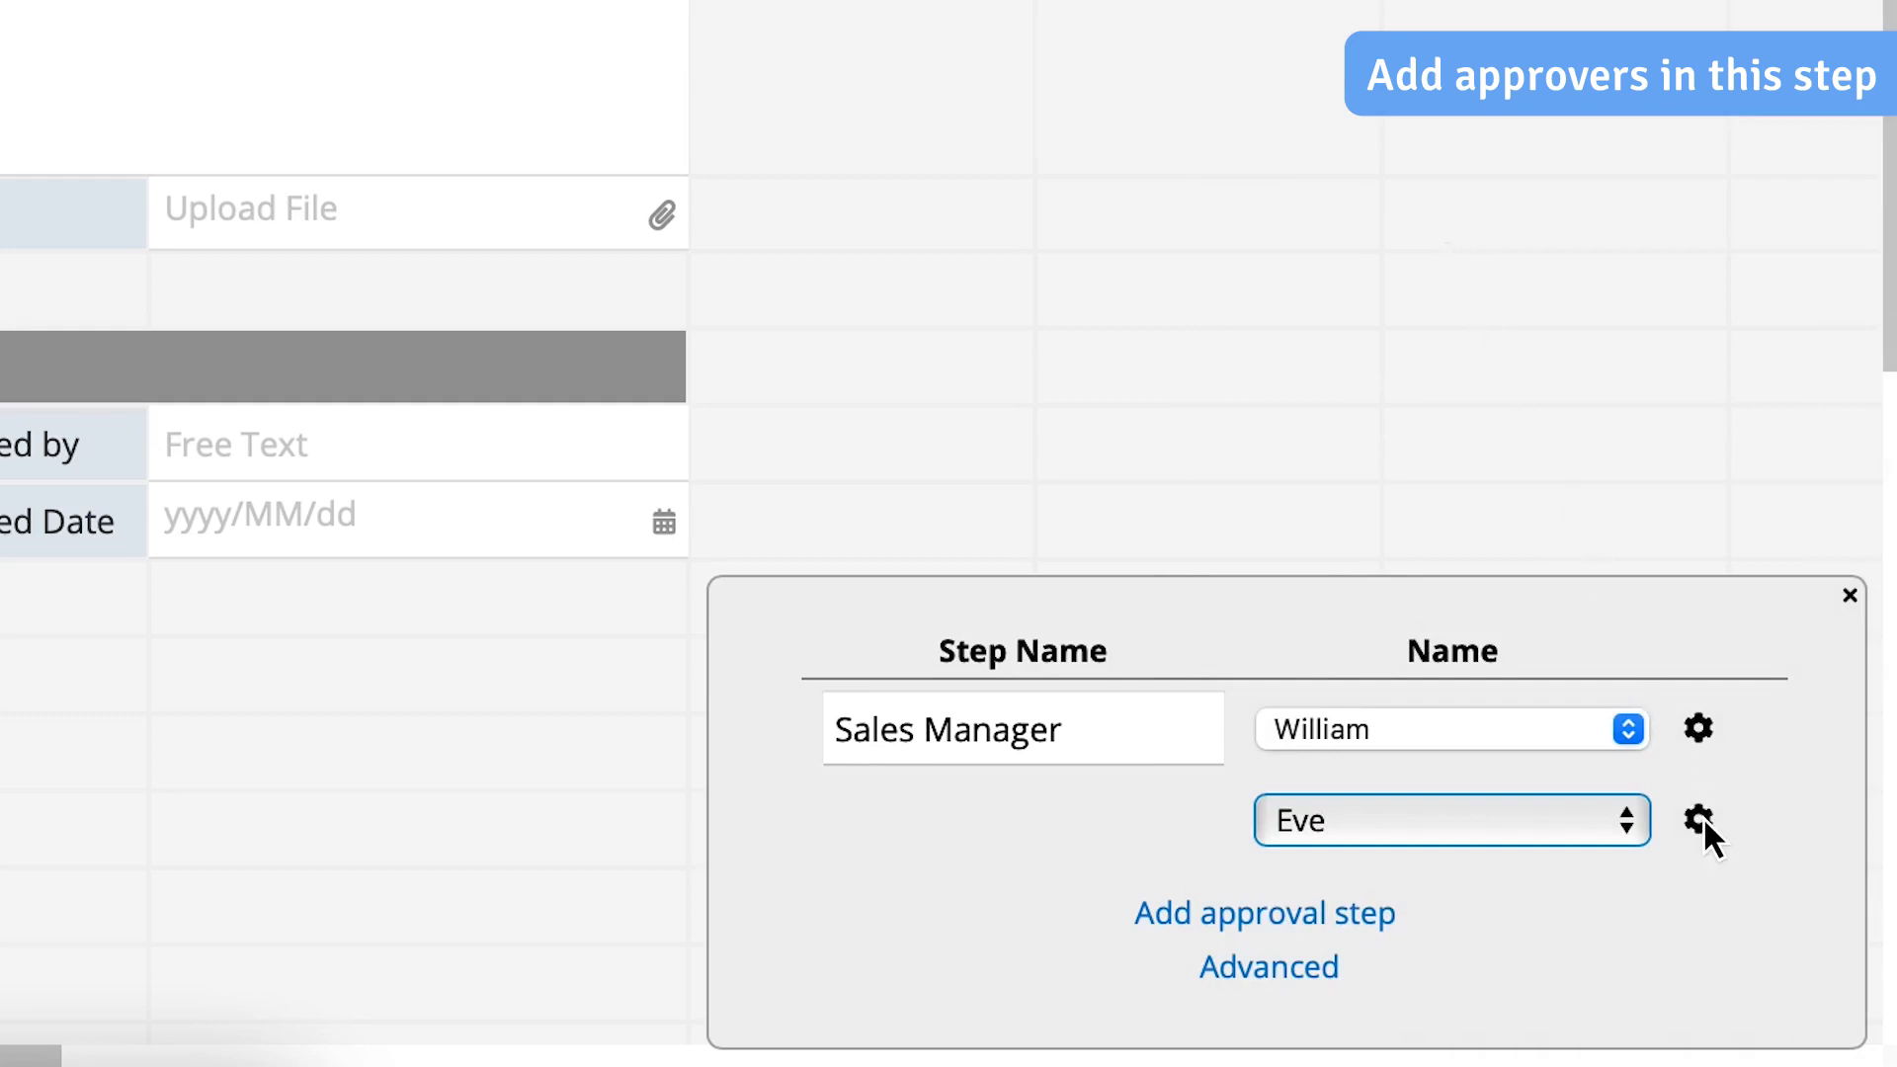
click(1697, 812)
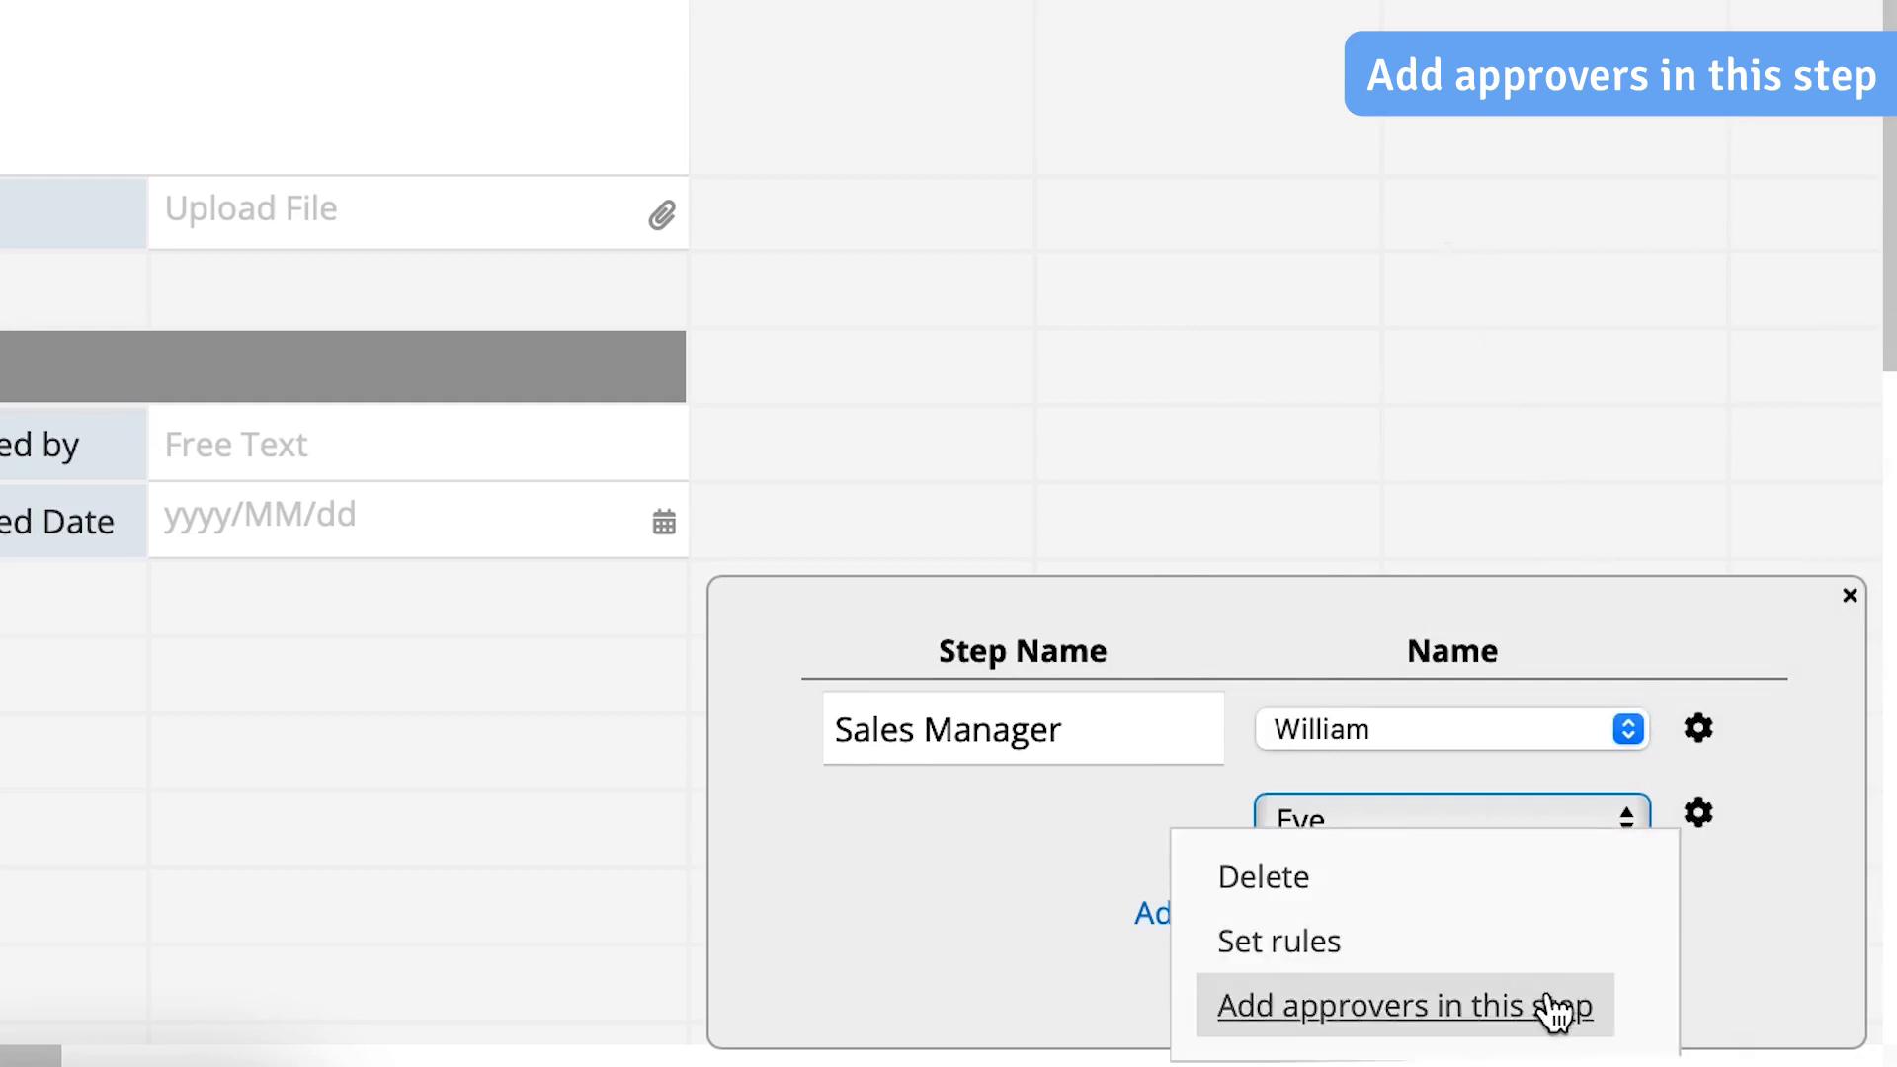
click(1401, 1003)
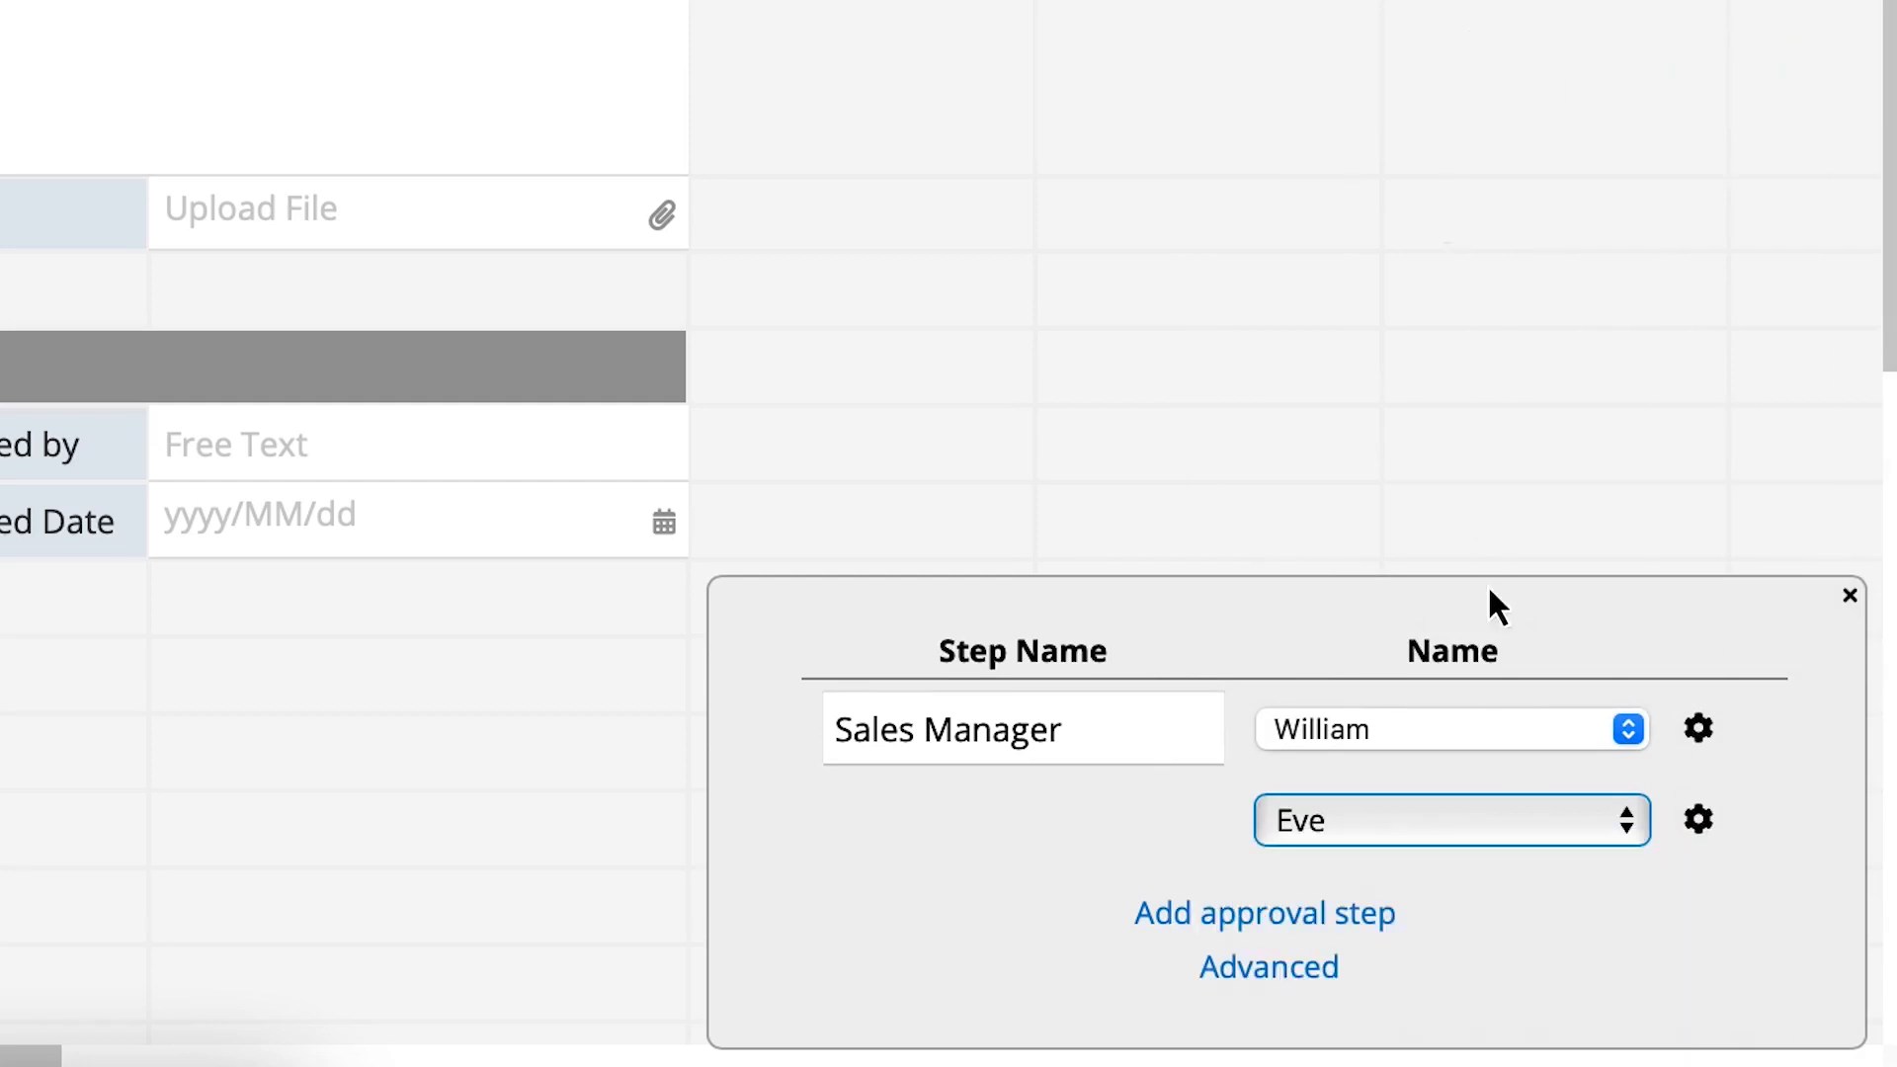
mouse_move(1442, 219)
text(Legal Supervisor)
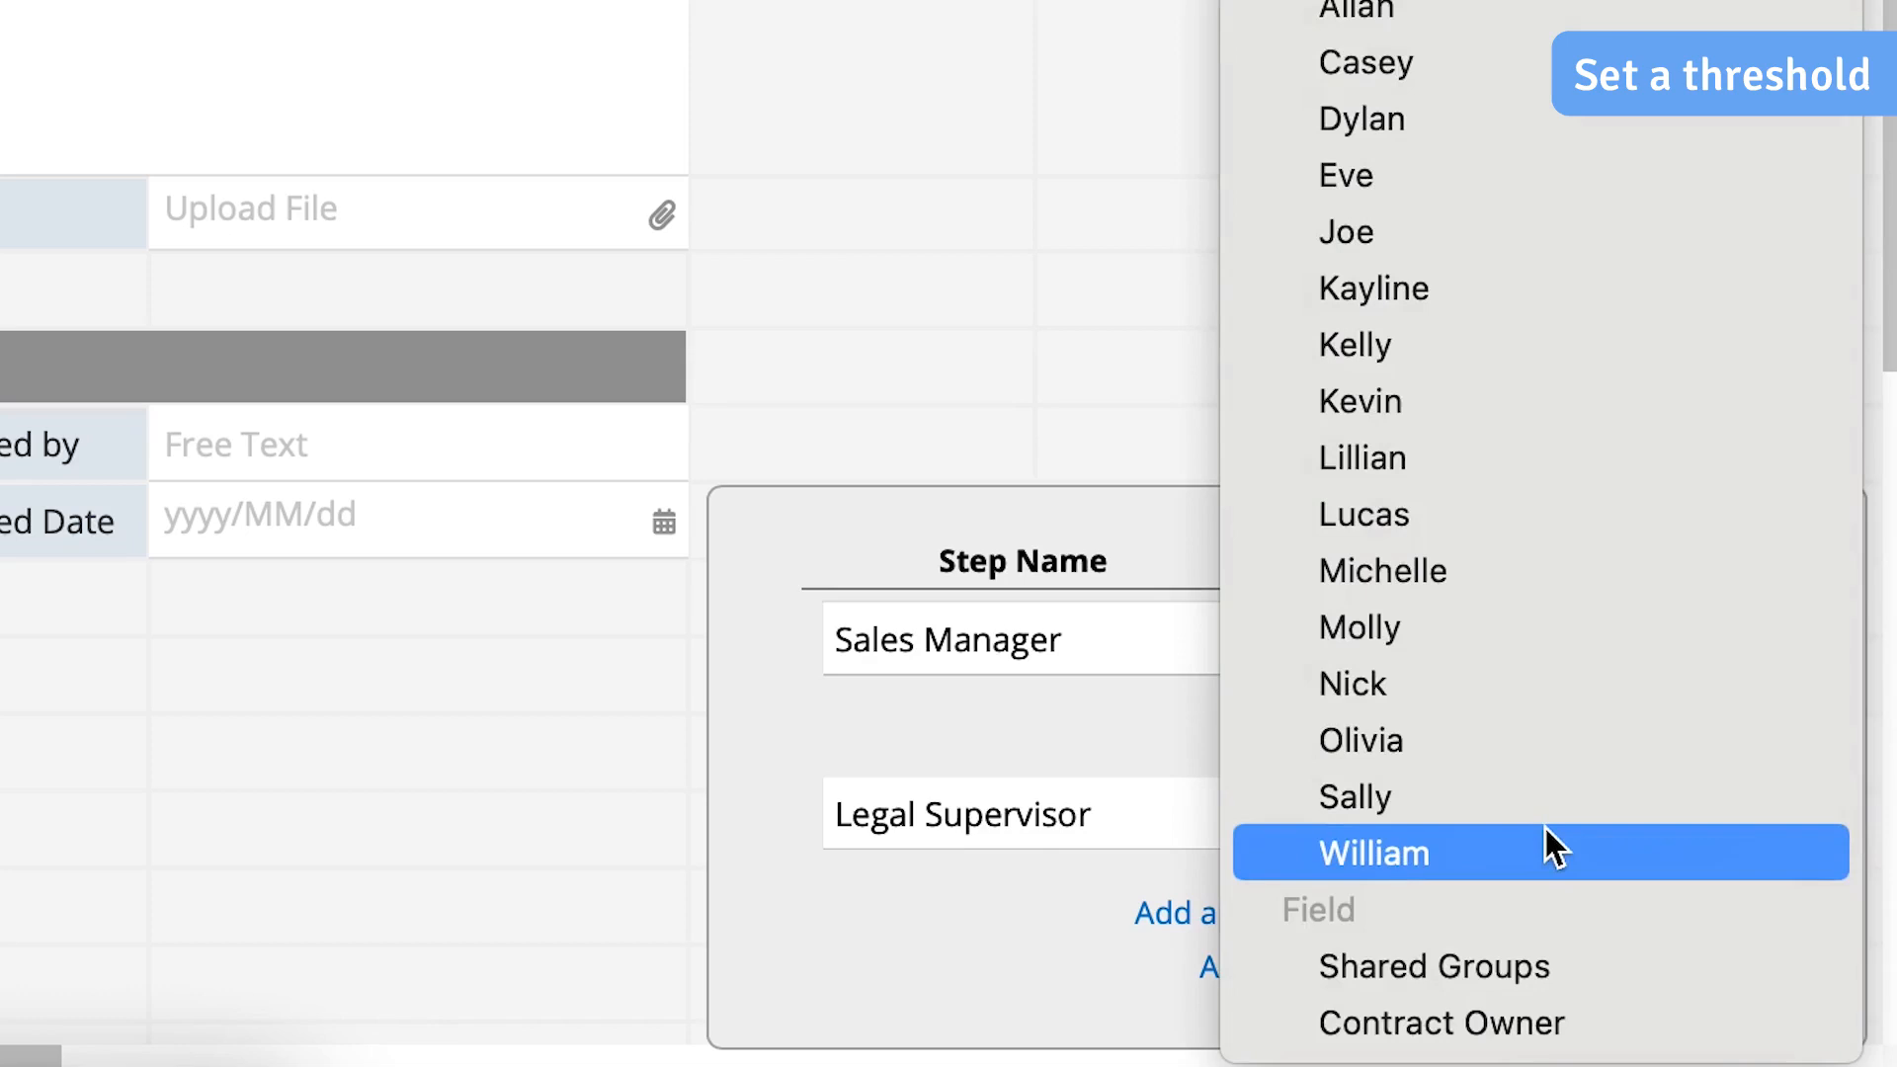
Make Michelle the Legal Supervisor approver and add Allan as a second approver
click(1371, 851)
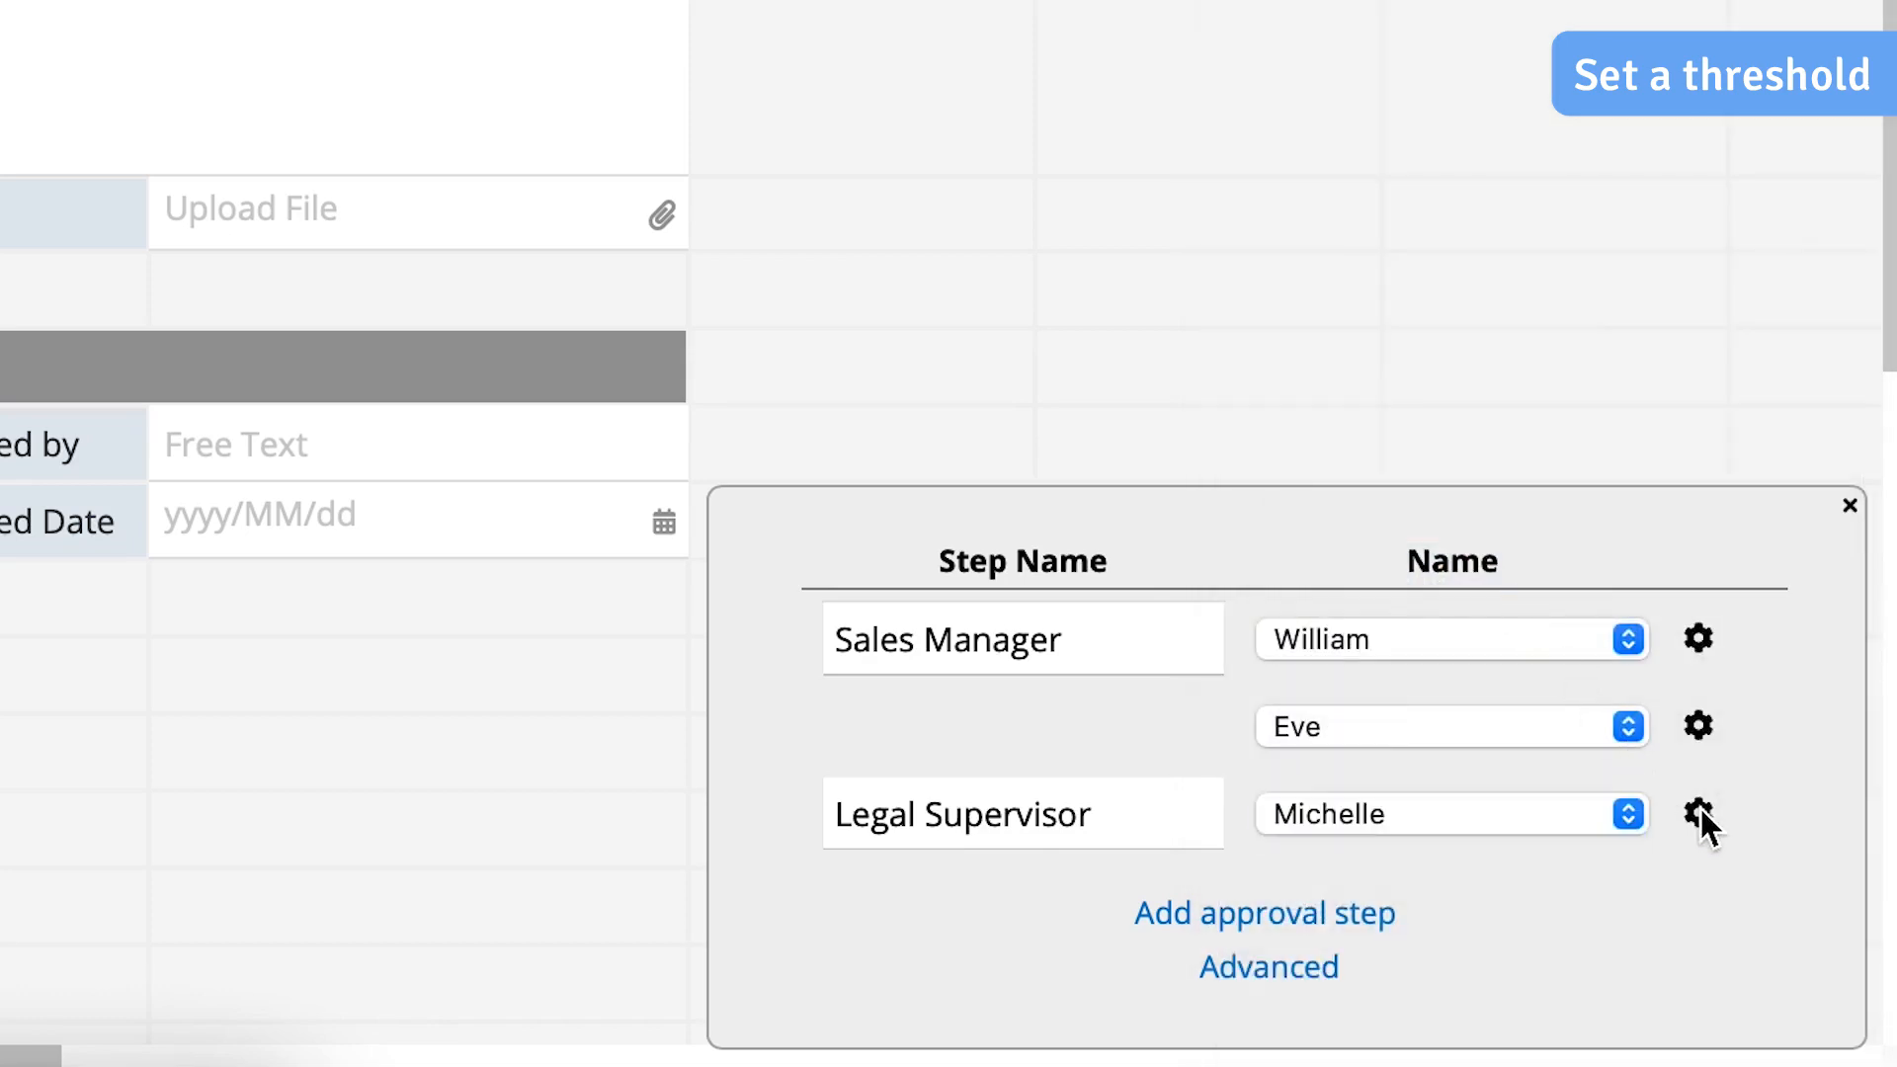
click(1700, 812)
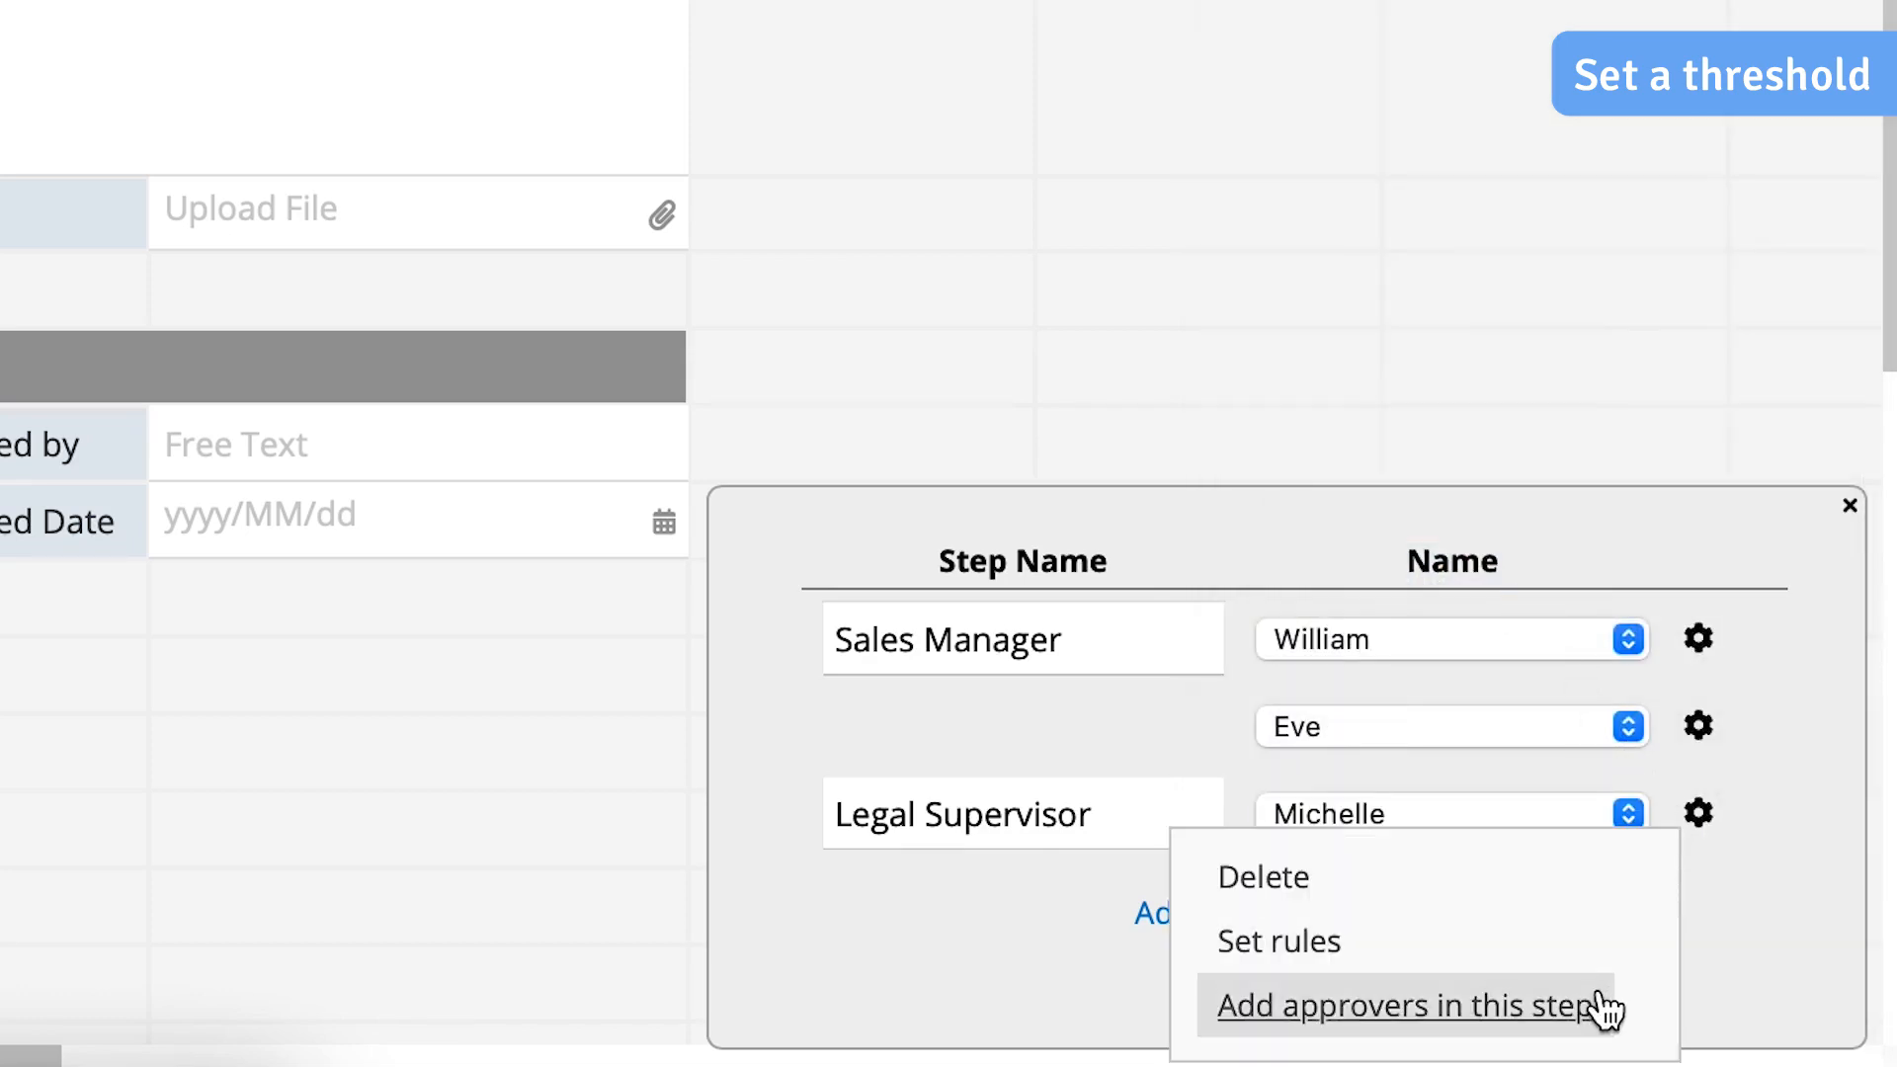
click(1409, 1005)
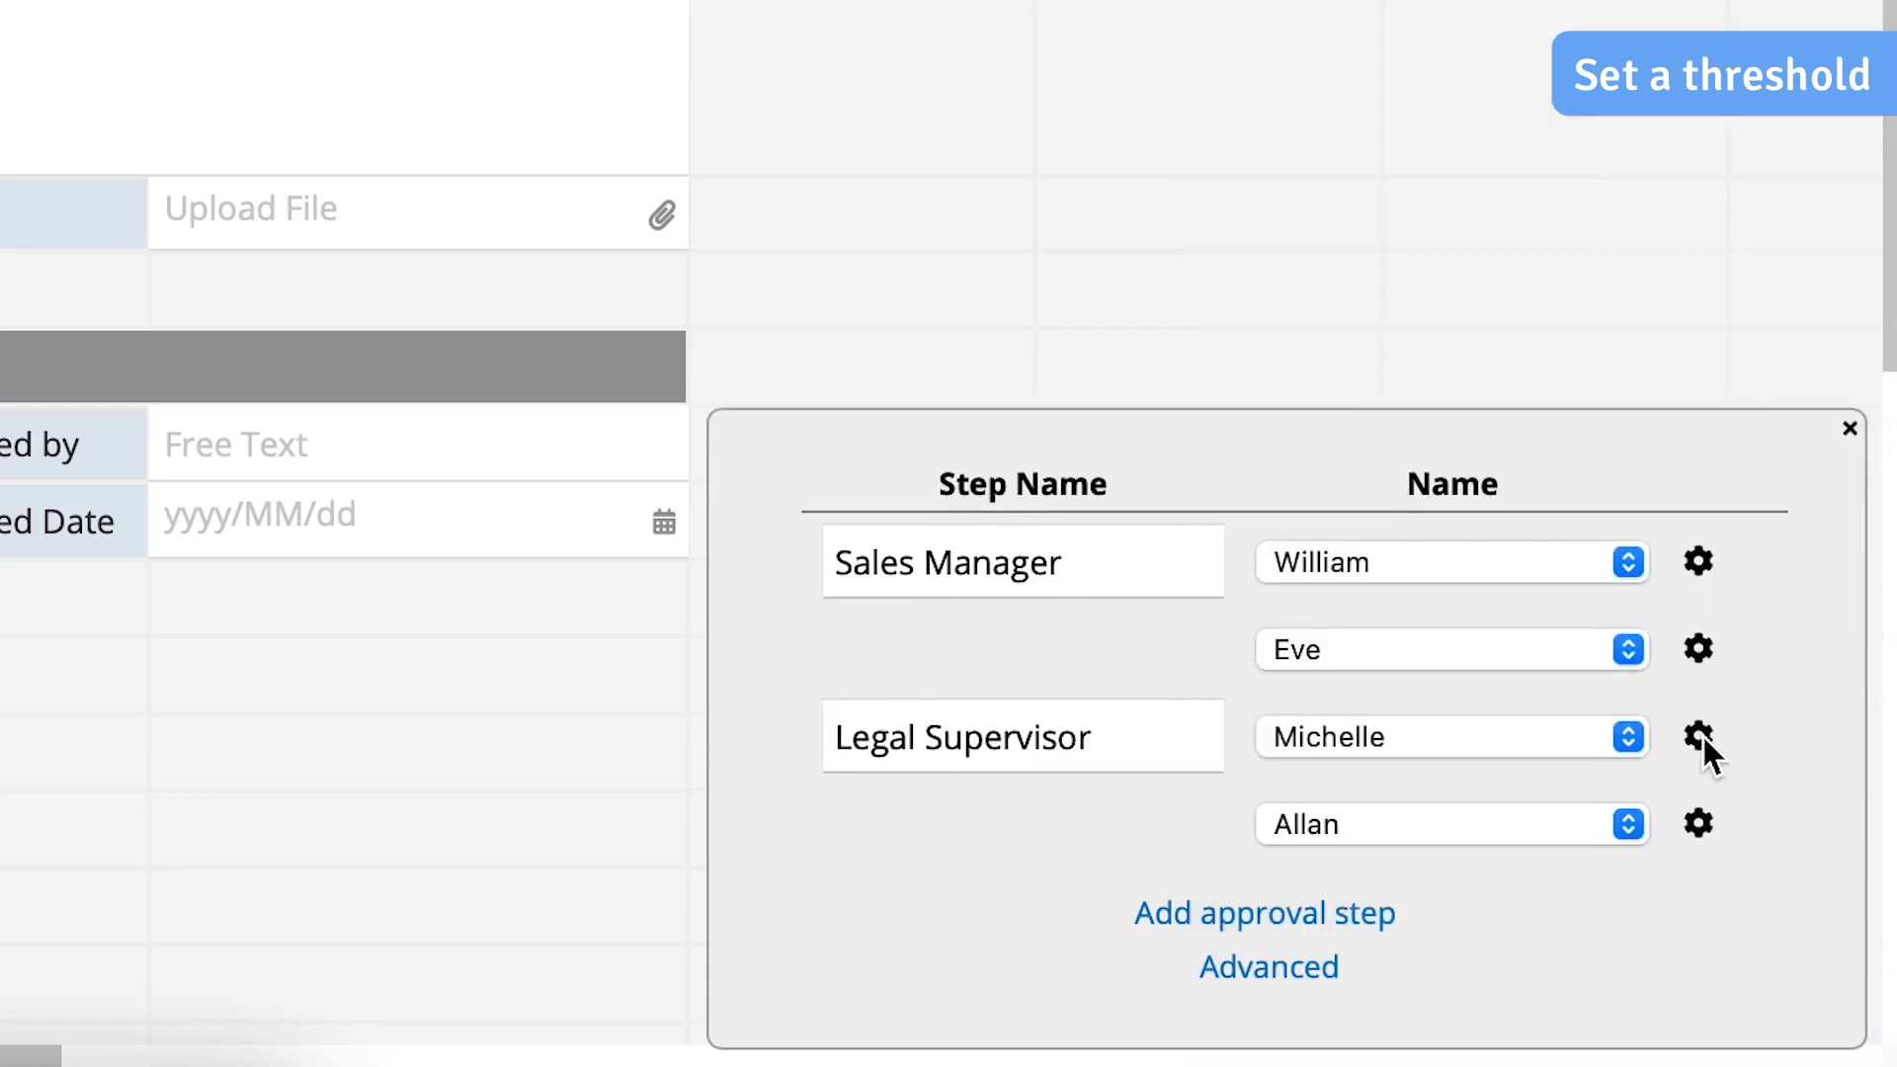
Set the Legal Supervisor step's approval threshold to 1 and submit it
click(1699, 737)
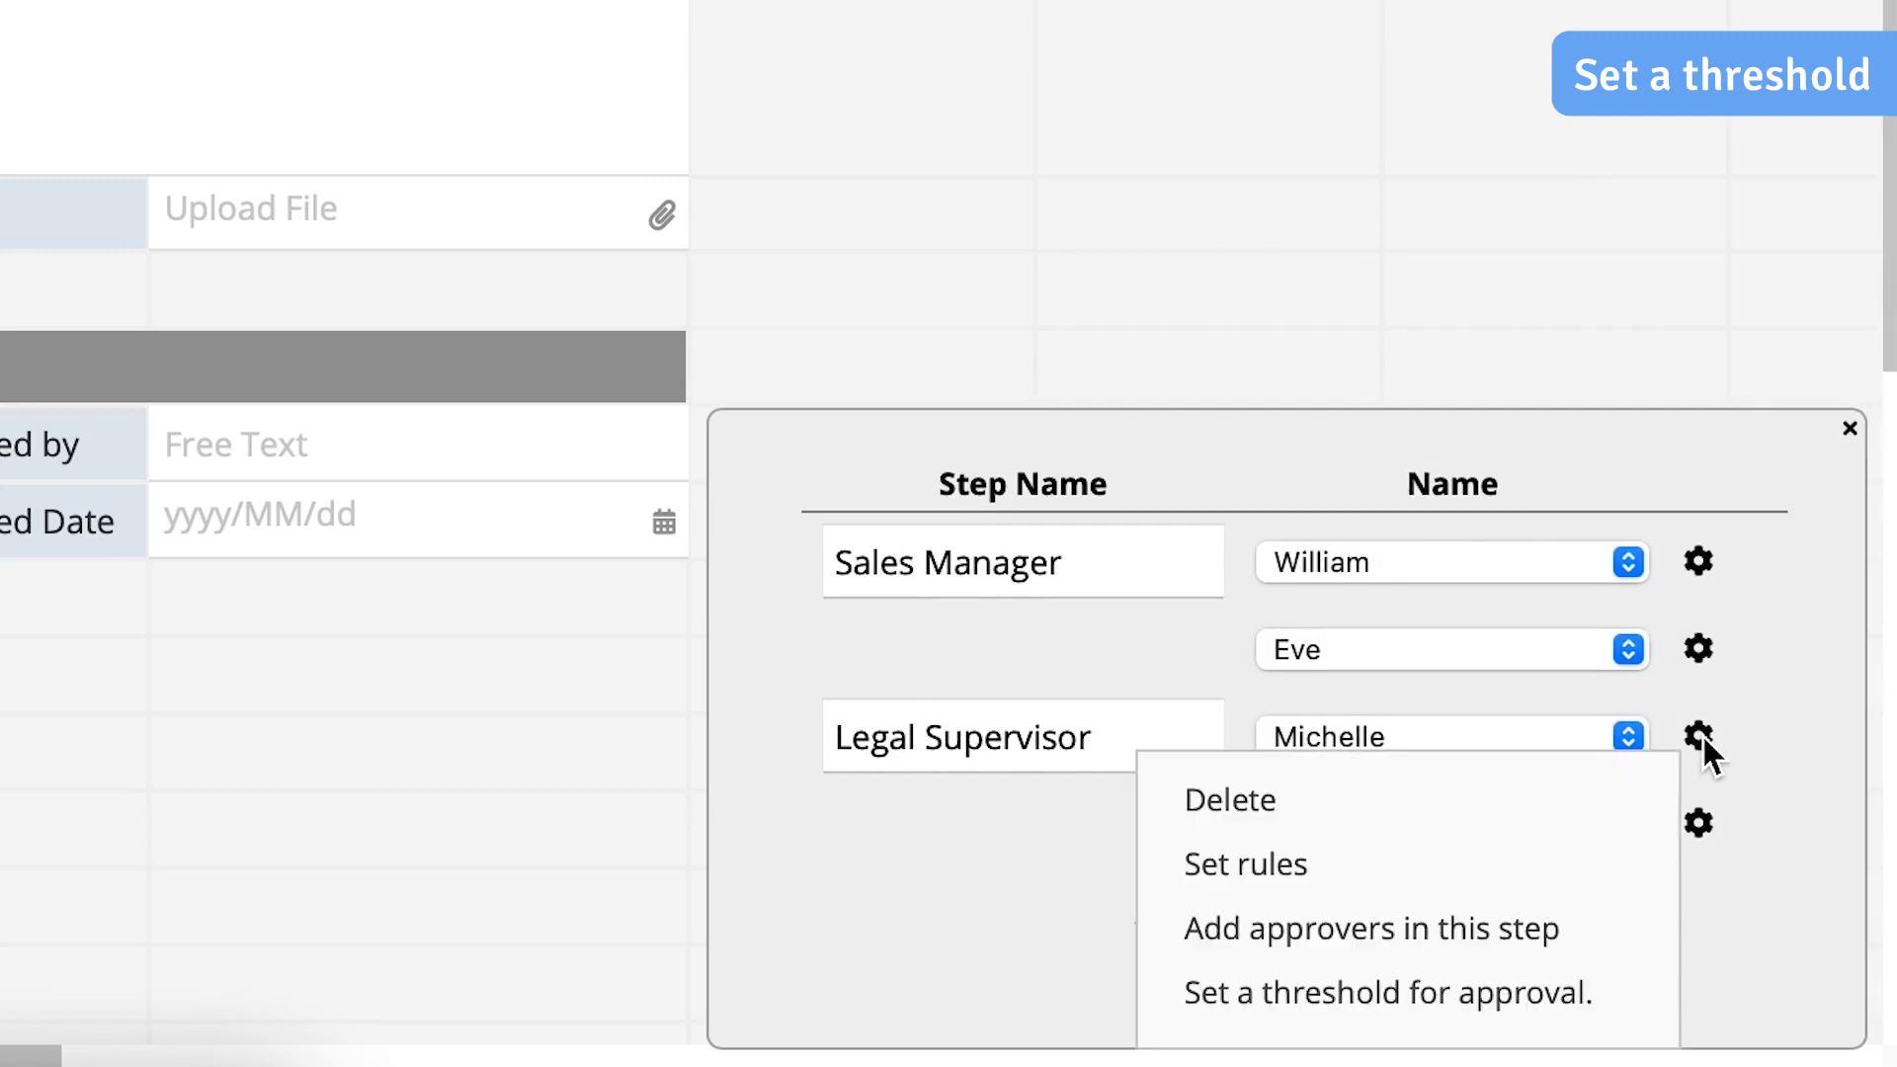
click(1371, 928)
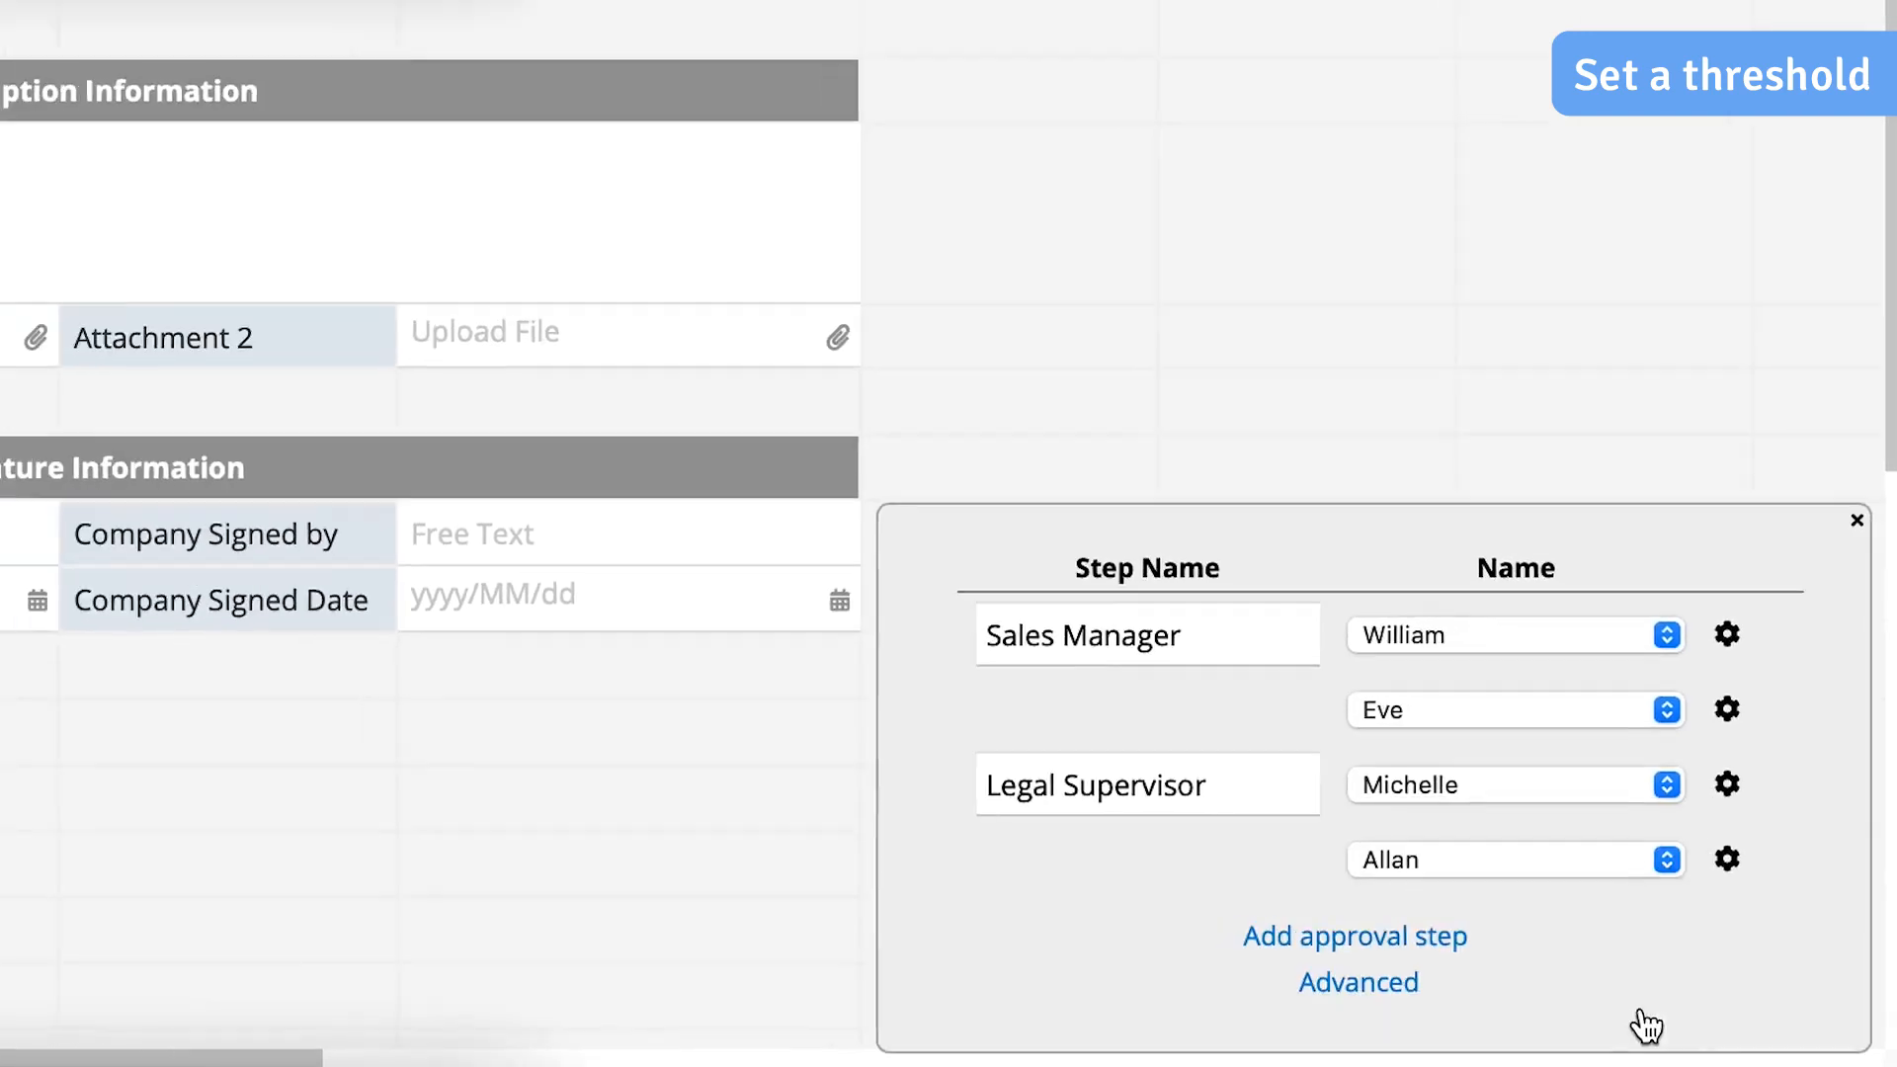
click(1721, 75)
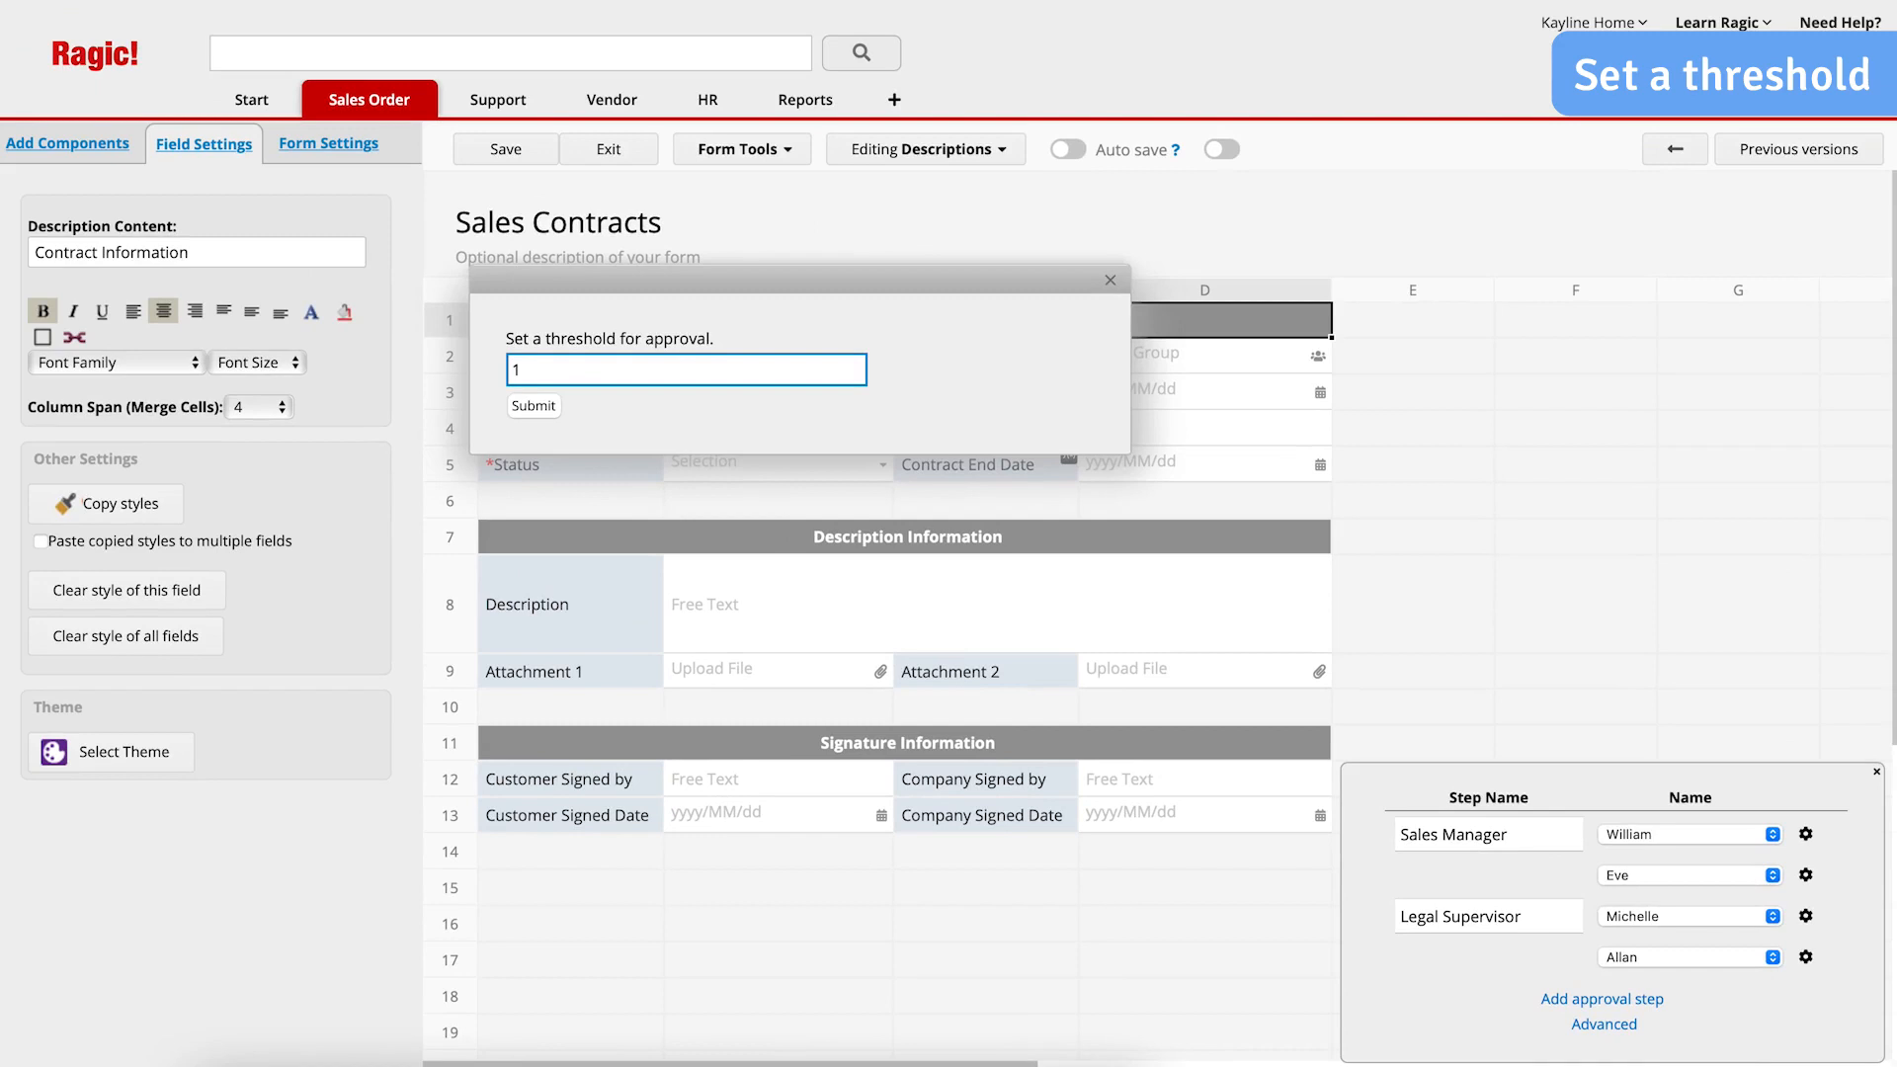
click(533, 405)
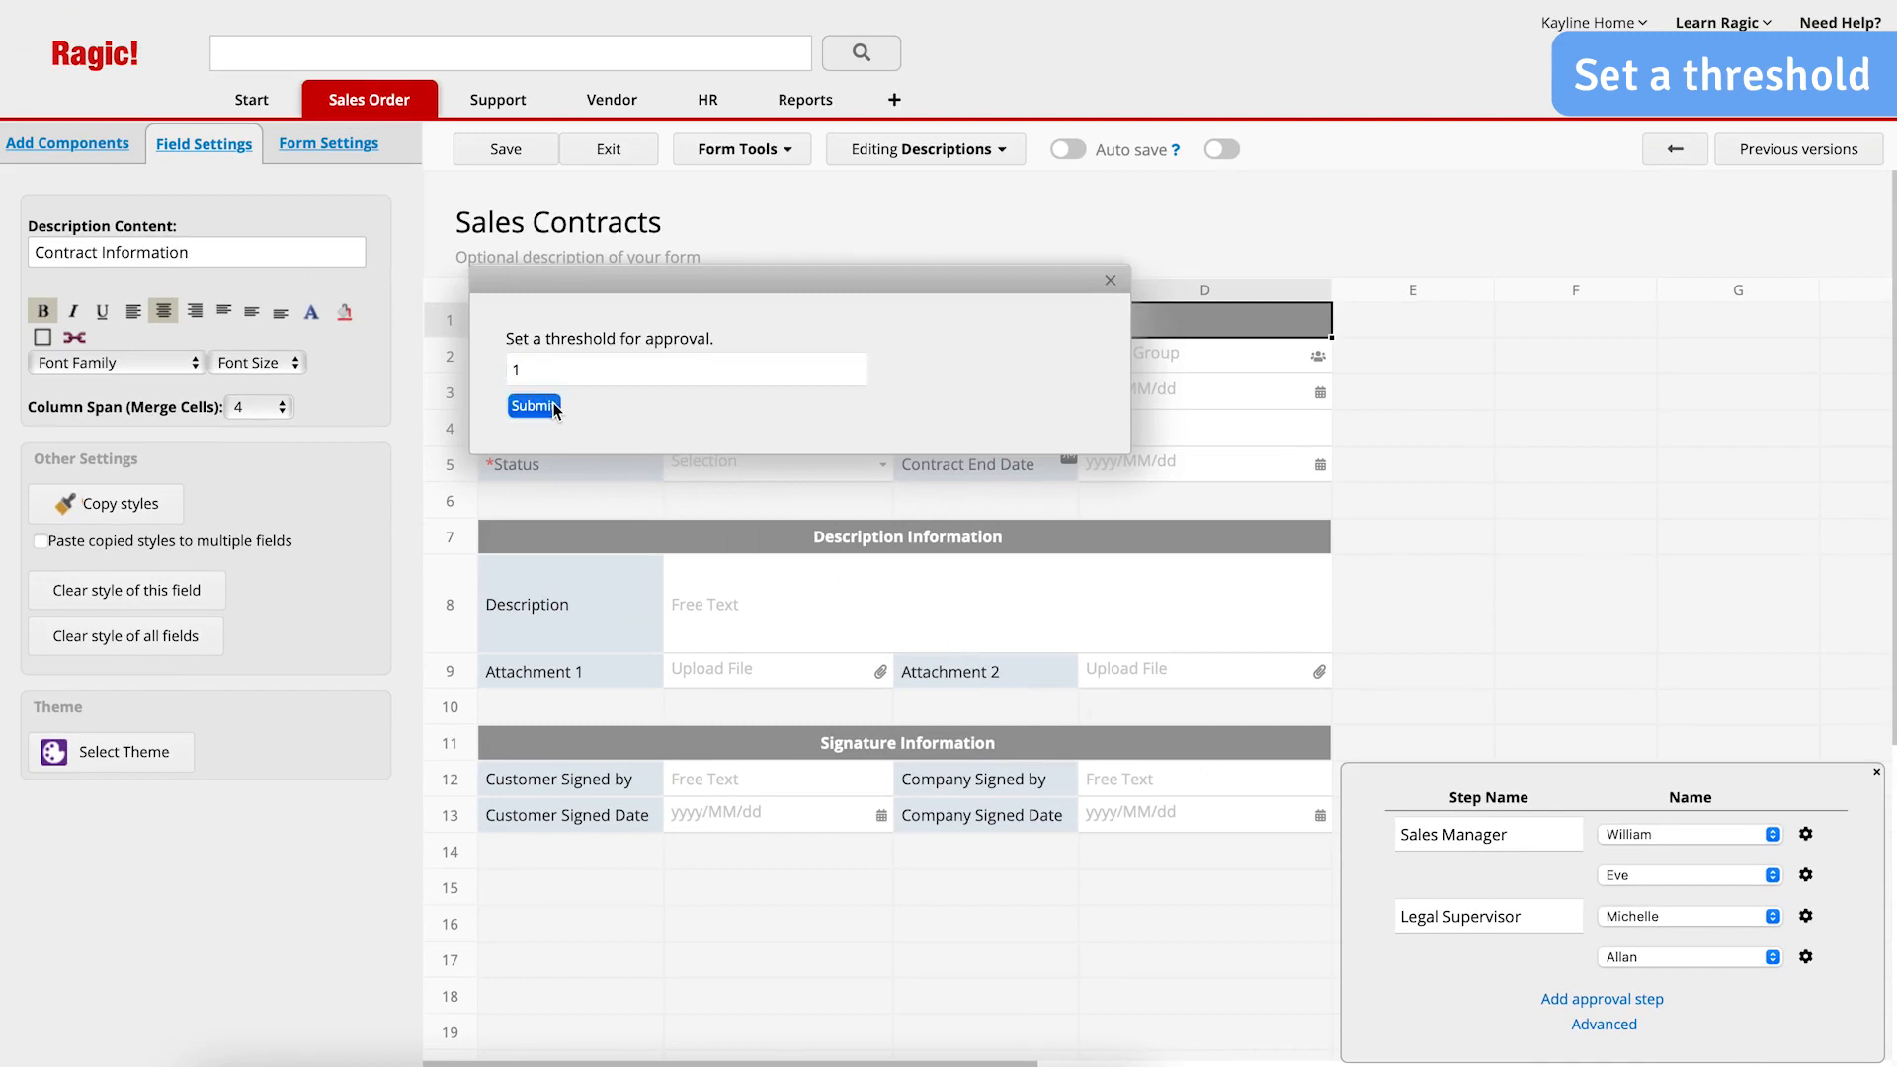
click(533, 405)
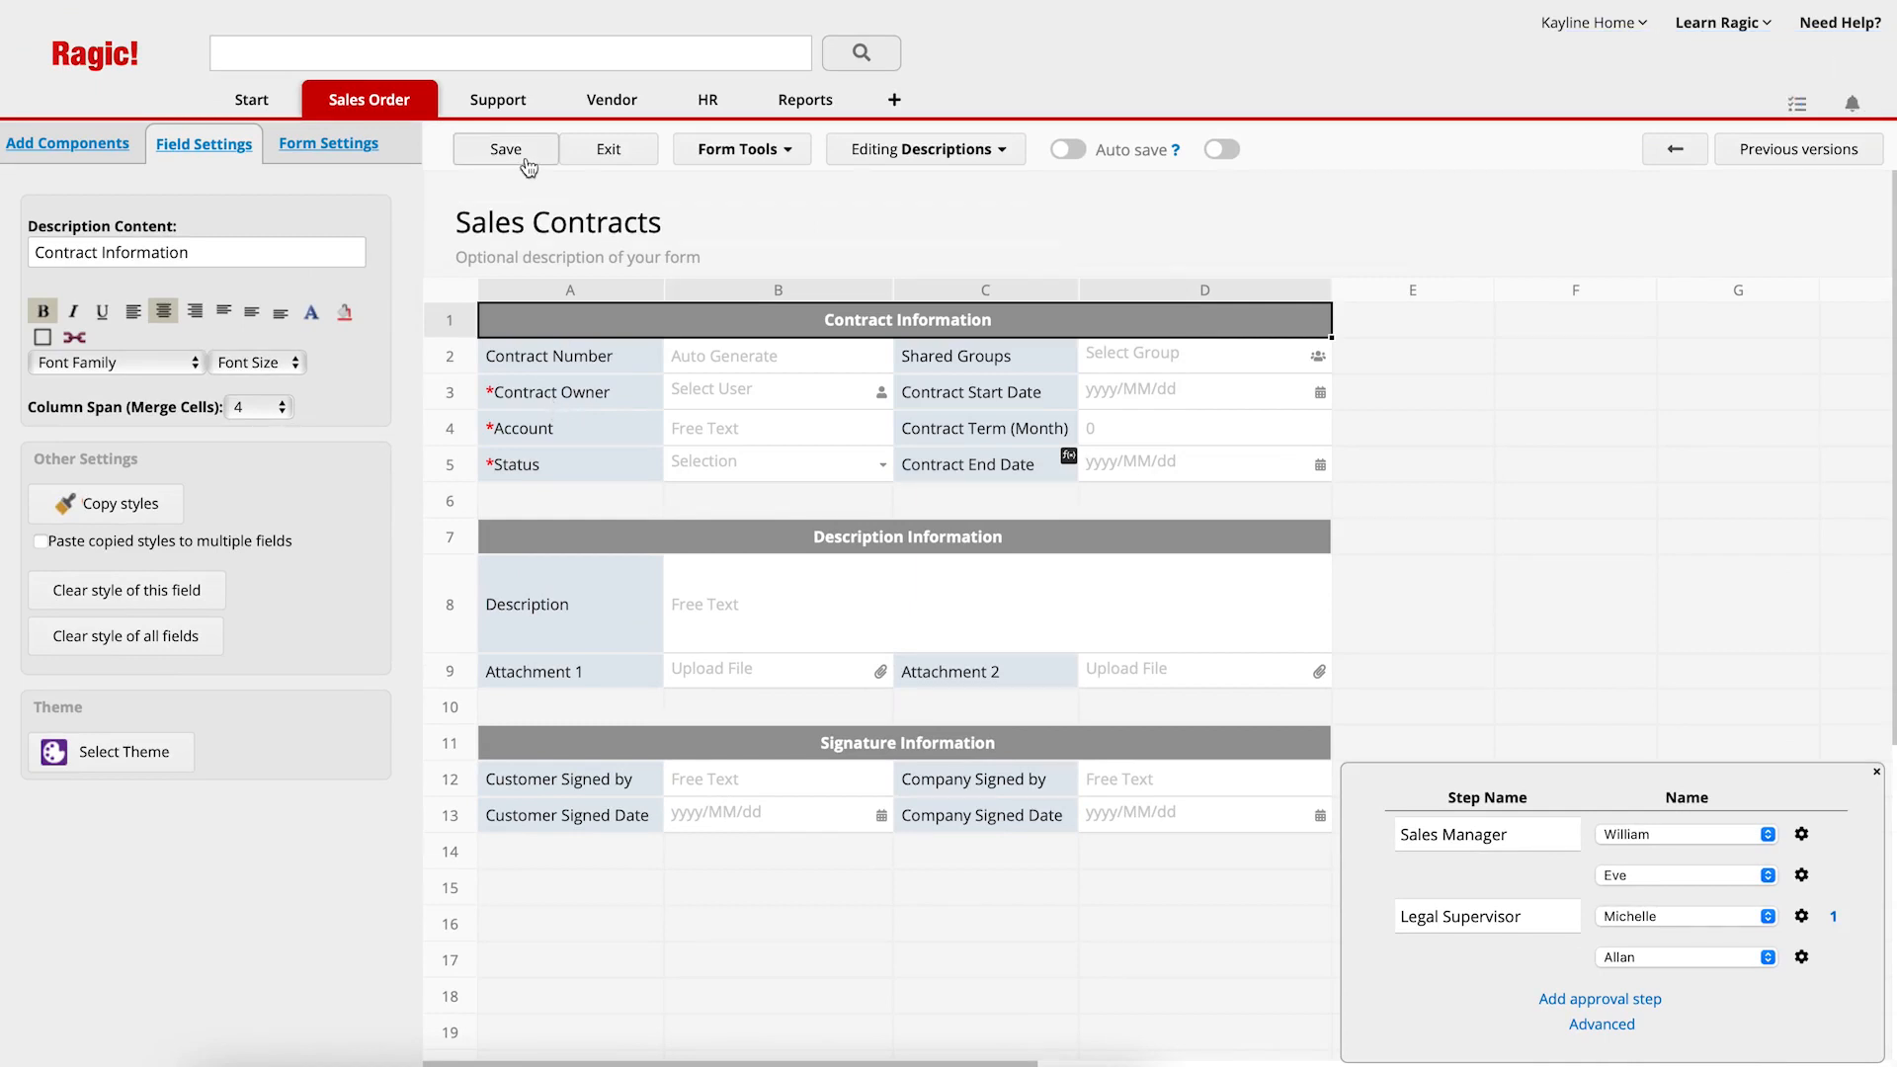
Save the form design, start approval on contract CTR-00001, and approve it as Michelle
click(506, 149)
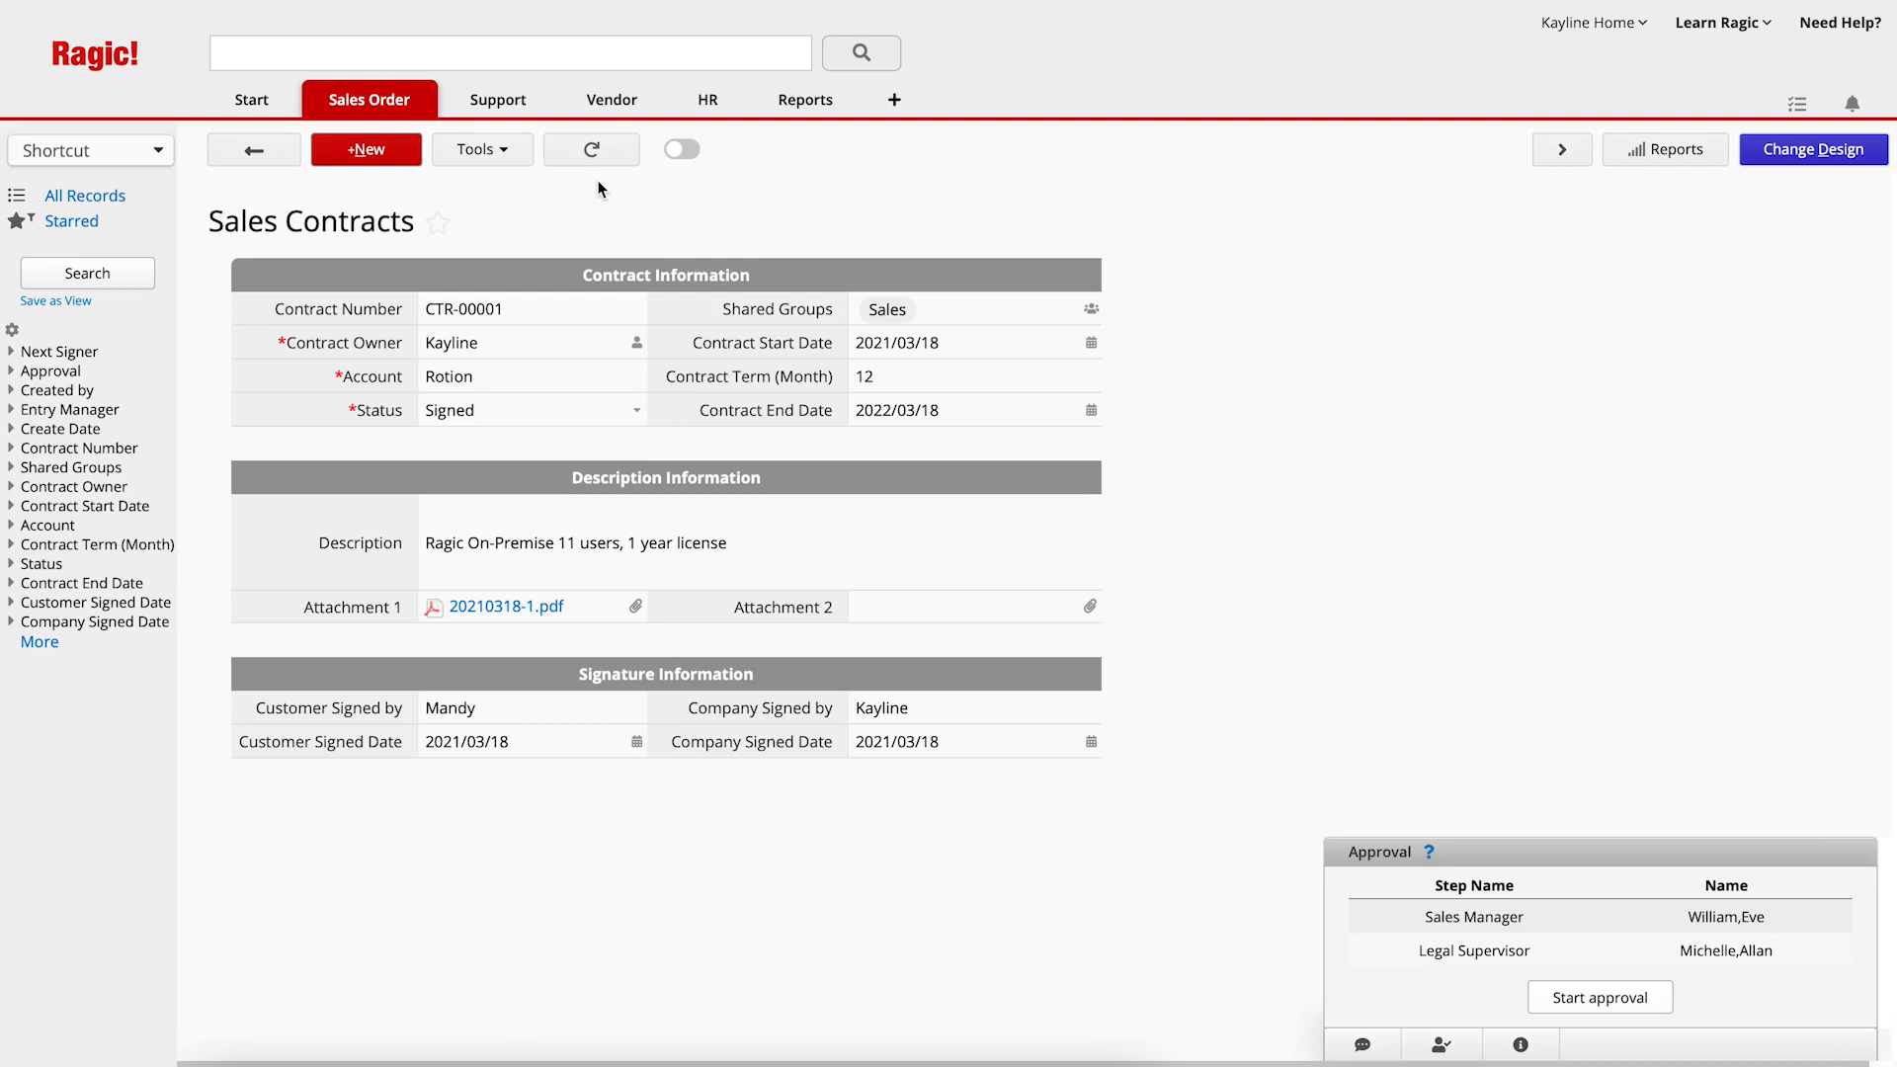
mouse_move(1543, 952)
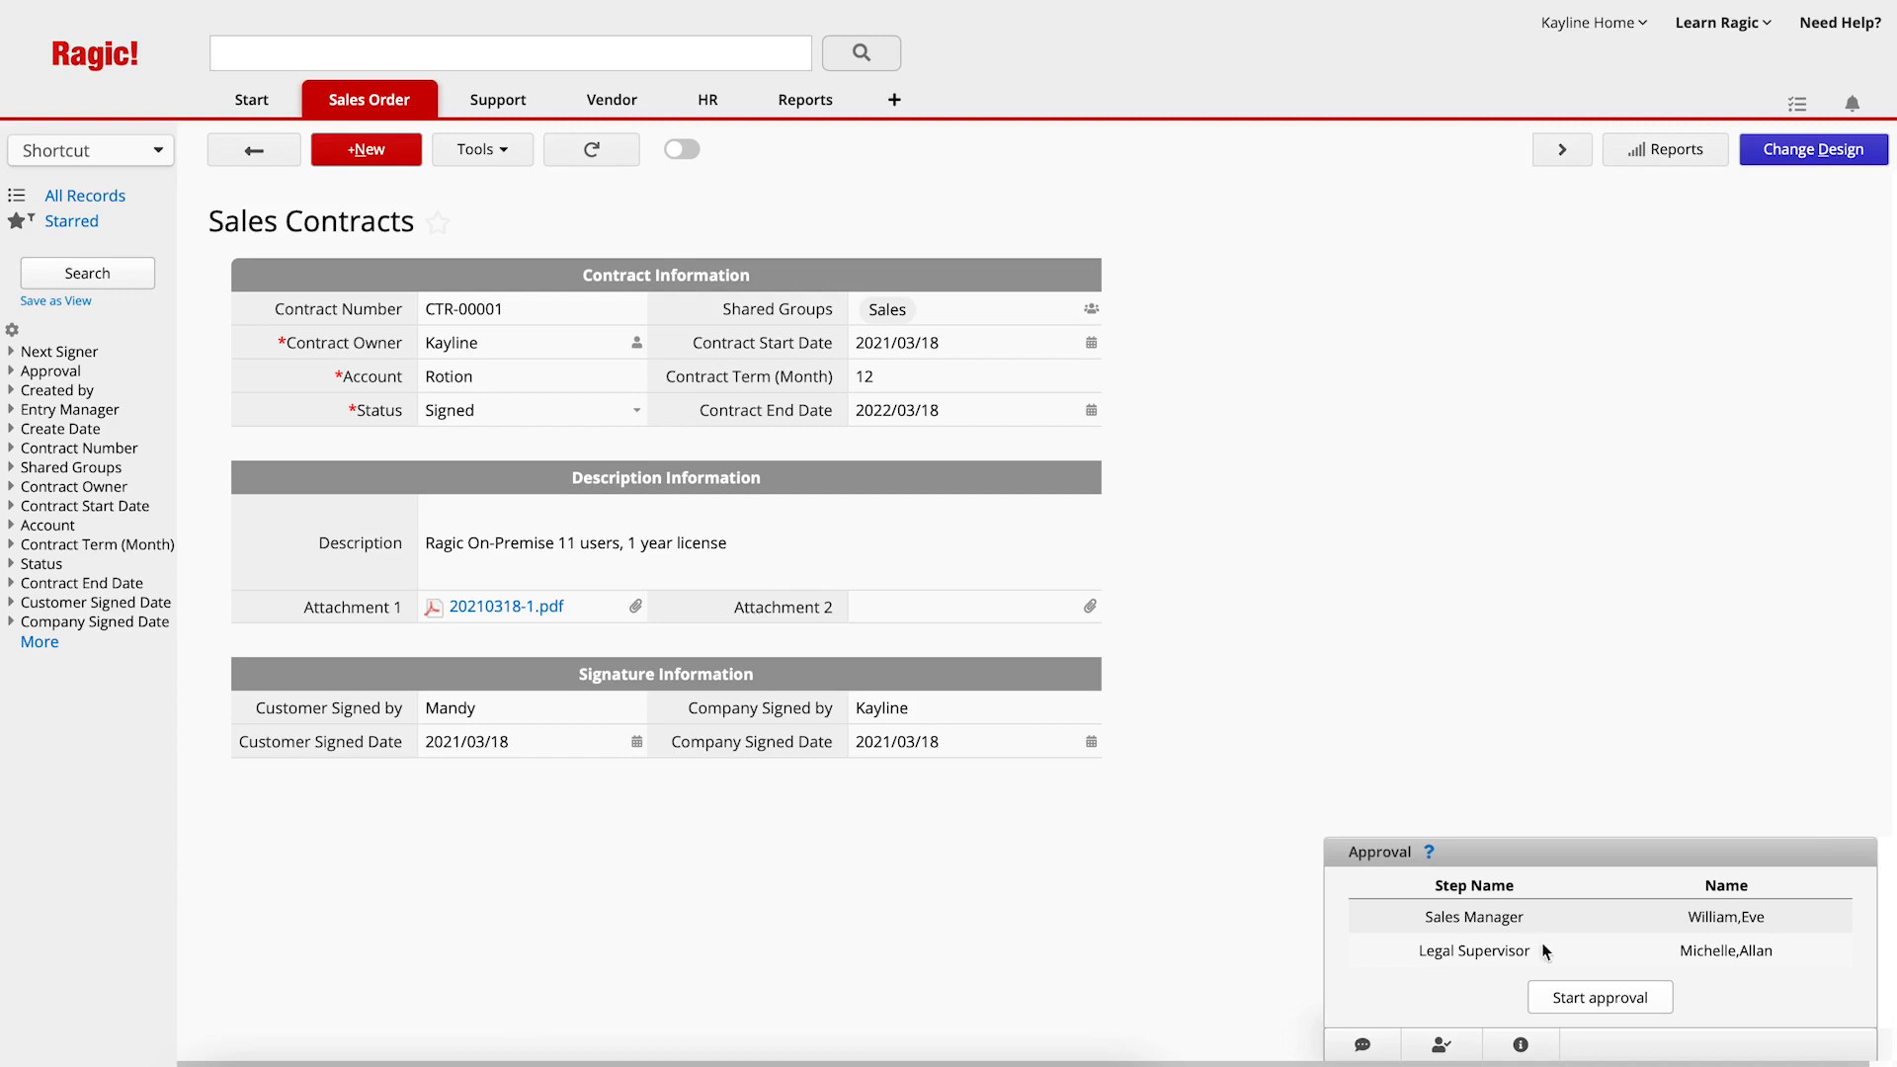
click(1598, 996)
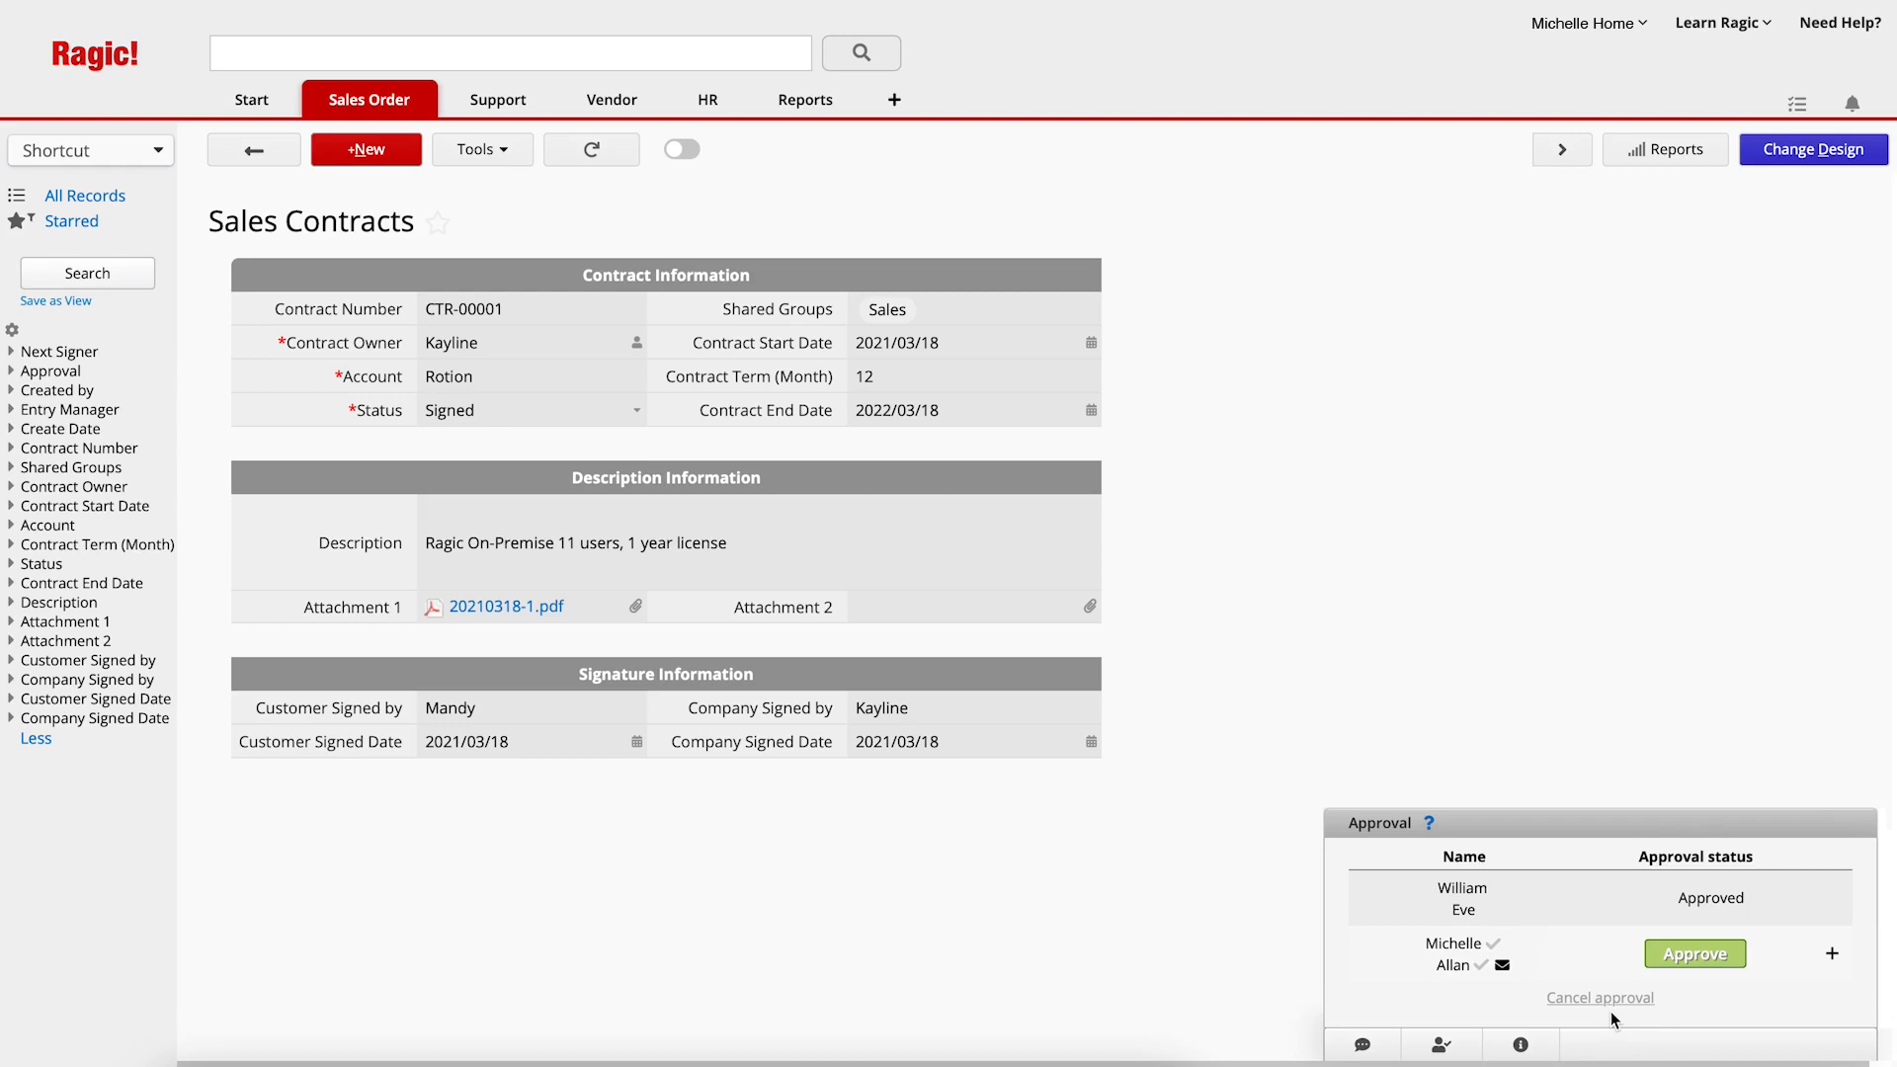
click(1694, 952)
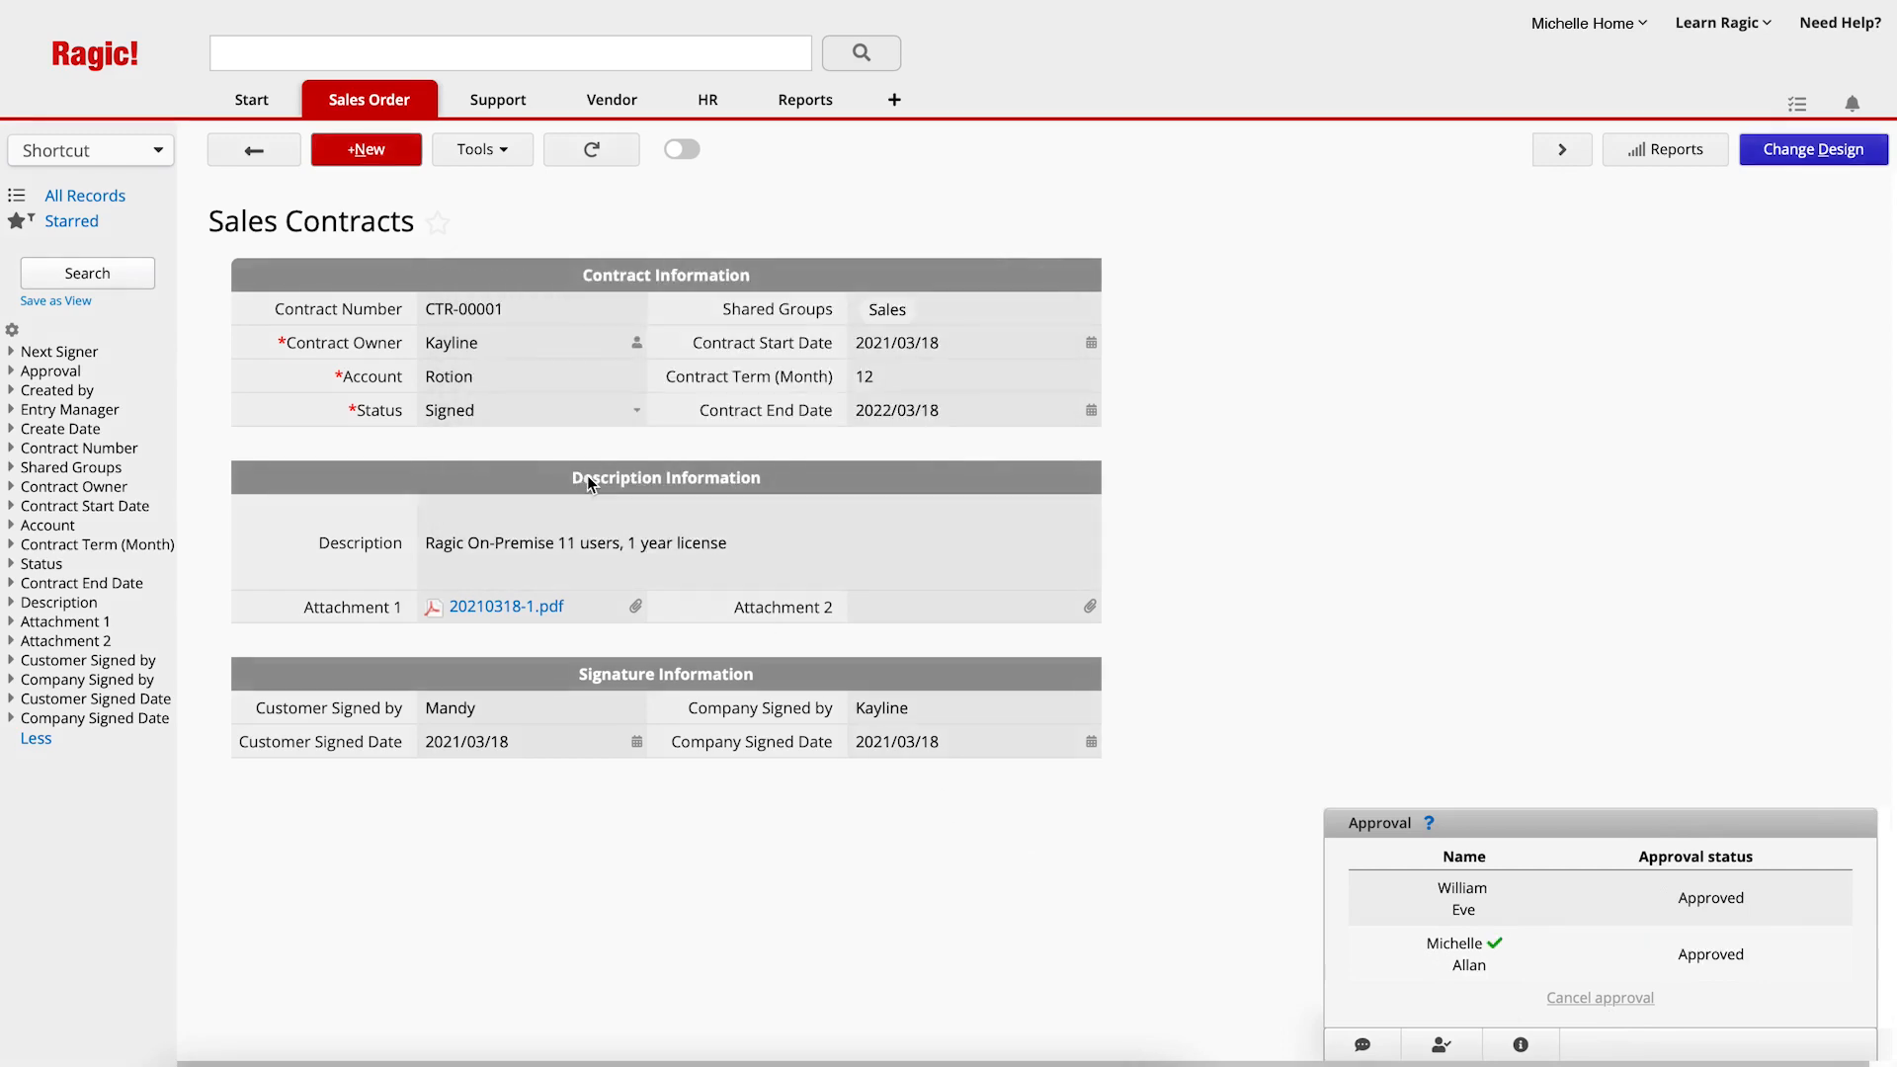